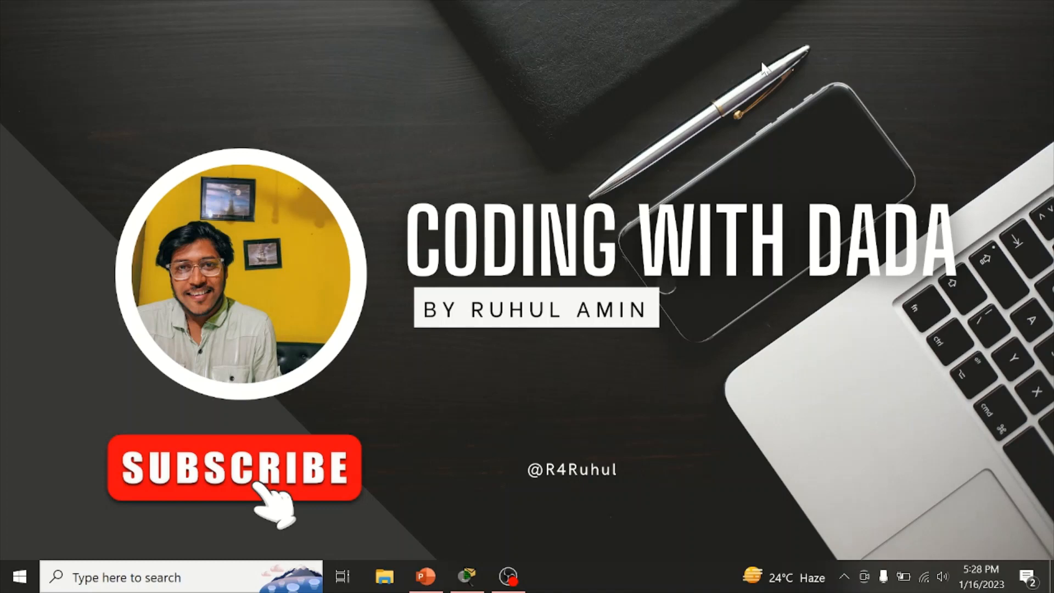
pyautogui.moveTo(487, 244)
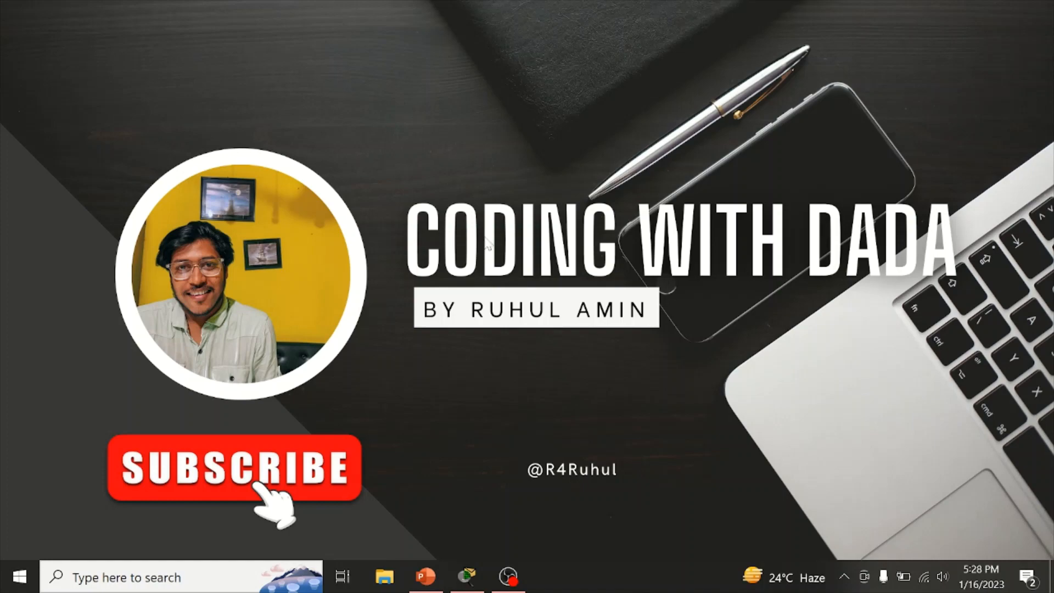
# Bring up the Dhaka Metro Rail Network Design deck at its title slide.
pyautogui.click(424, 577)
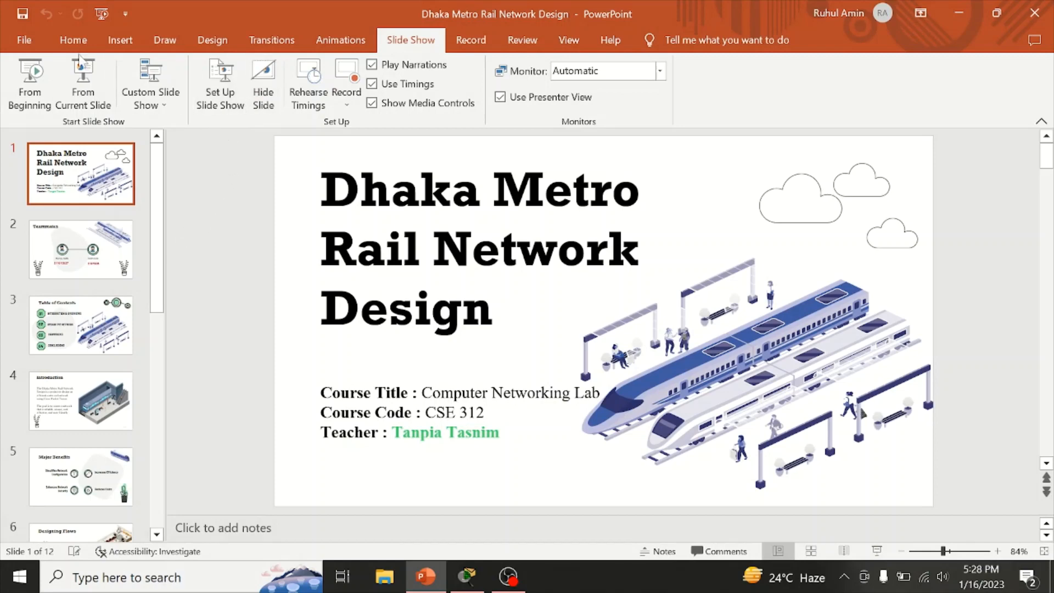
pyautogui.moveTo(341, 40)
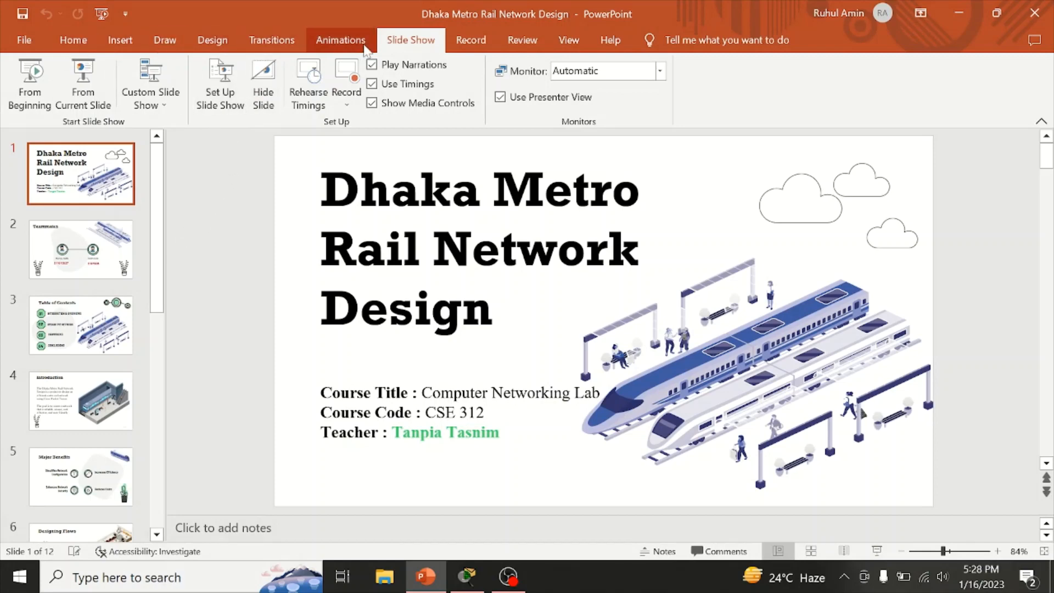
# Start the slide show from the first slide and advance to Designing Flows.
pyautogui.click(29, 84)
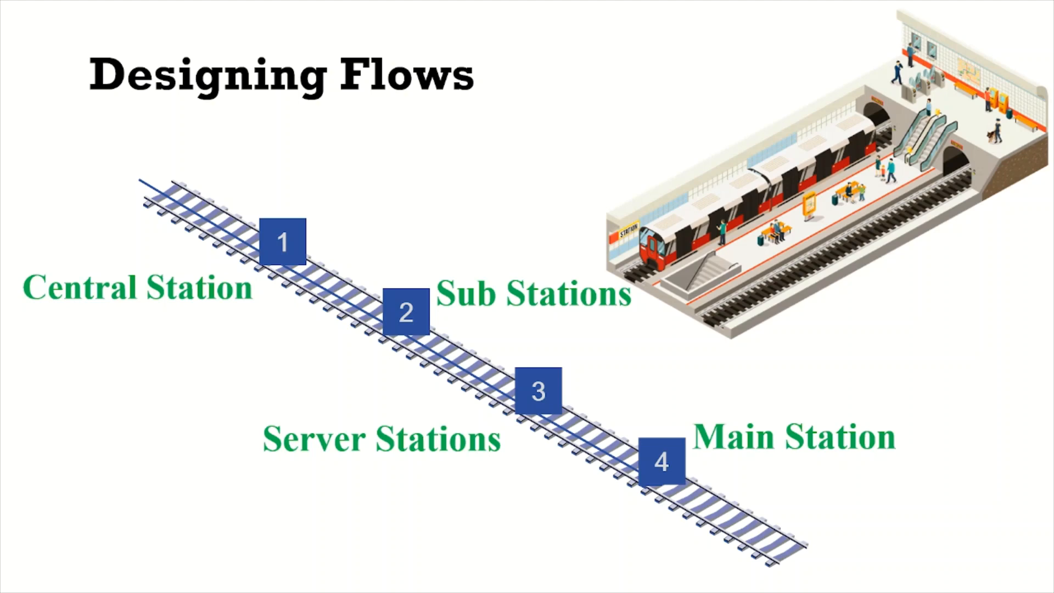
pyautogui.press('Right')
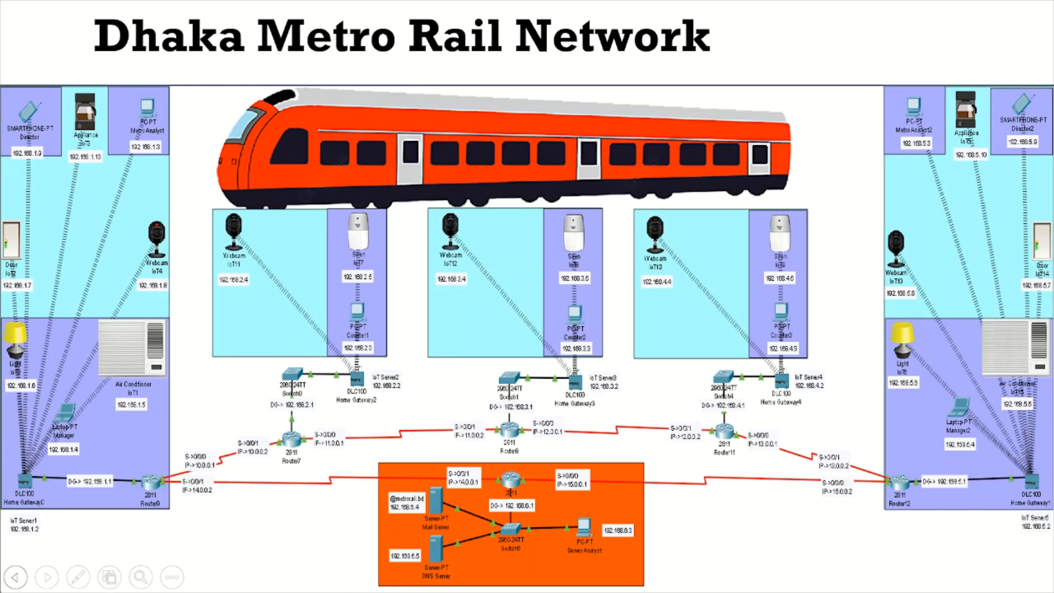
pyautogui.moveTo(552, 320)
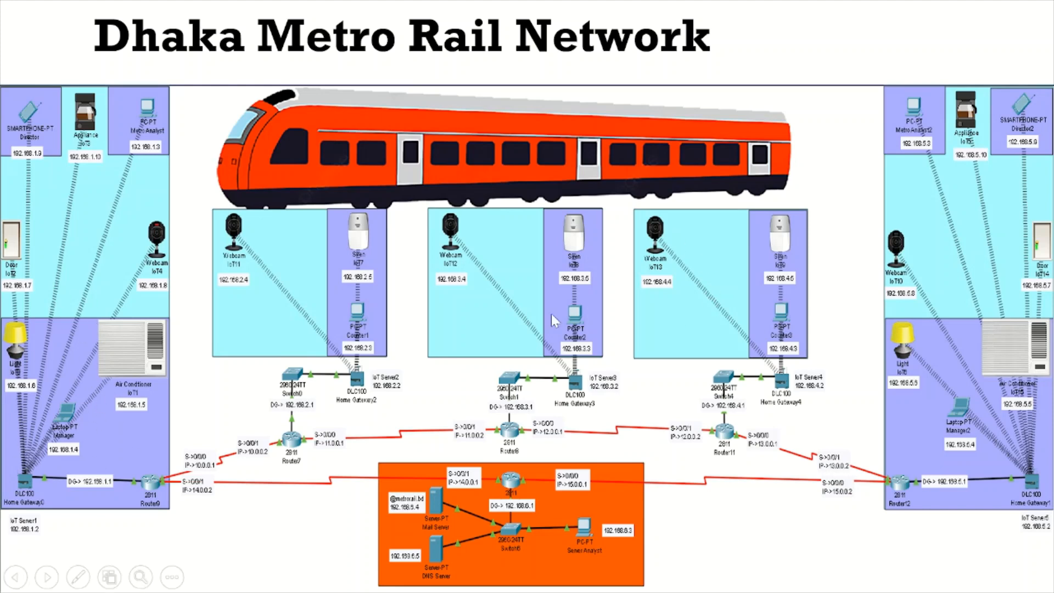
pyautogui.moveTo(493, 268)
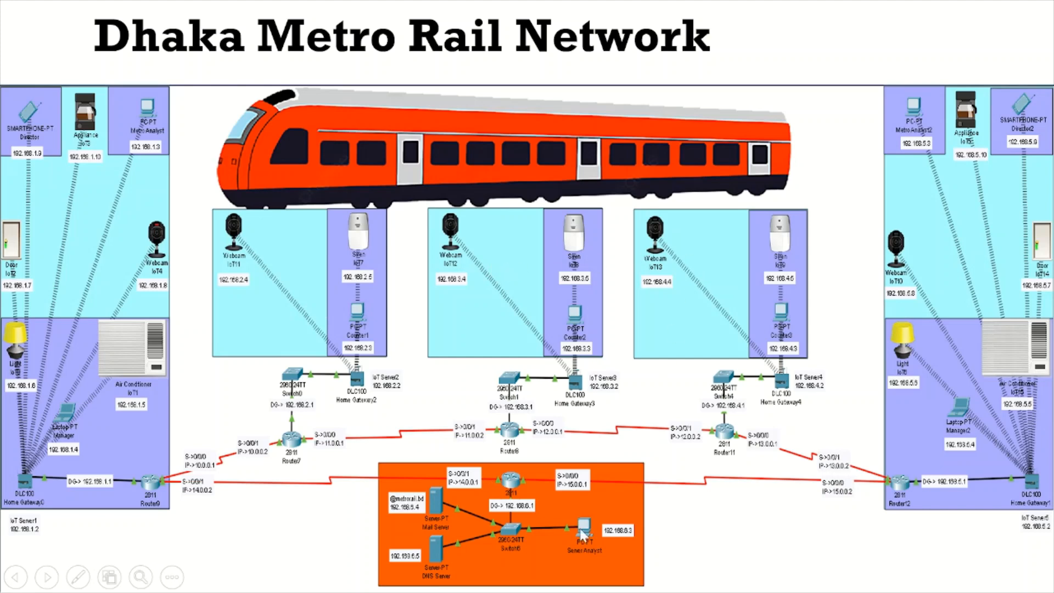
pyautogui.moveTo(579, 534)
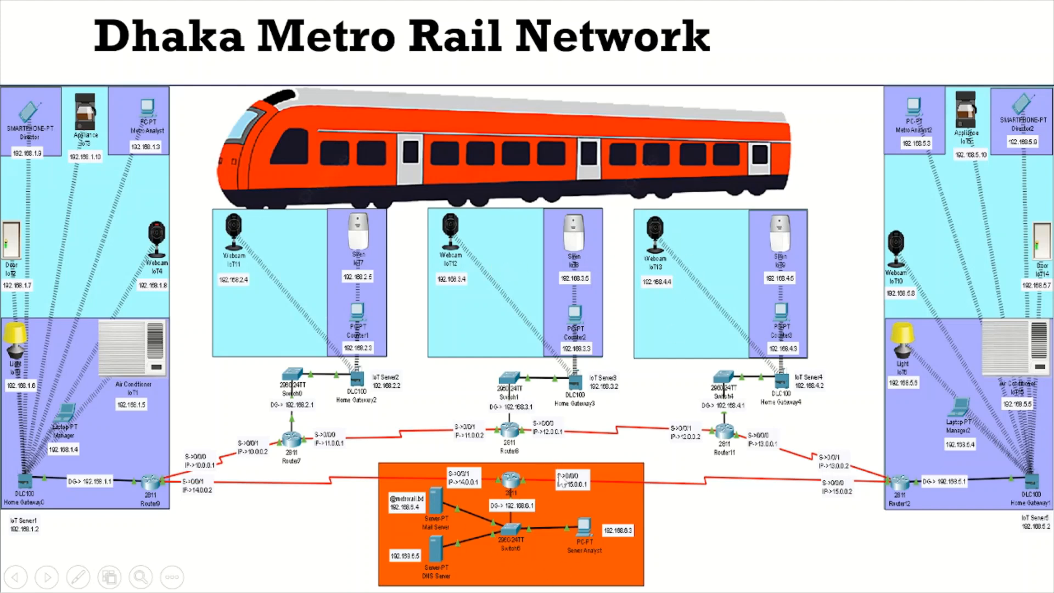
pyautogui.moveTo(937, 360)
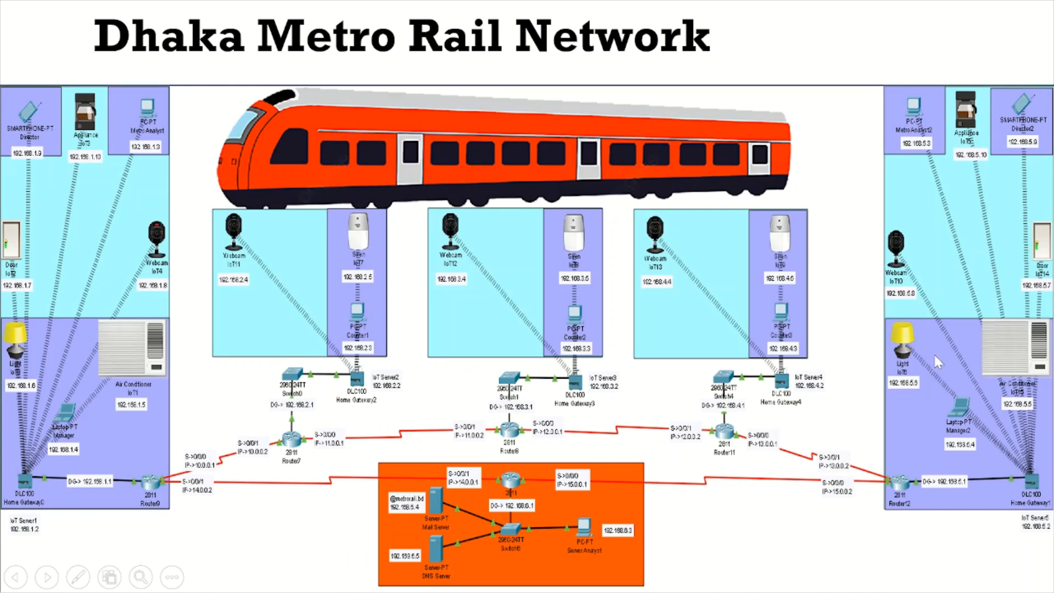
pyautogui.moveTo(917, 355)
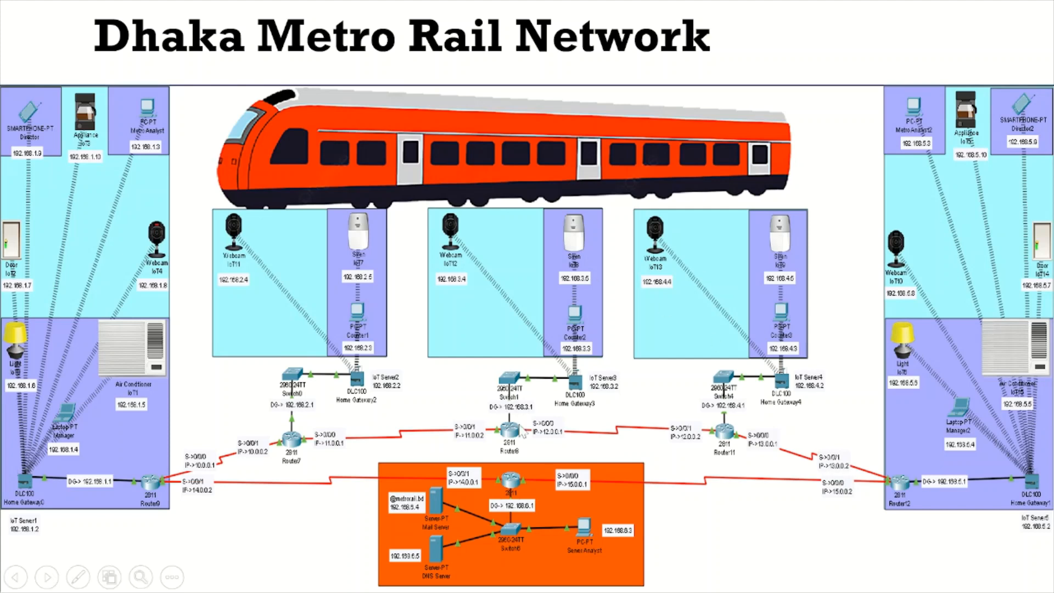
pyautogui.moveTo(729, 371)
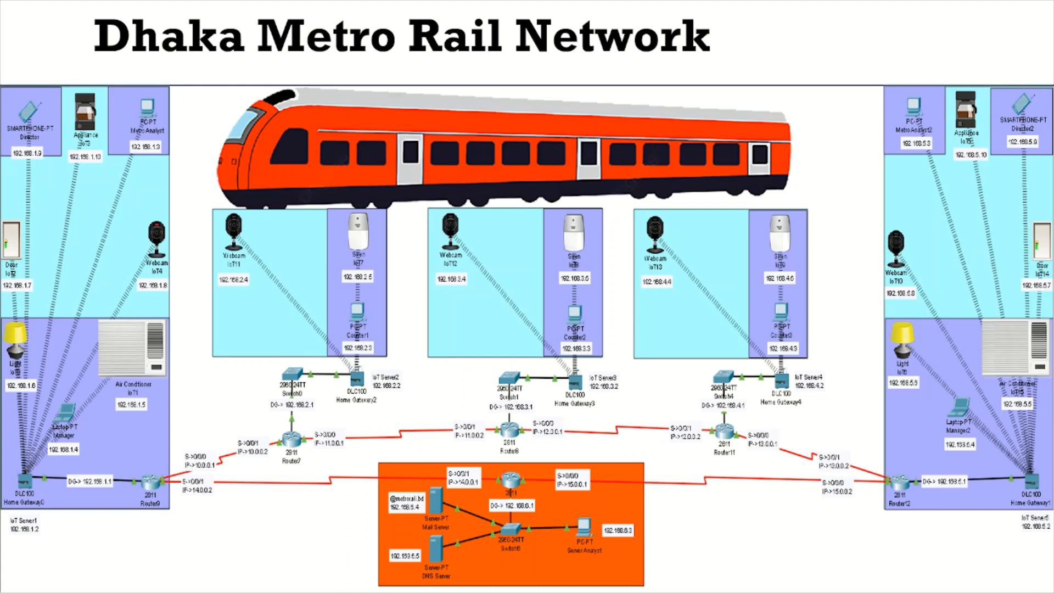
# Advance through the remaining slides to the 'Do you have any questions?' slide.
pyautogui.press('Right')
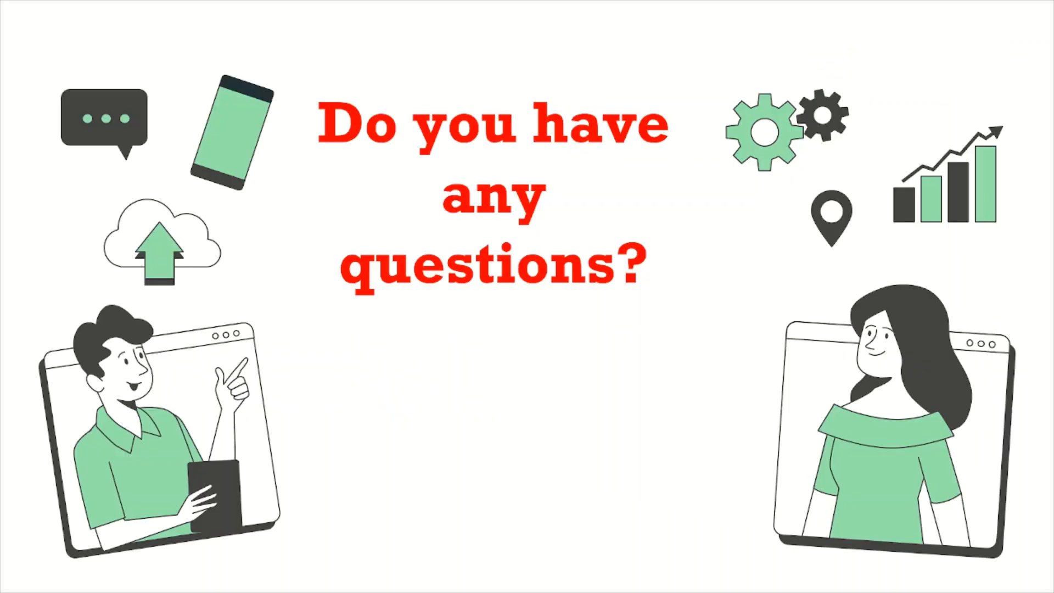
# End the slide show and switch to the Packet Tracer topology window.
pyautogui.press('Escape')
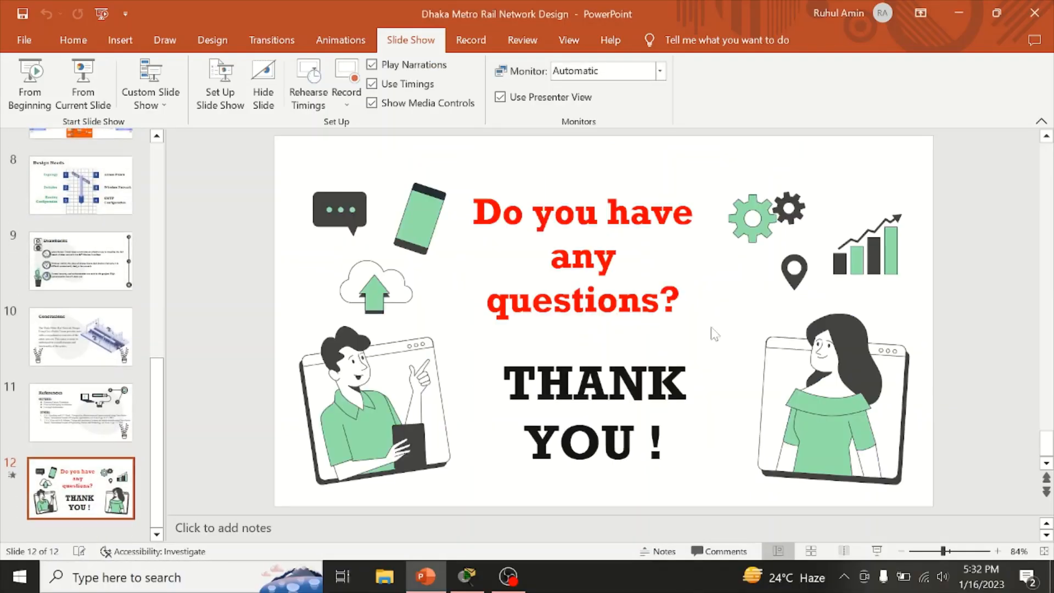
pyautogui.click(465, 576)
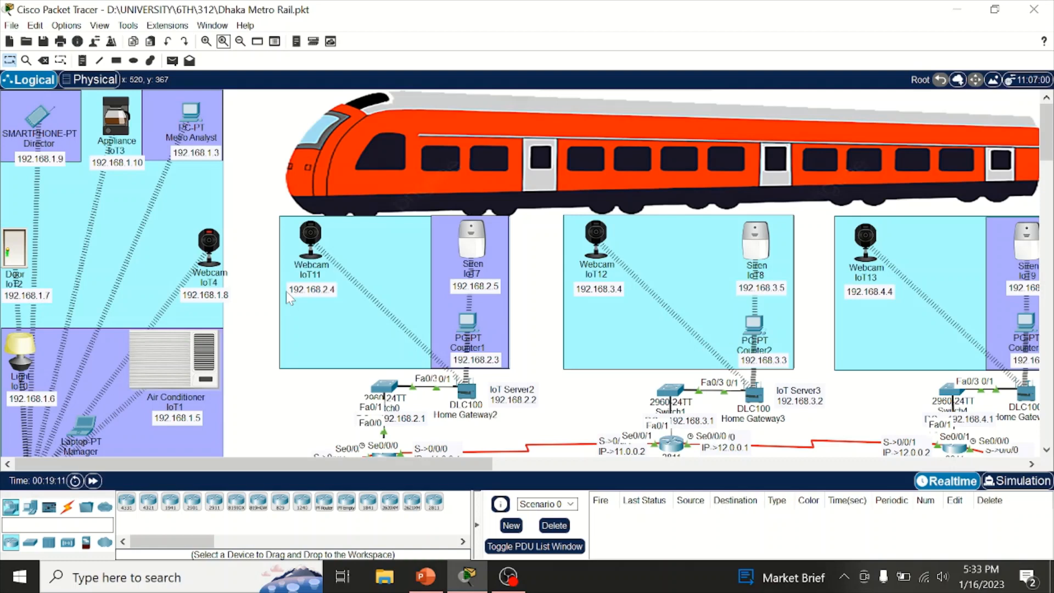
pyautogui.moveTo(79, 231)
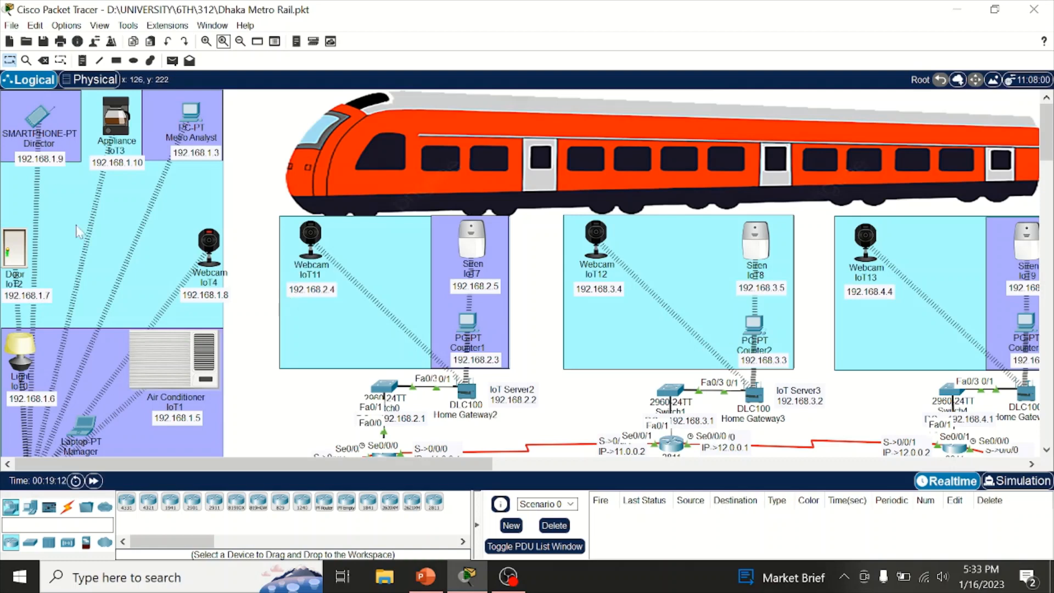
pyautogui.moveTo(131, 276)
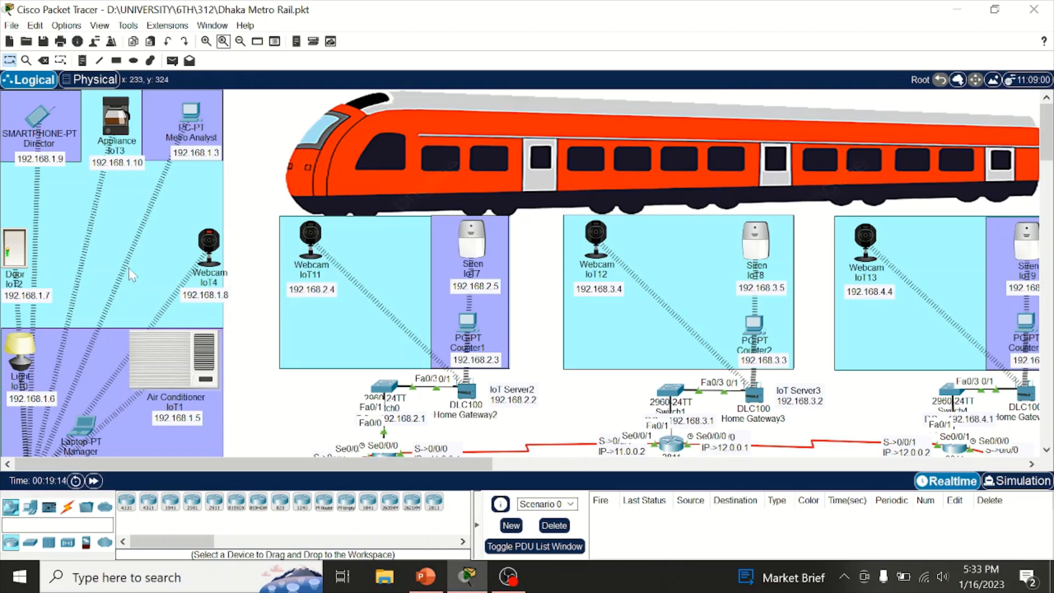
pyautogui.scroll(-3)
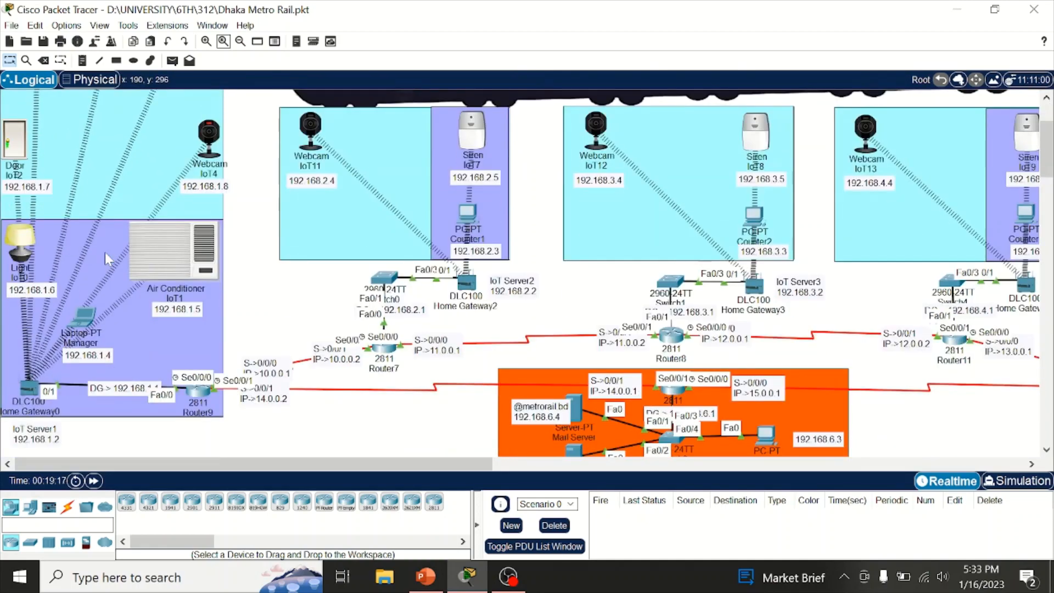
pyautogui.scroll(-3)
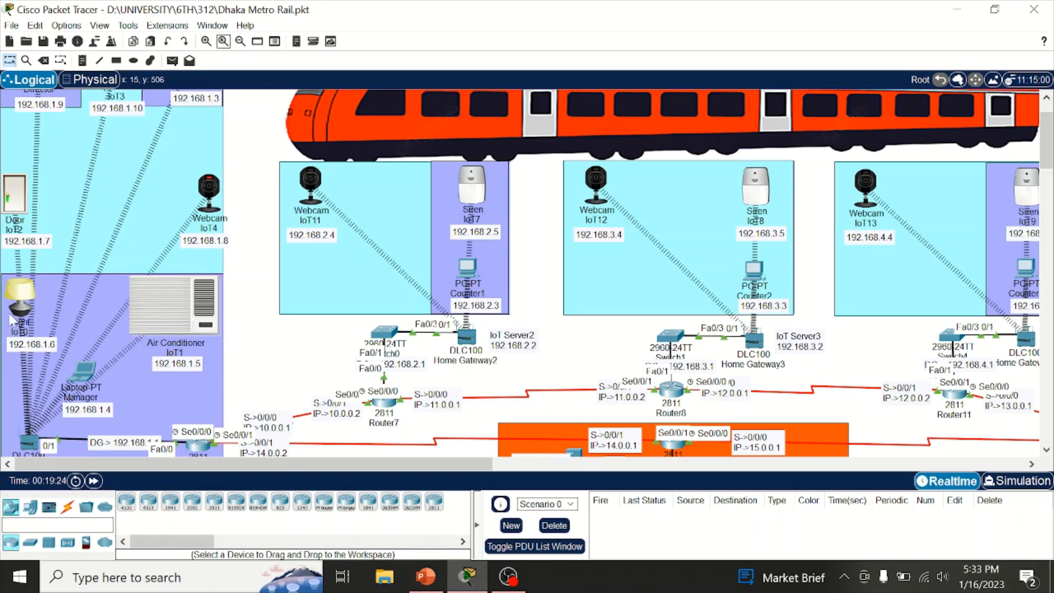
pyautogui.moveTo(74, 353)
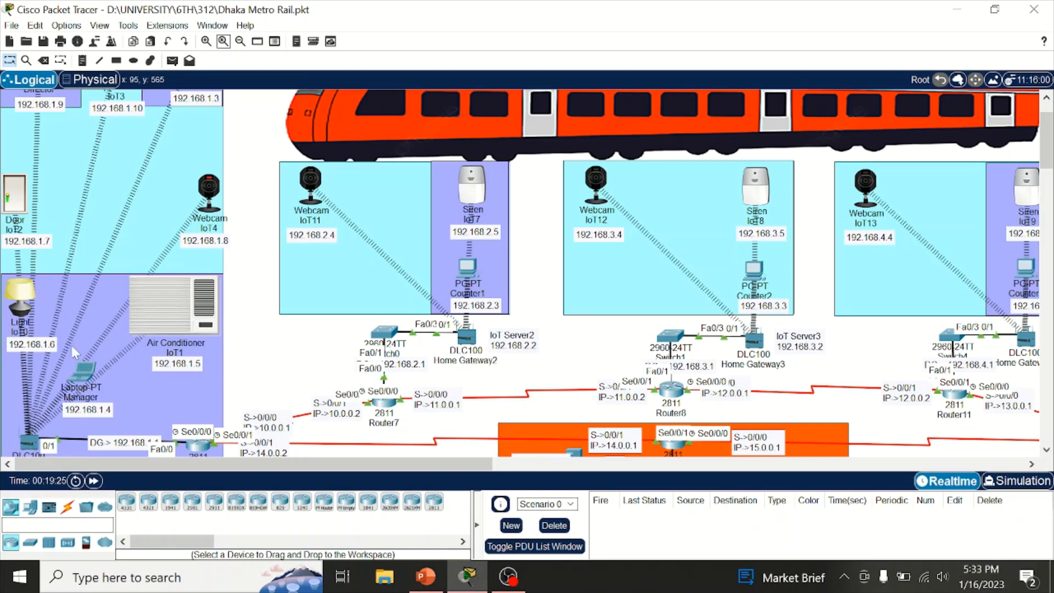
pyautogui.moveTo(86, 357)
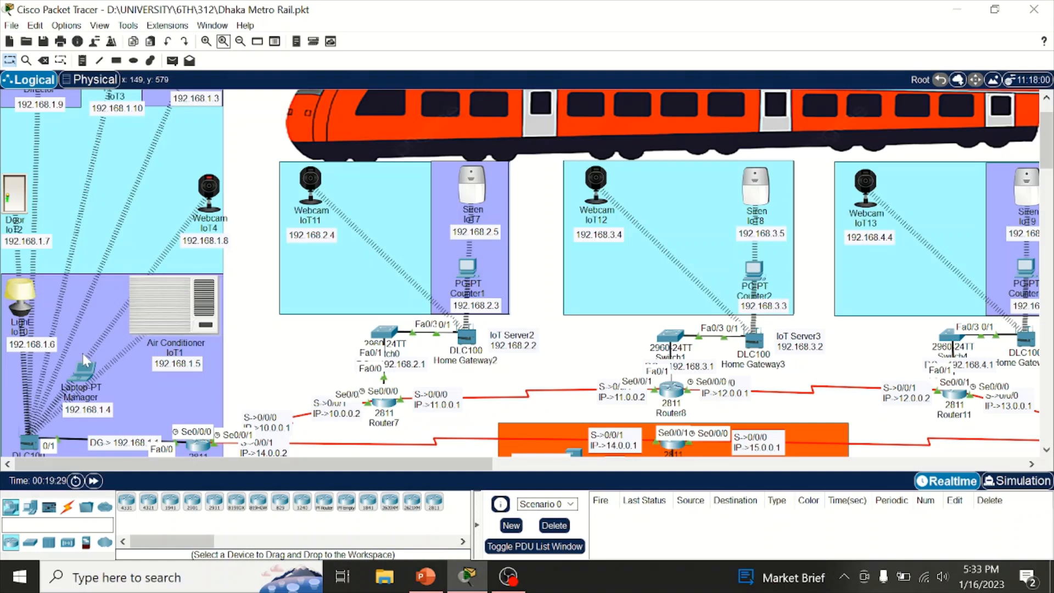
pyautogui.scroll(-3)
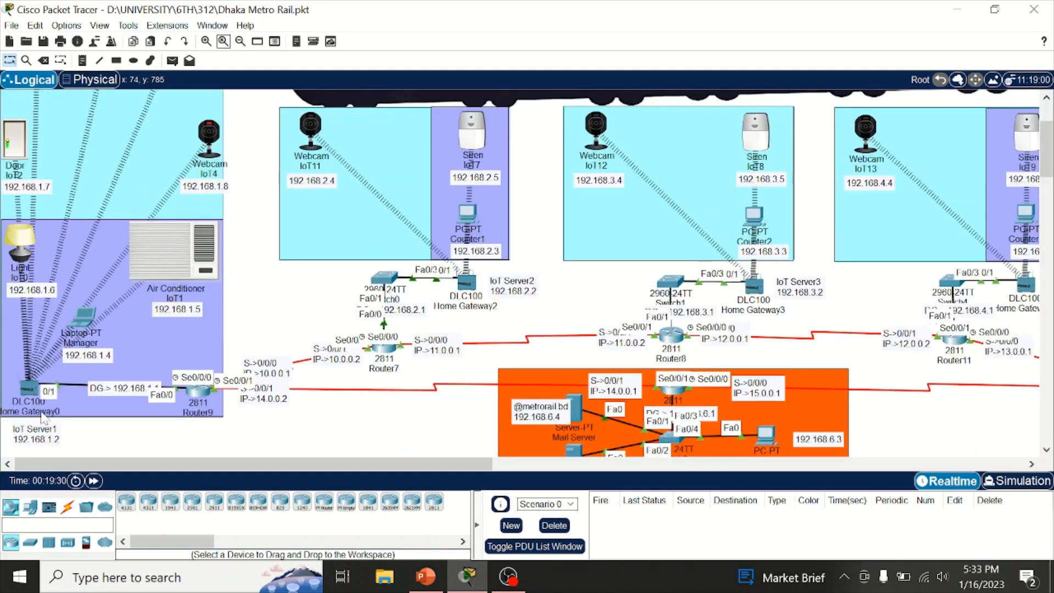
pyautogui.moveTo(77, 311)
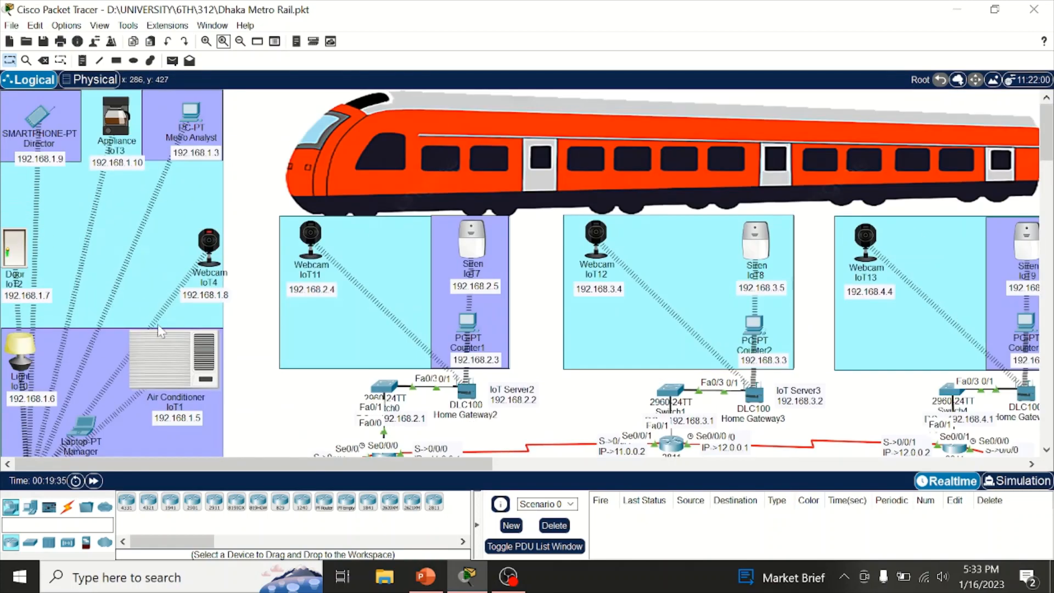
pyautogui.moveTo(110, 252)
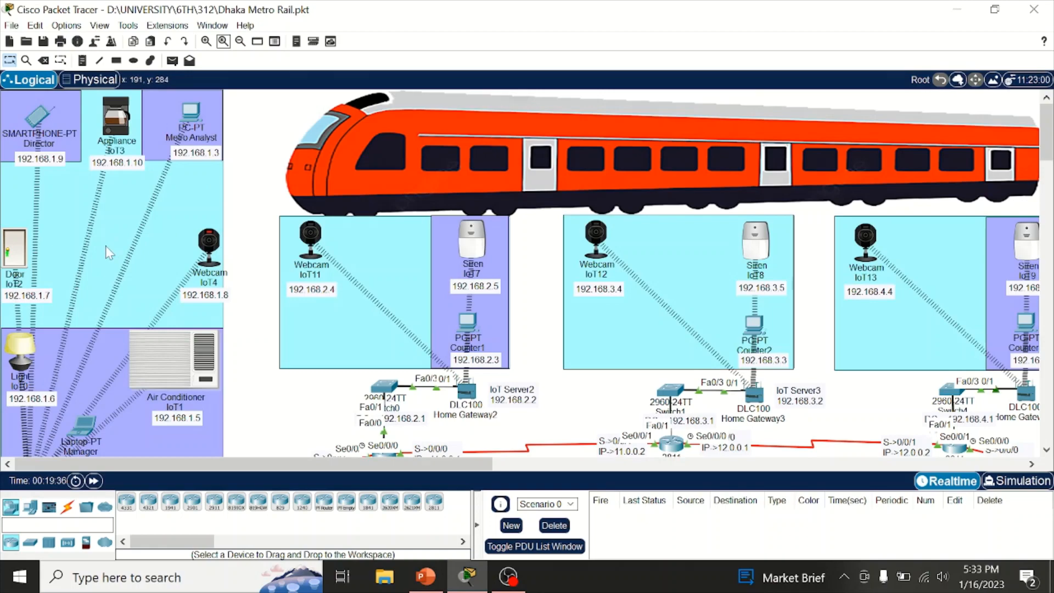
pyautogui.scroll(-3)
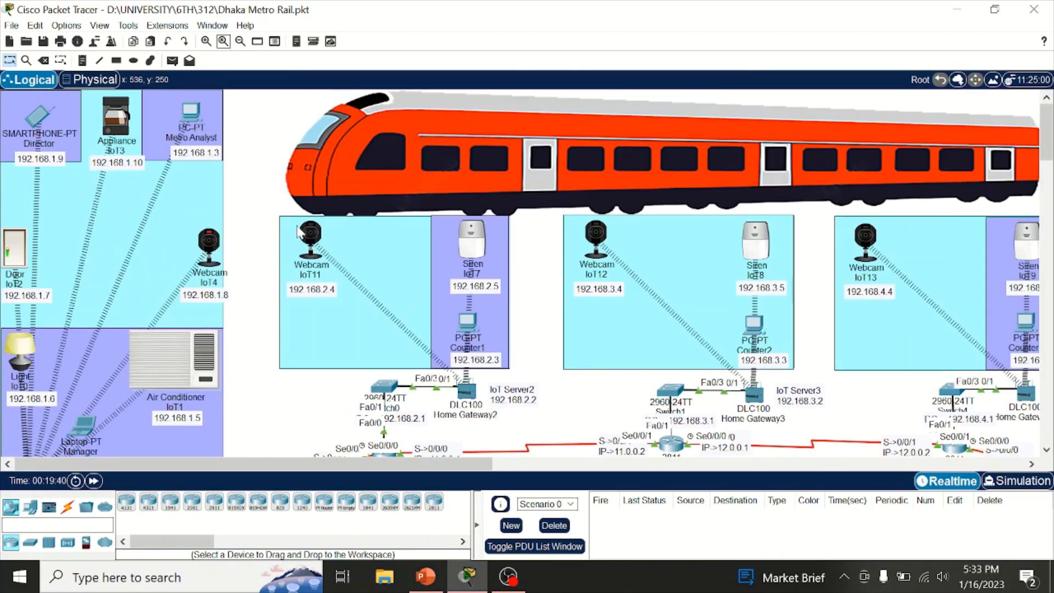
pyautogui.moveTo(474, 262)
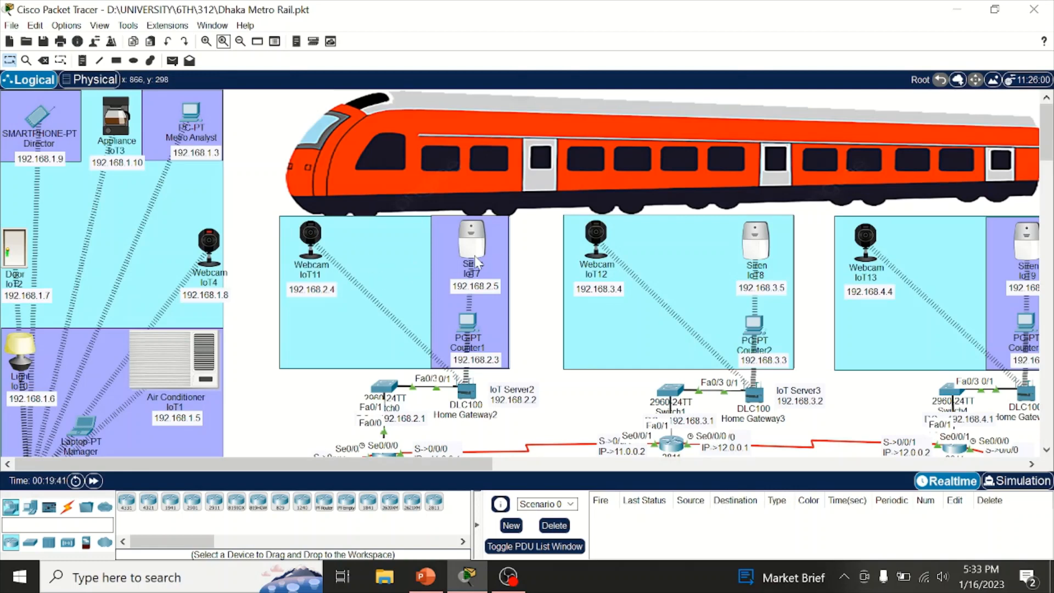
pyautogui.moveTo(430, 330)
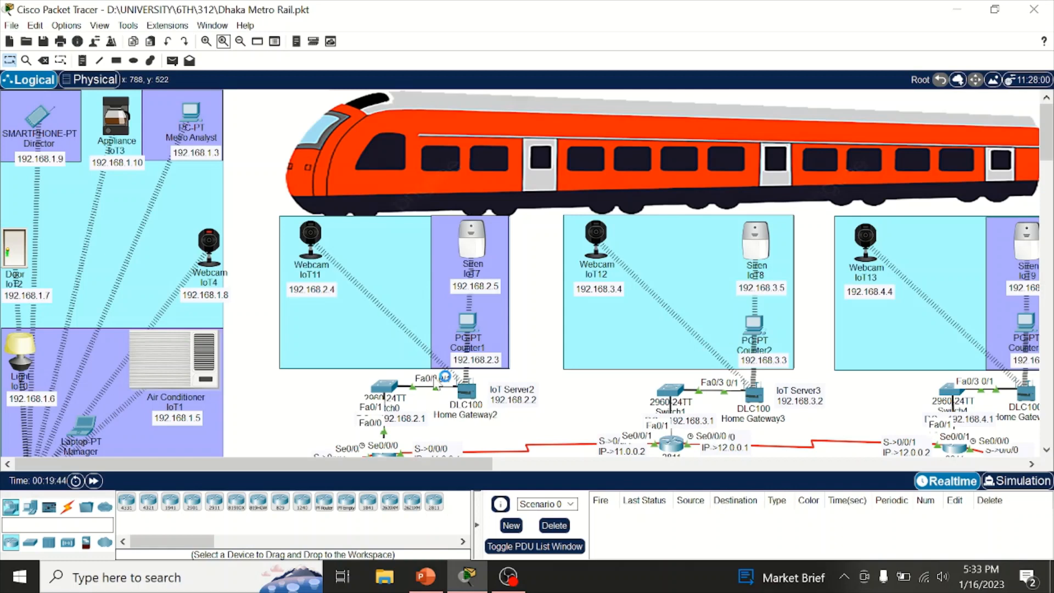
pyautogui.moveTo(430, 336)
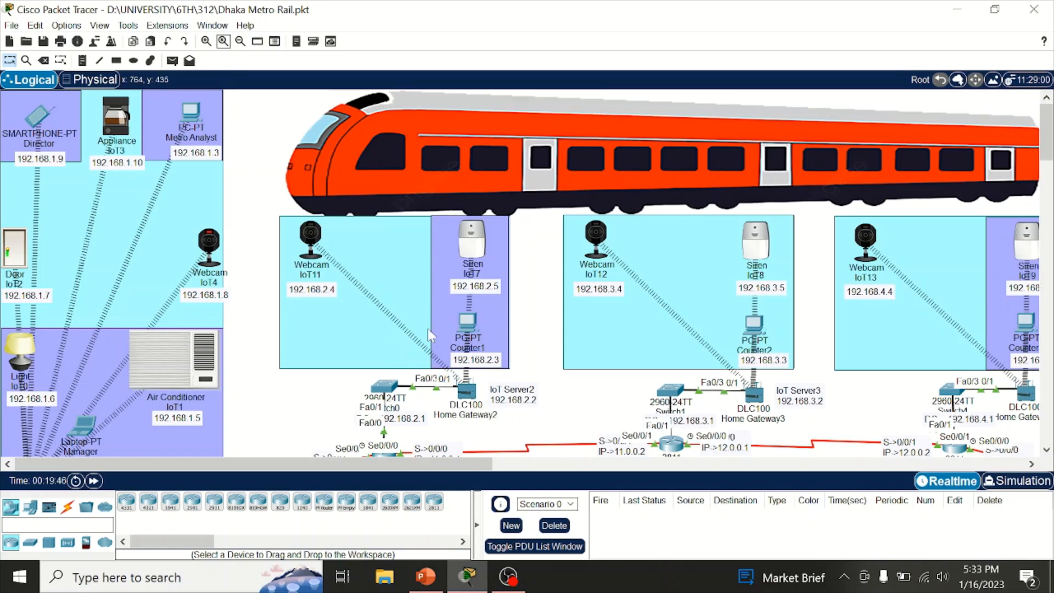
pyautogui.moveTo(731, 335)
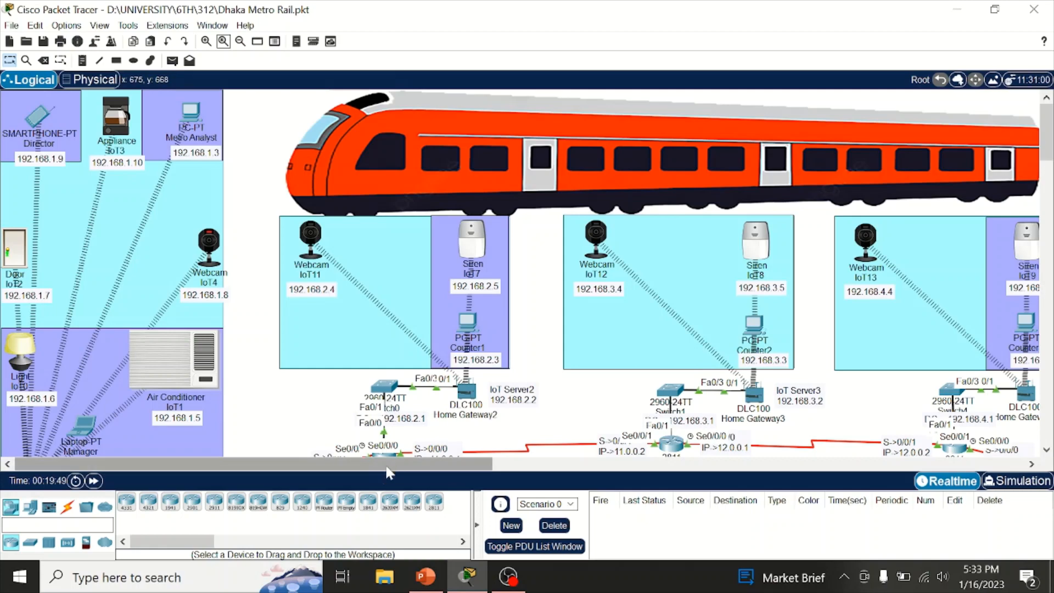
pyautogui.hscroll(3)
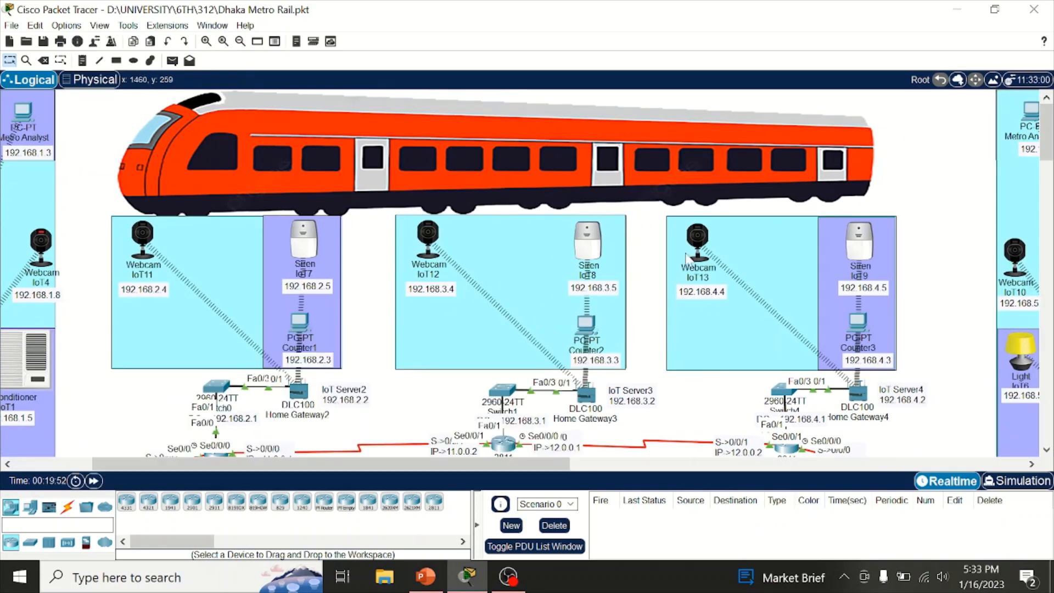
pyautogui.moveTo(484, 463)
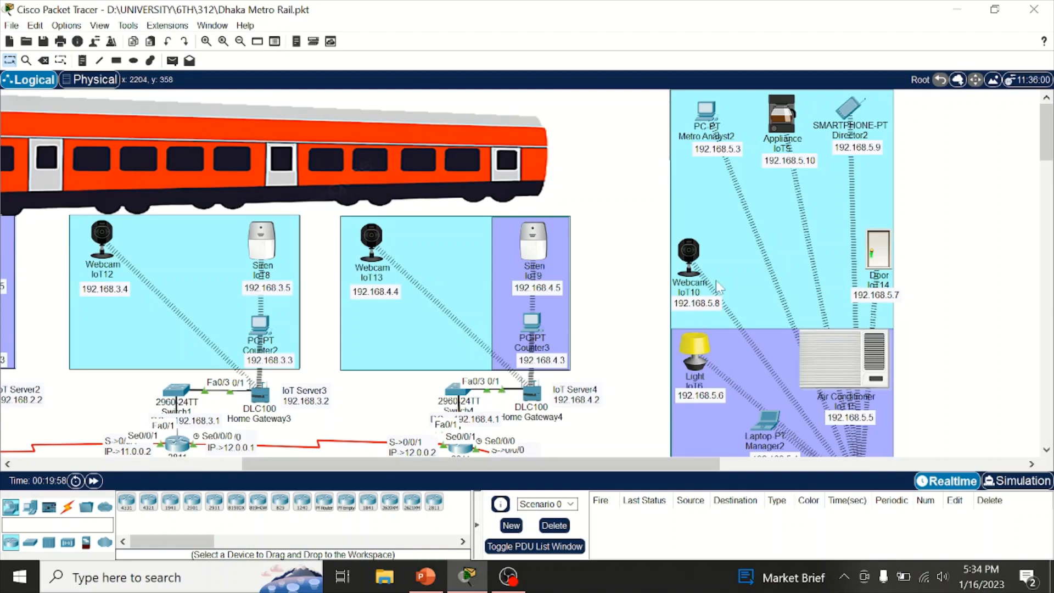
pyautogui.moveTo(792, 244)
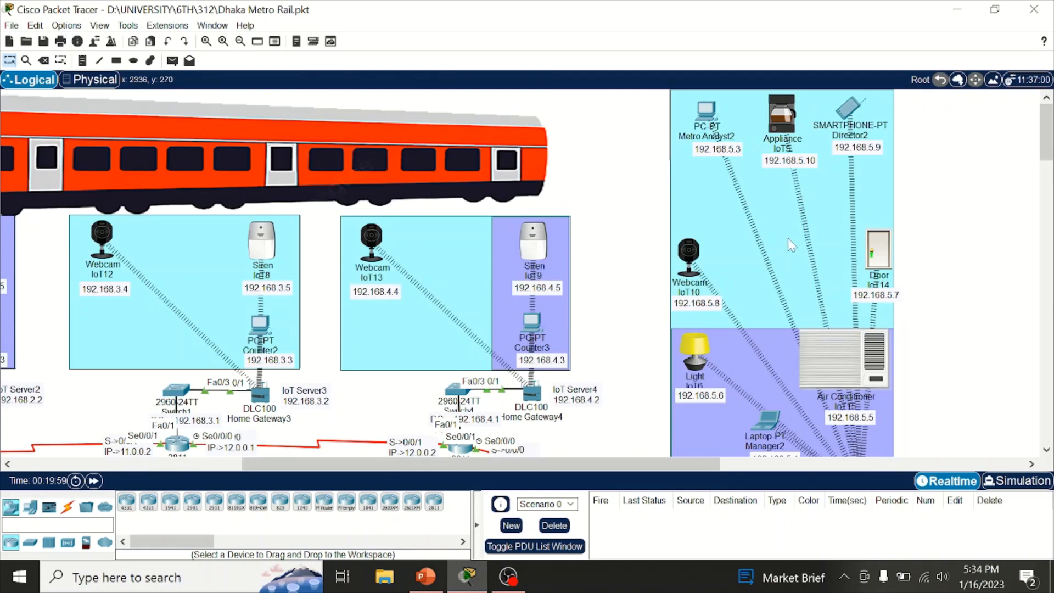
pyautogui.moveTo(830, 240)
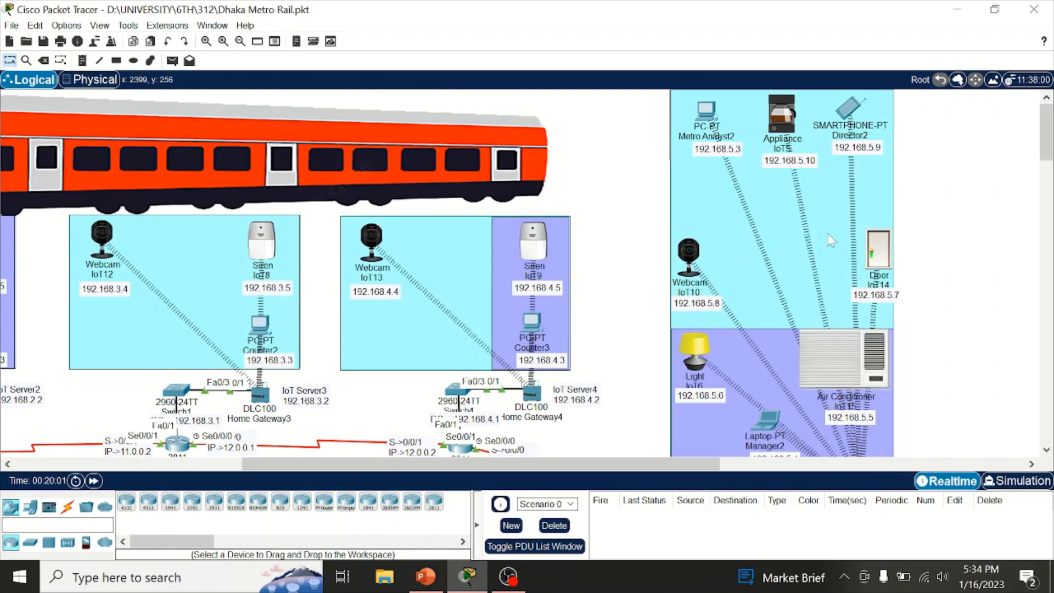
pyautogui.moveTo(880, 256)
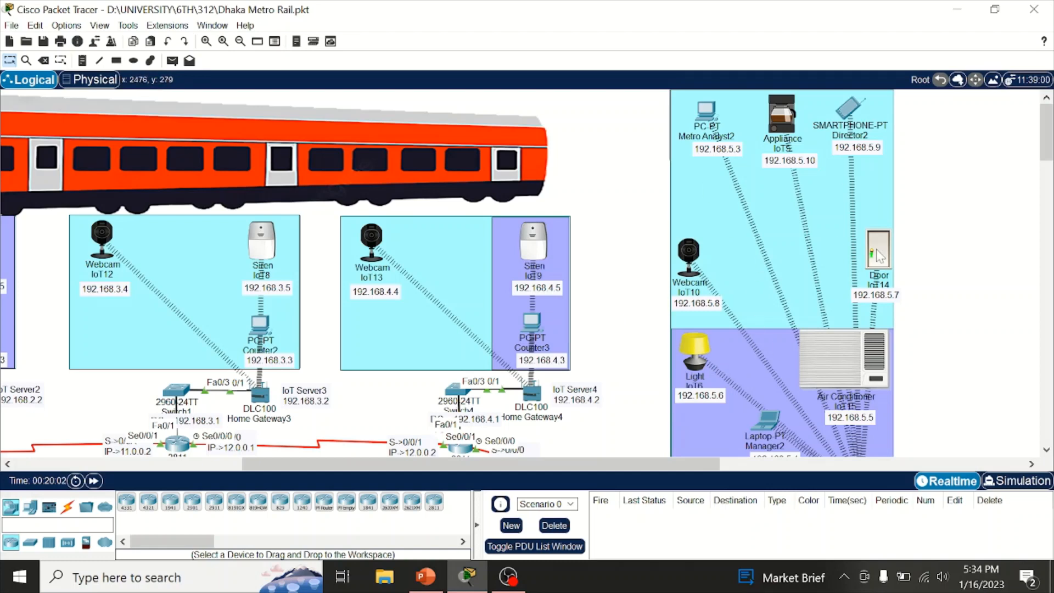
pyautogui.moveTo(915, 329)
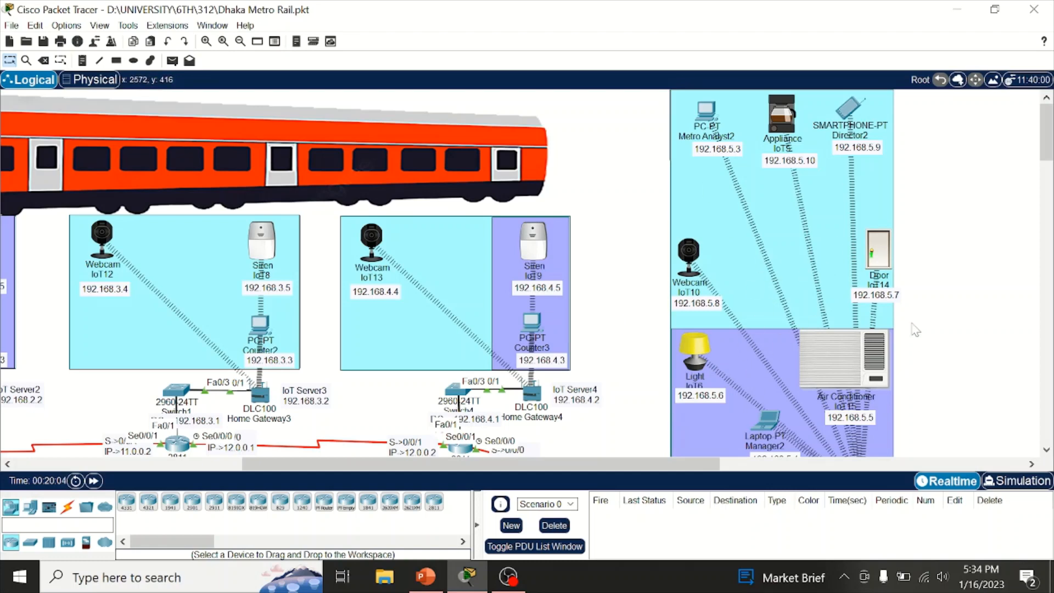
pyautogui.moveTo(736, 149)
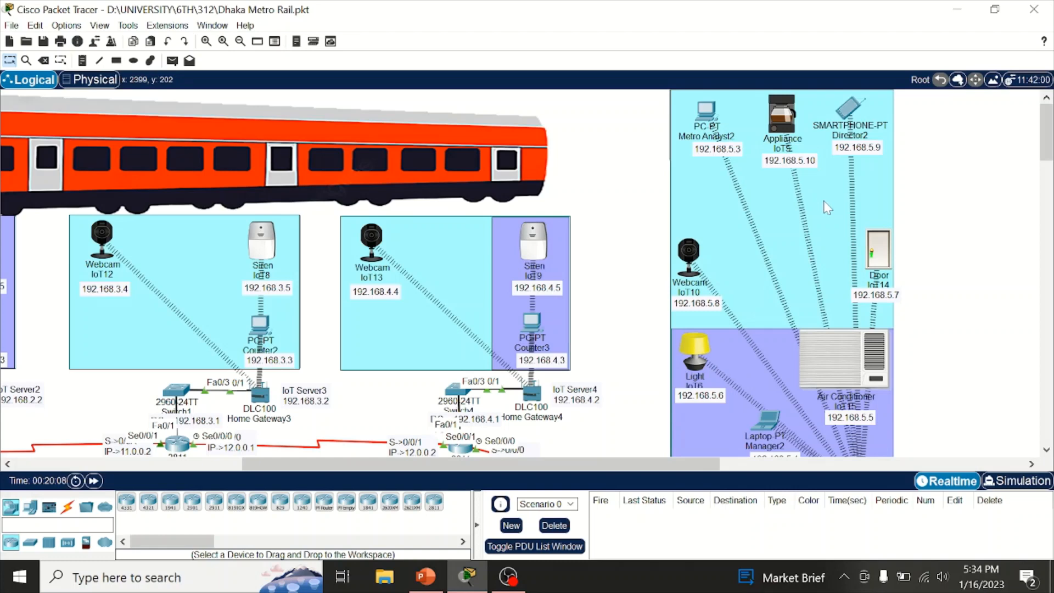
pyautogui.moveTo(854, 163)
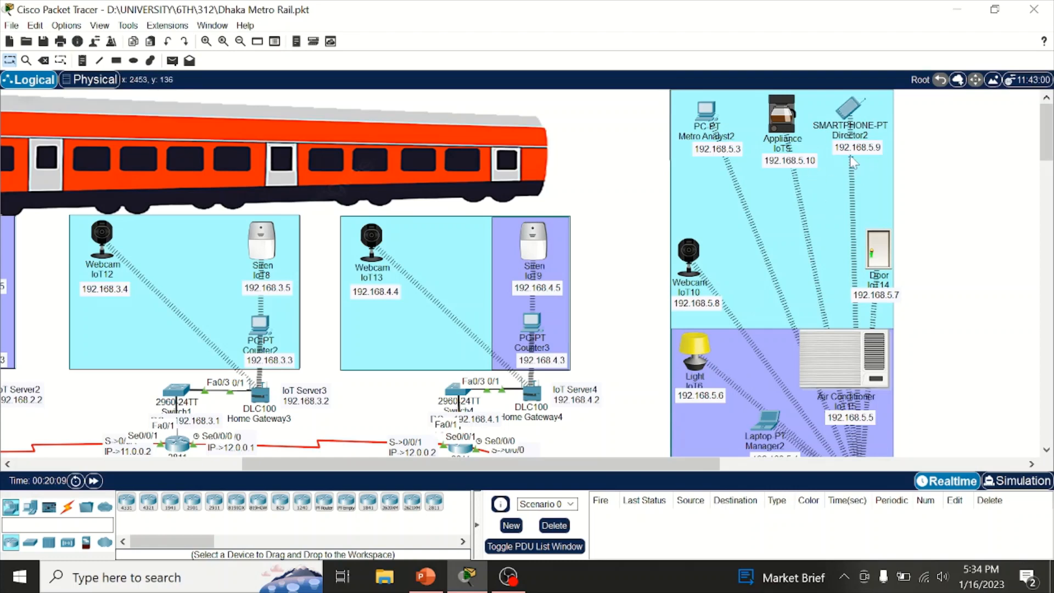
pyautogui.moveTo(756, 356)
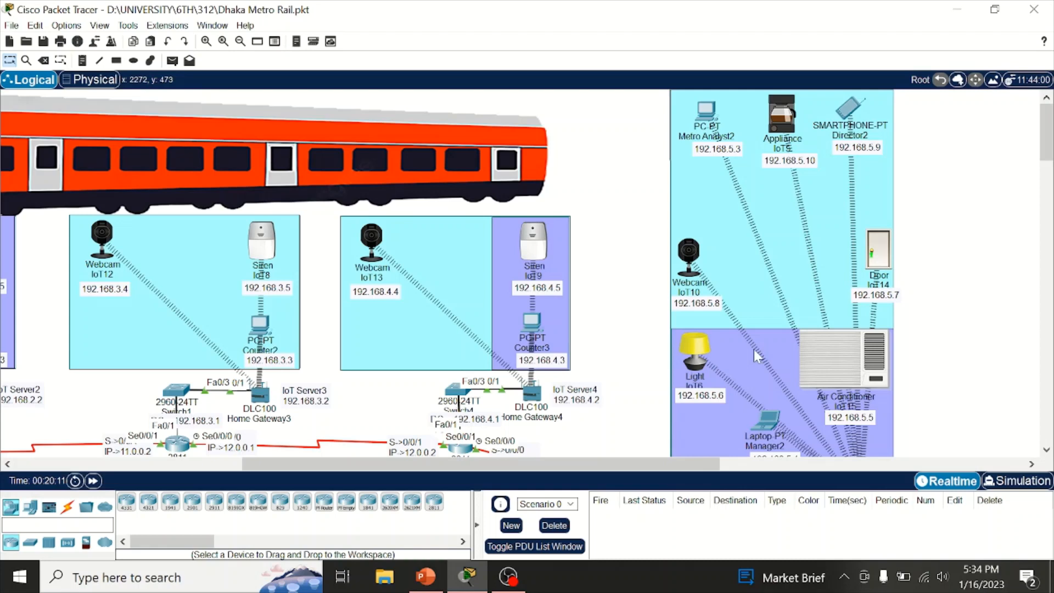
pyautogui.moveTo(855, 207)
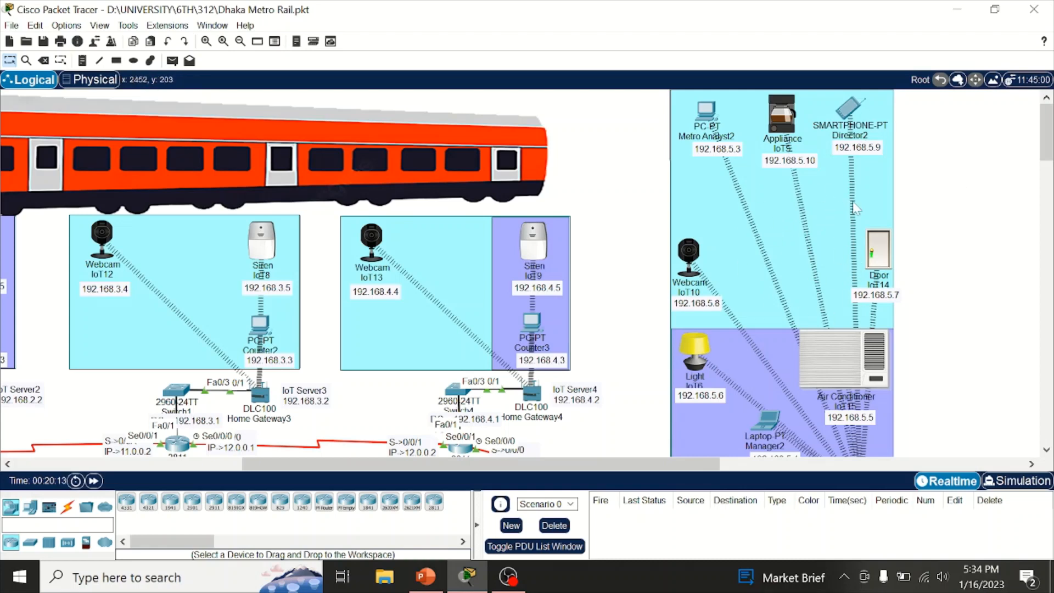
pyautogui.moveTo(823, 139)
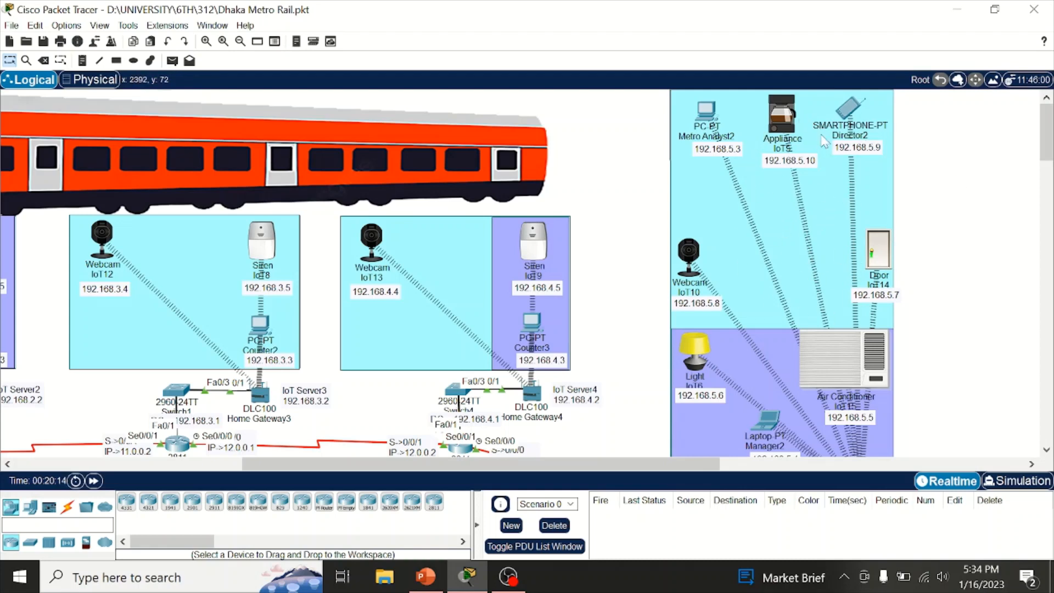
pyautogui.scroll(-3)
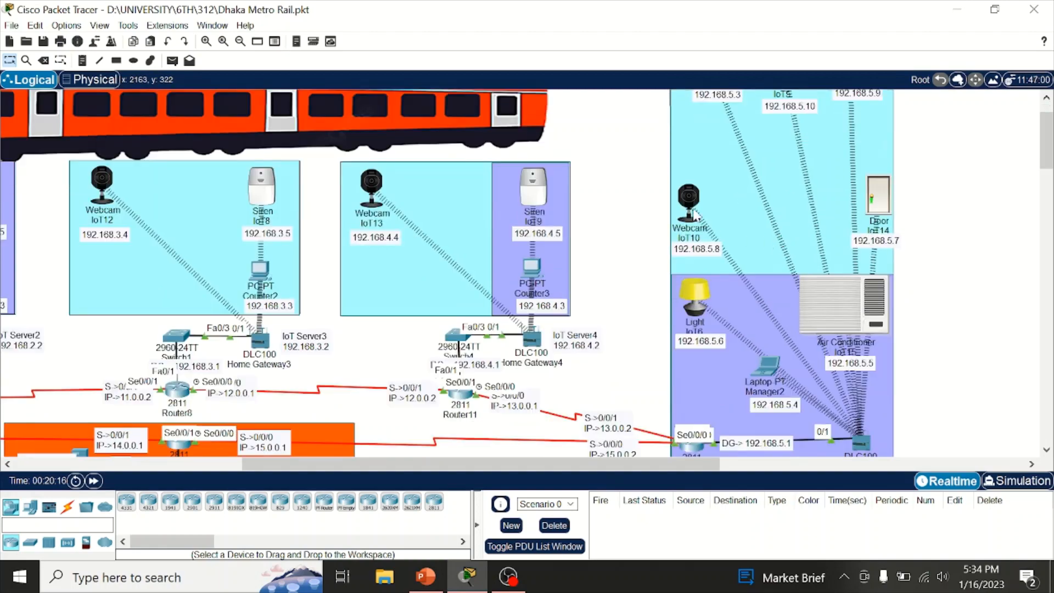
pyautogui.scroll(-3)
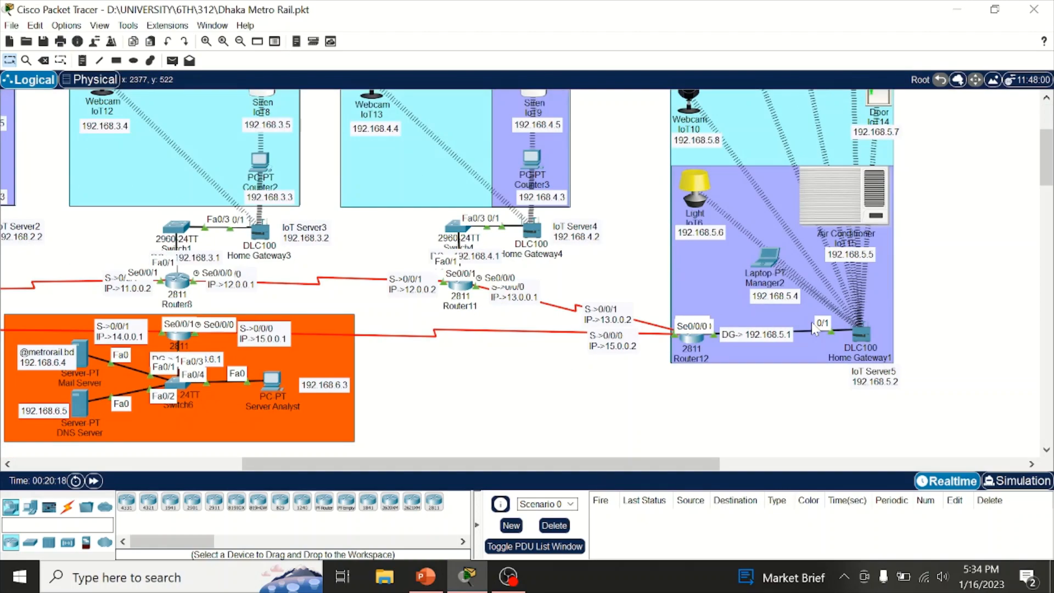
pyautogui.moveTo(843, 294)
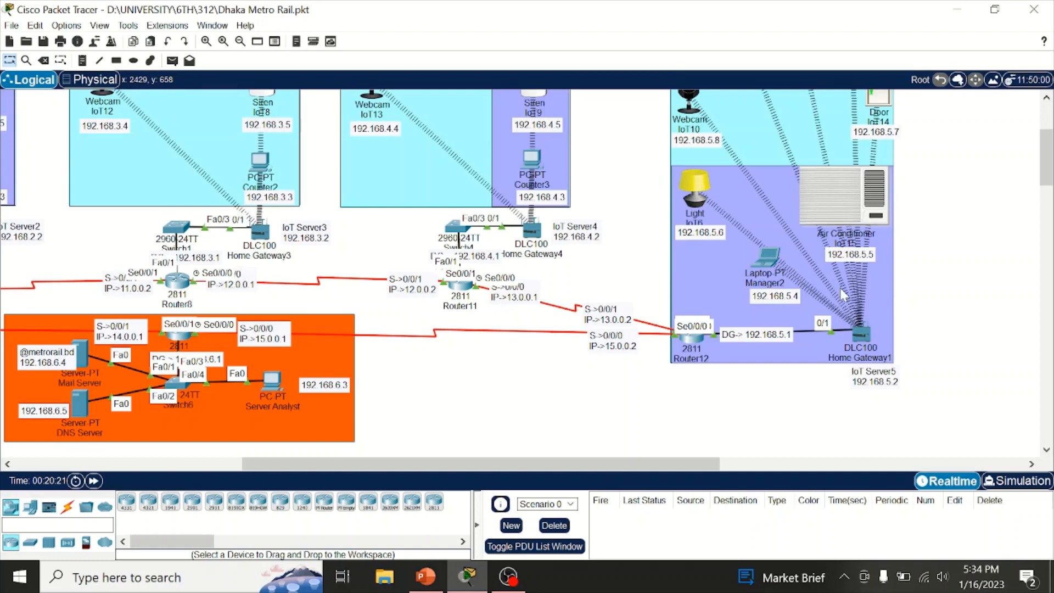
pyautogui.moveTo(674, 352)
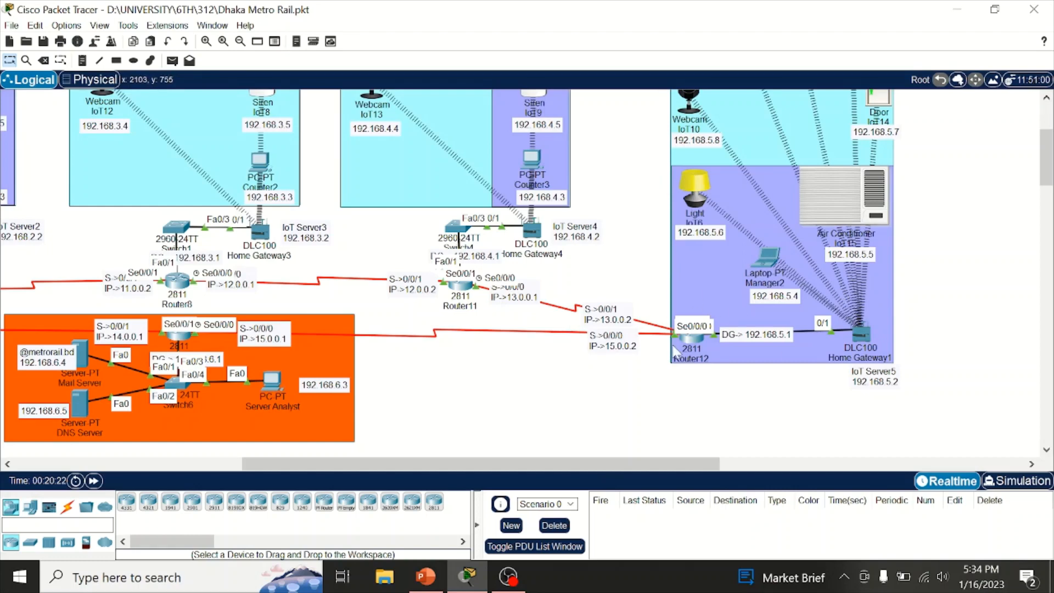
pyautogui.moveTo(253, 353)
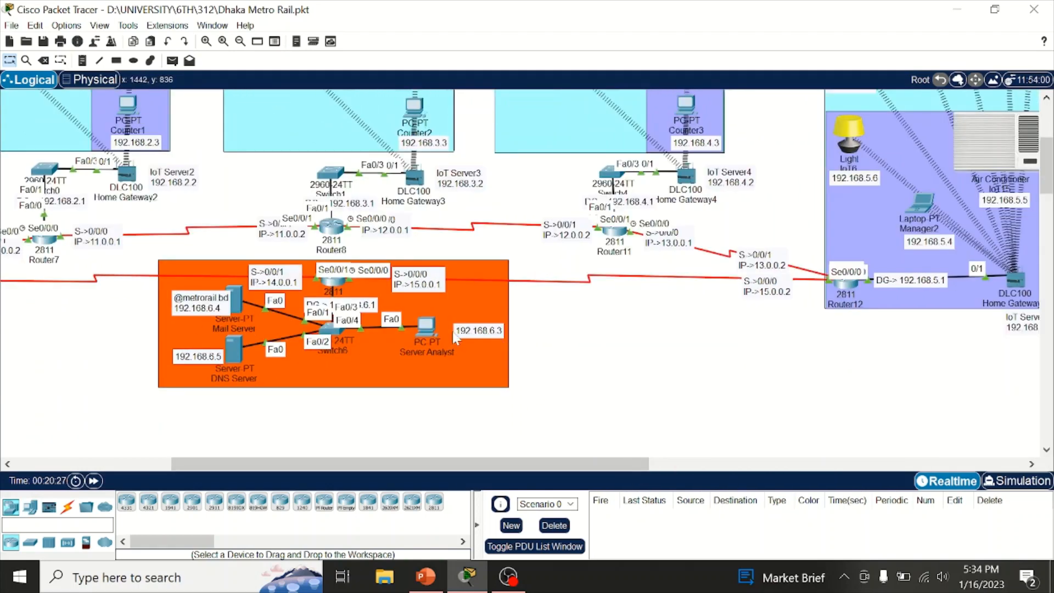
pyautogui.moveTo(551, 379)
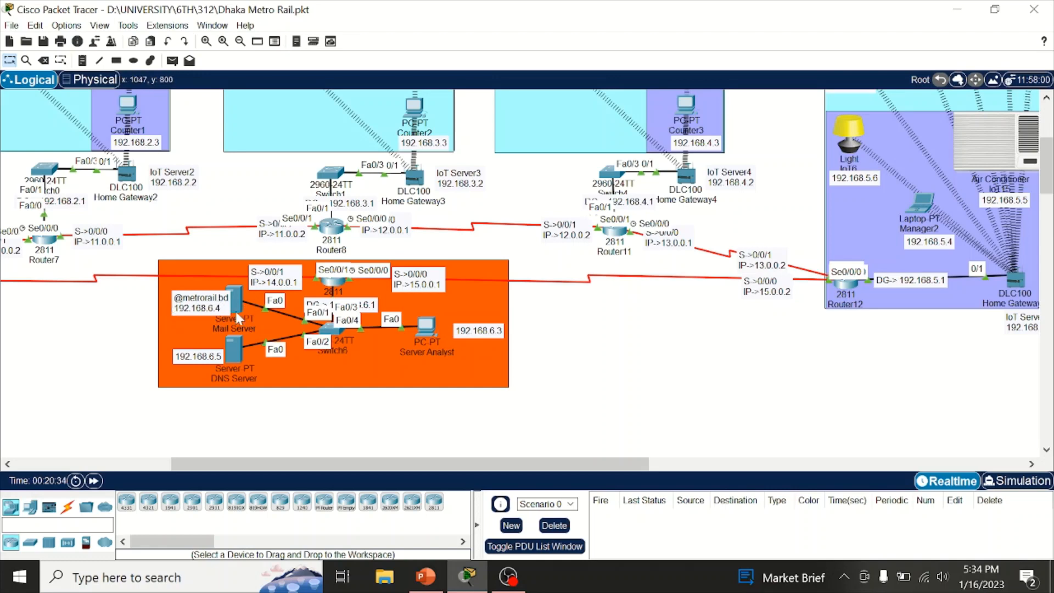
pyautogui.moveTo(264, 385)
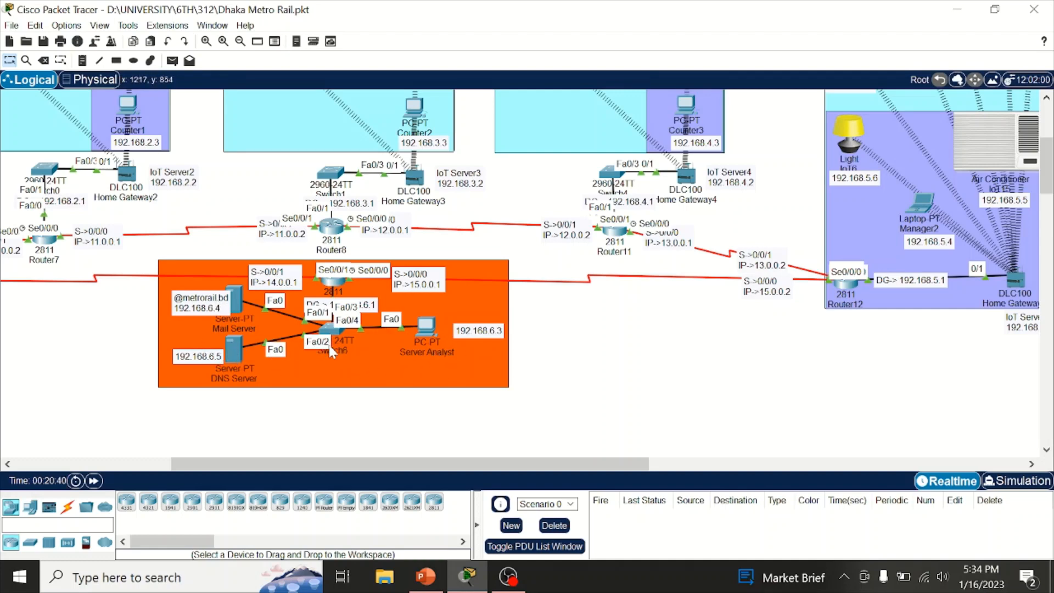
pyautogui.moveTo(376, 250)
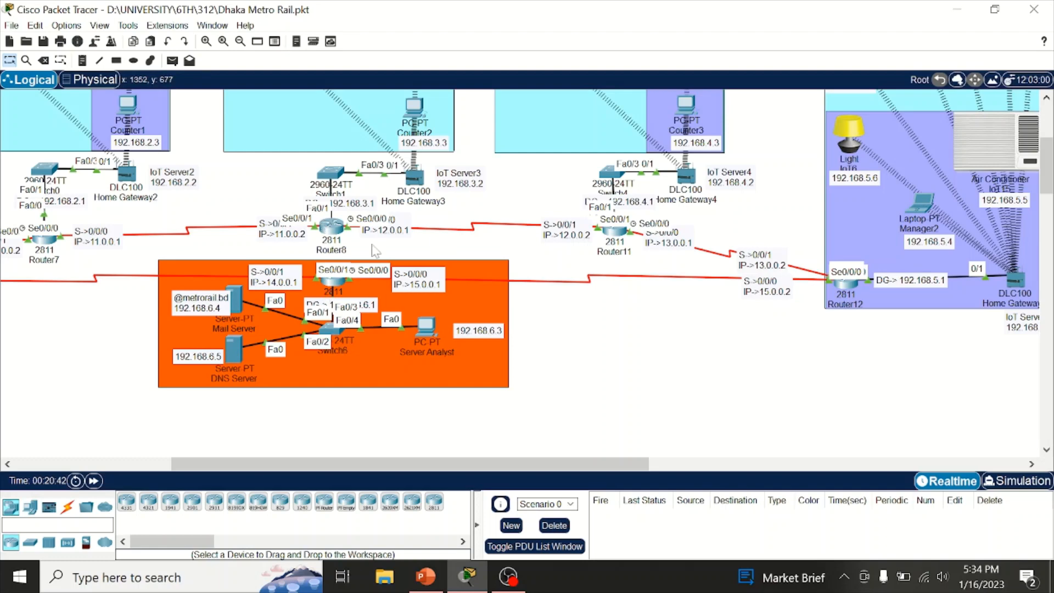
pyautogui.moveTo(12, 262)
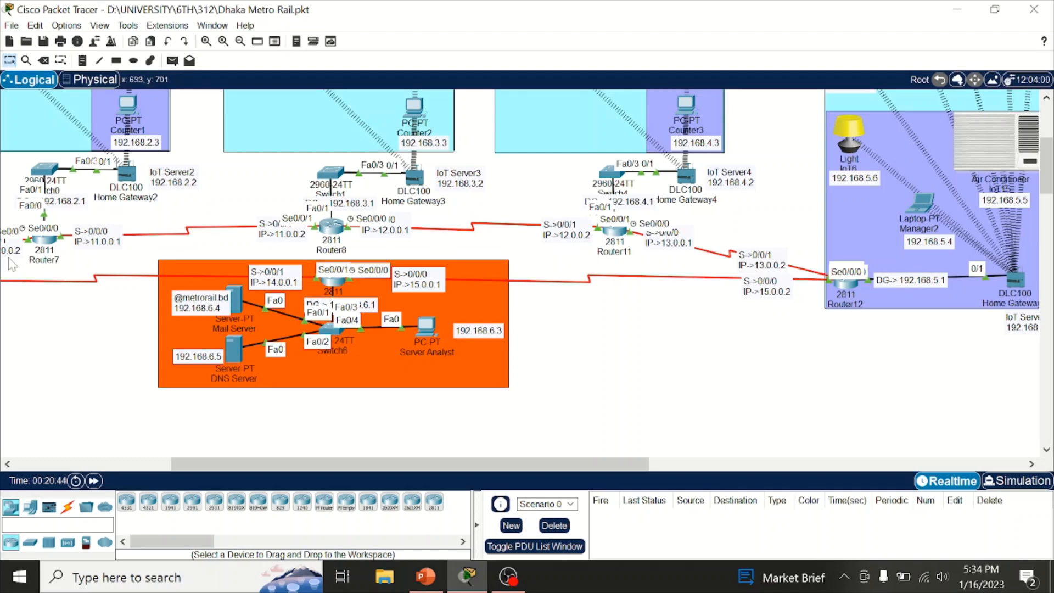
pyautogui.moveTo(444, 233)
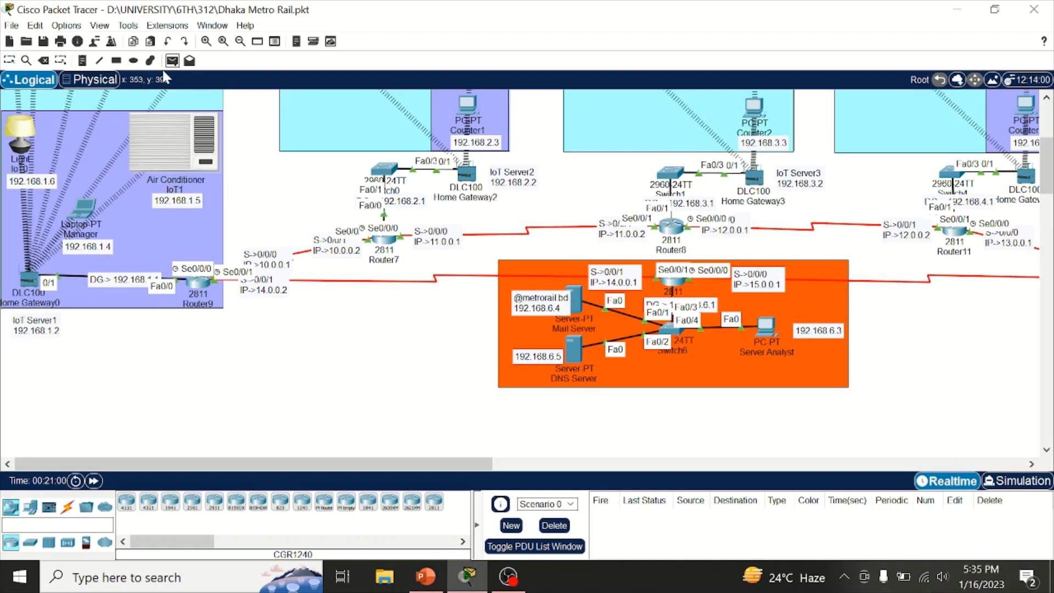
pyautogui.moveTo(177, 67)
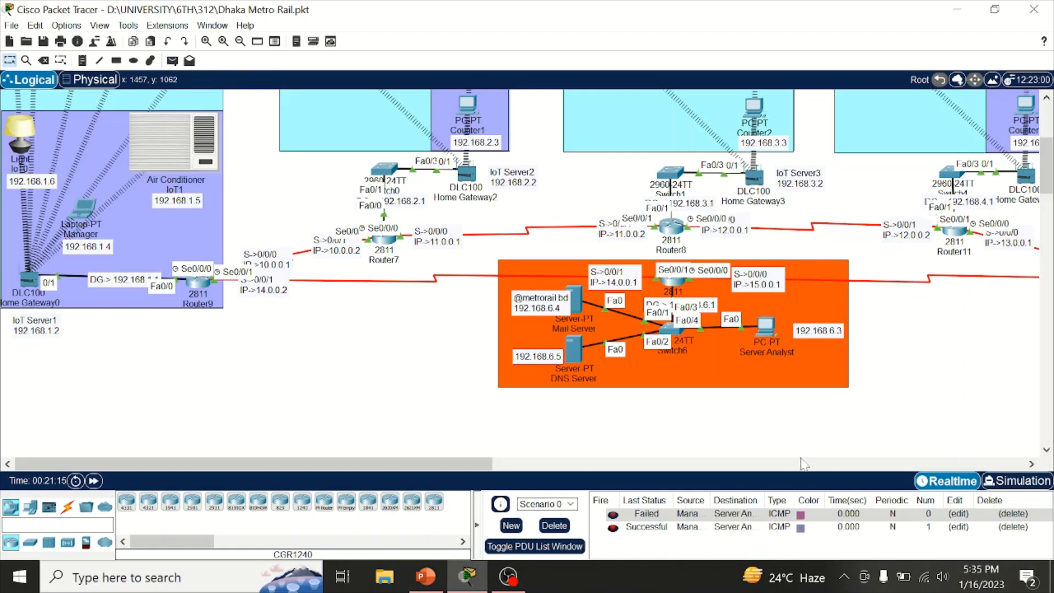
pyautogui.moveTo(53, 225)
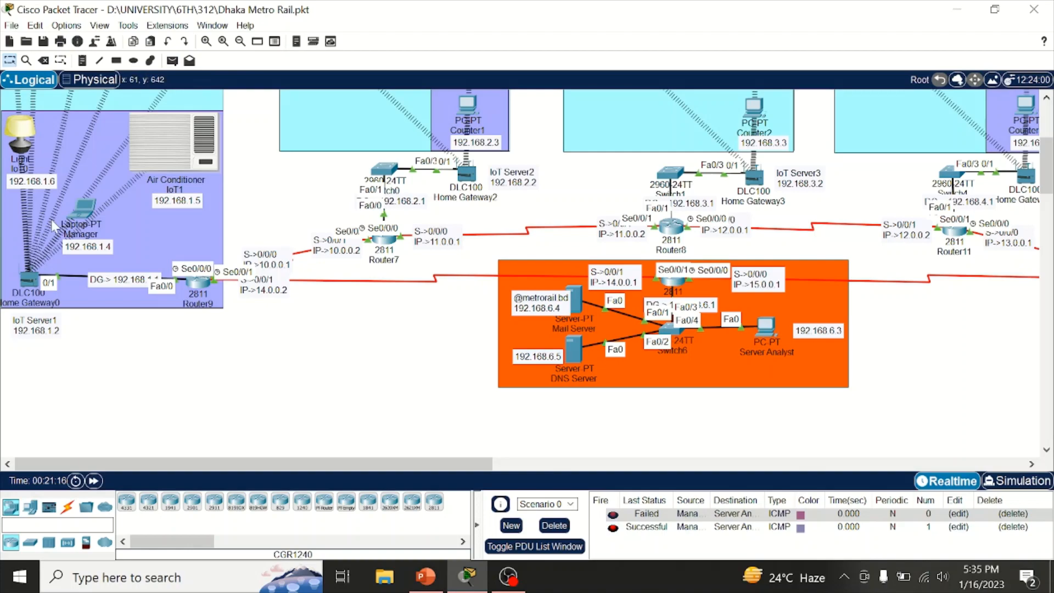
pyautogui.moveTo(403, 343)
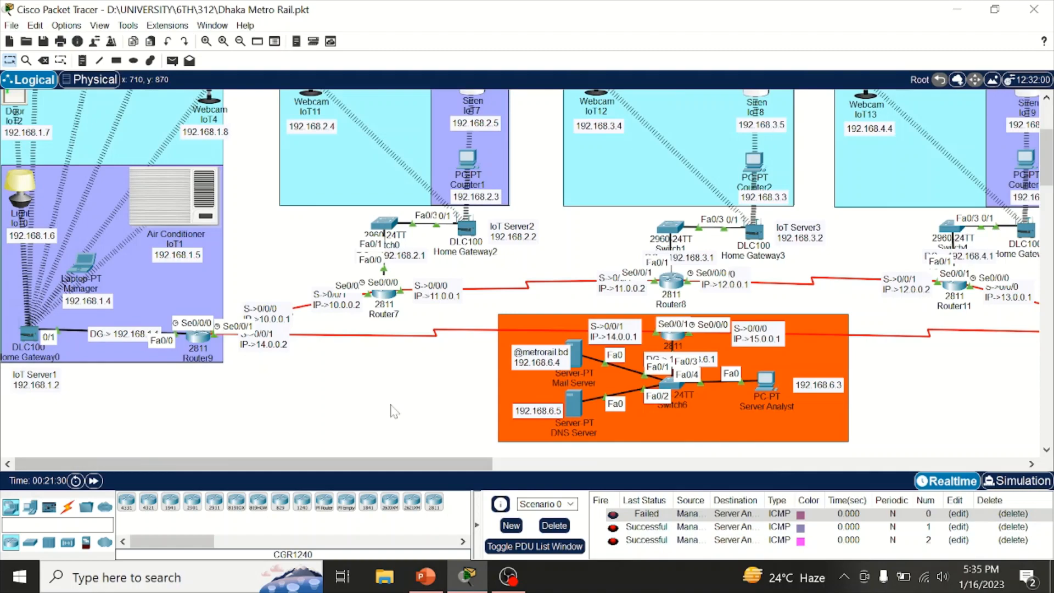
pyautogui.moveTo(400, 395)
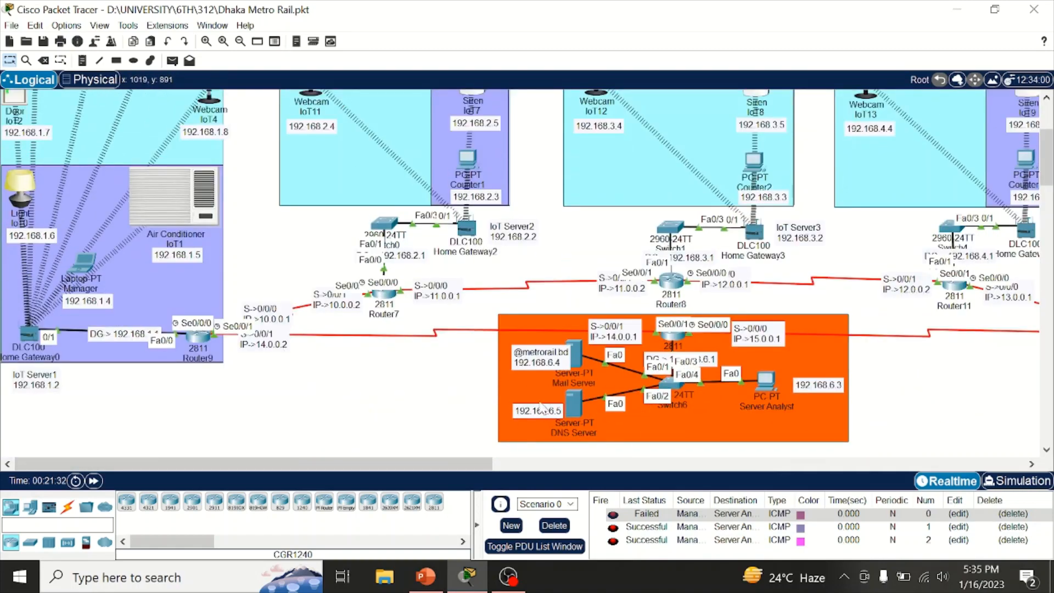
pyautogui.moveTo(417, 383)
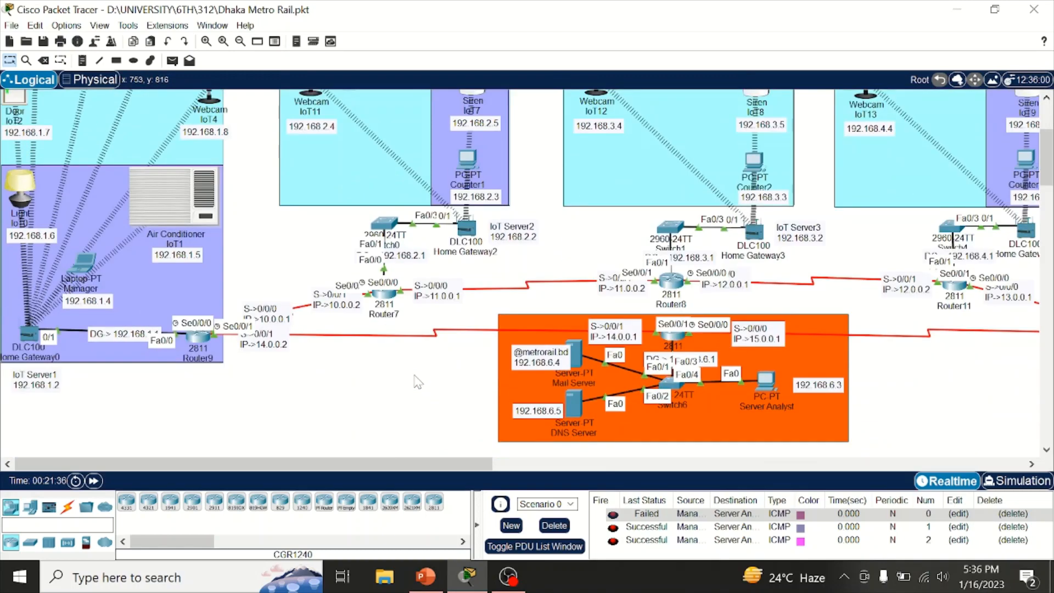
pyautogui.moveTo(389, 392)
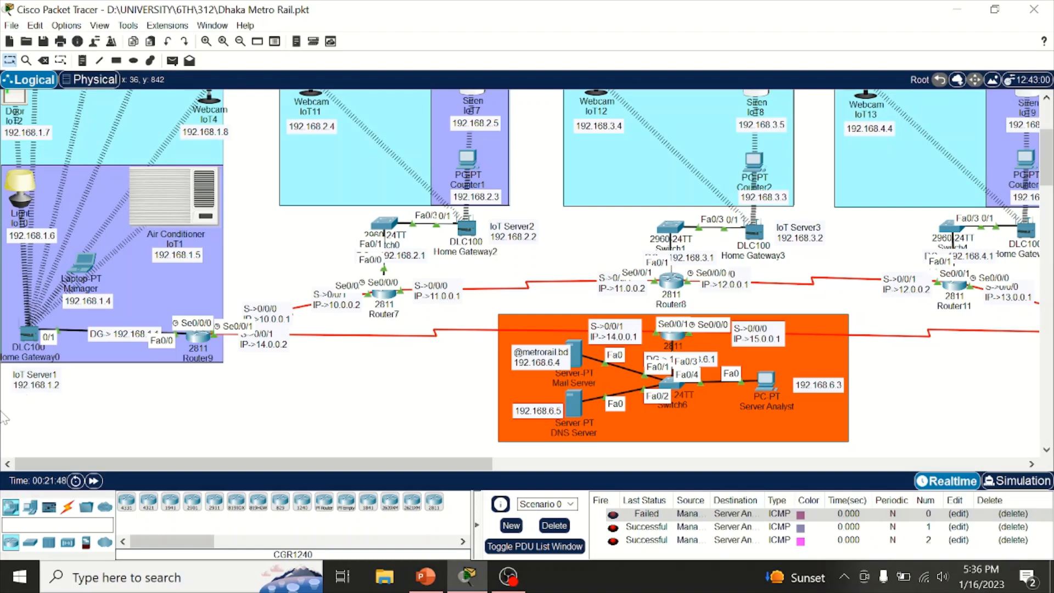
pyautogui.moveTo(114, 296)
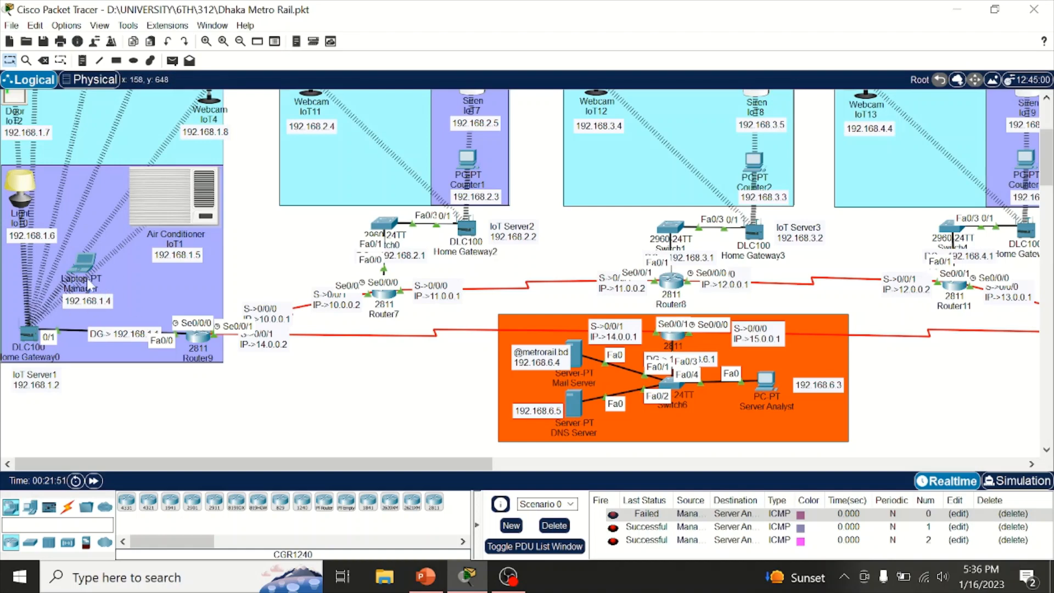
pyautogui.moveTo(766, 399)
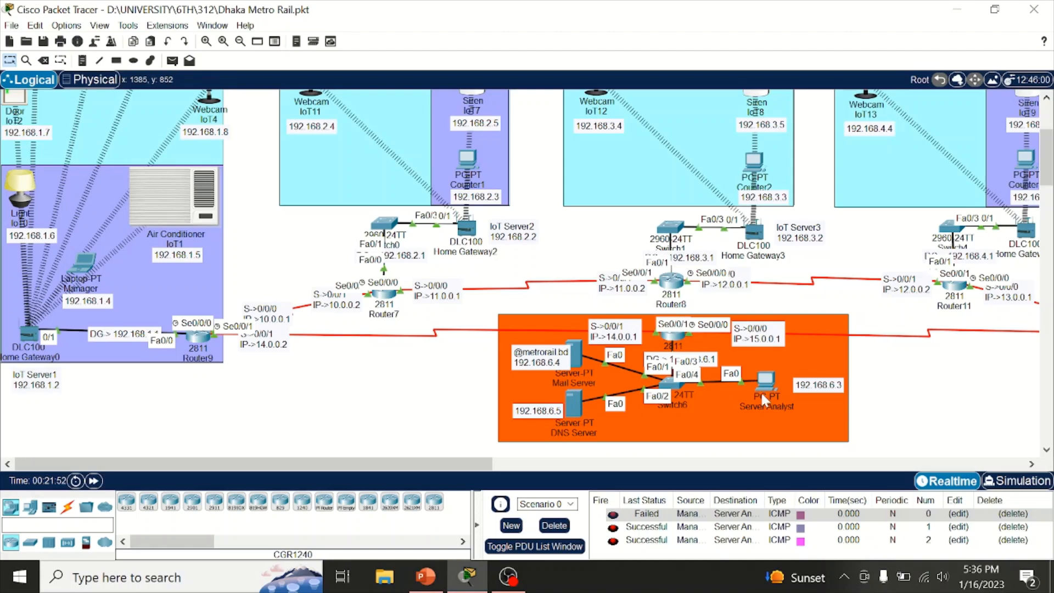
pyautogui.moveTo(766, 390)
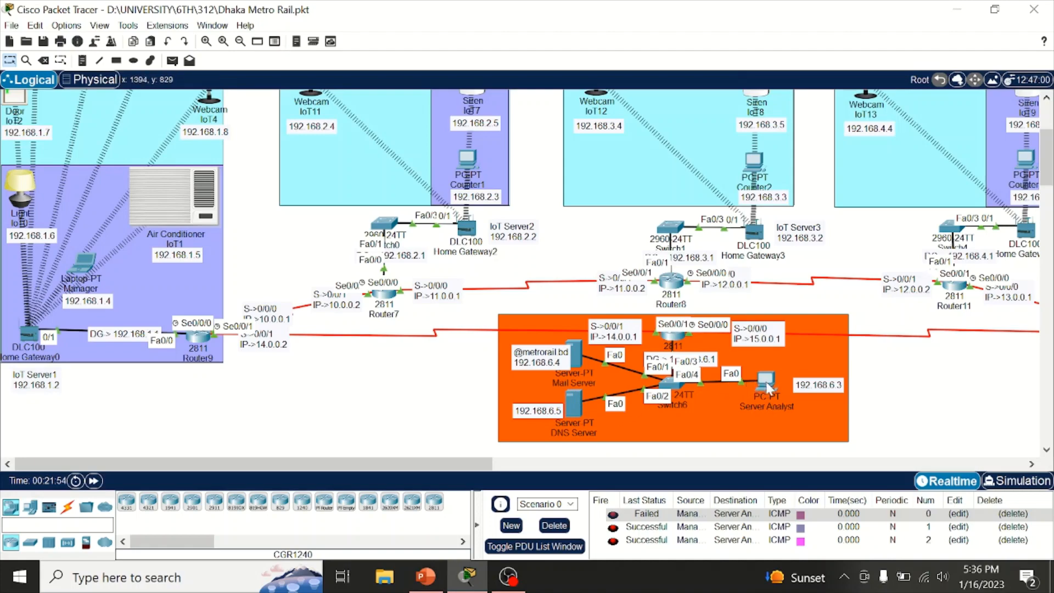
pyautogui.doubleClick(766, 383)
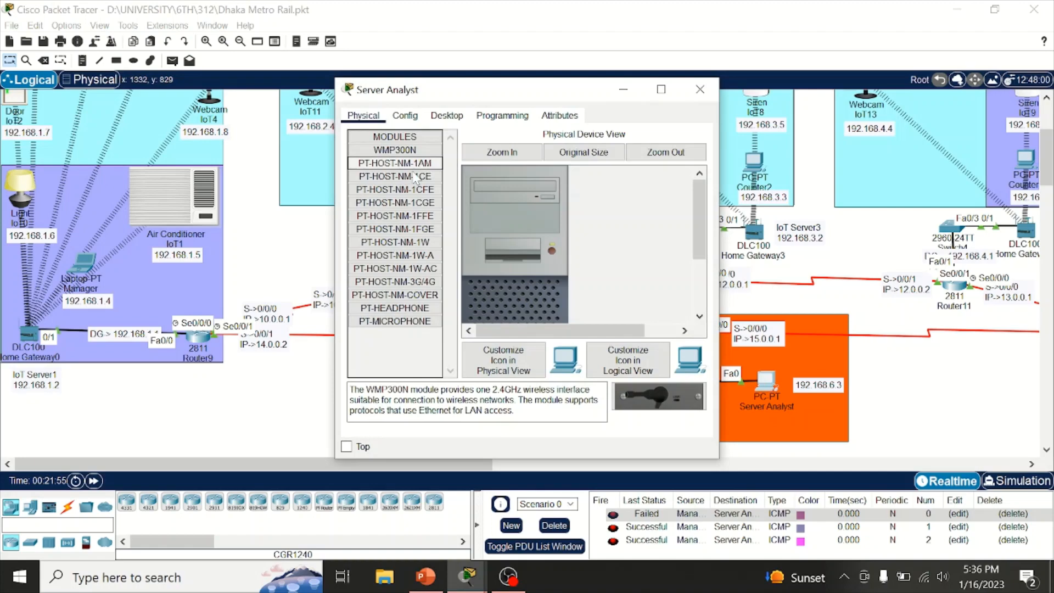
pyautogui.click(405, 115)
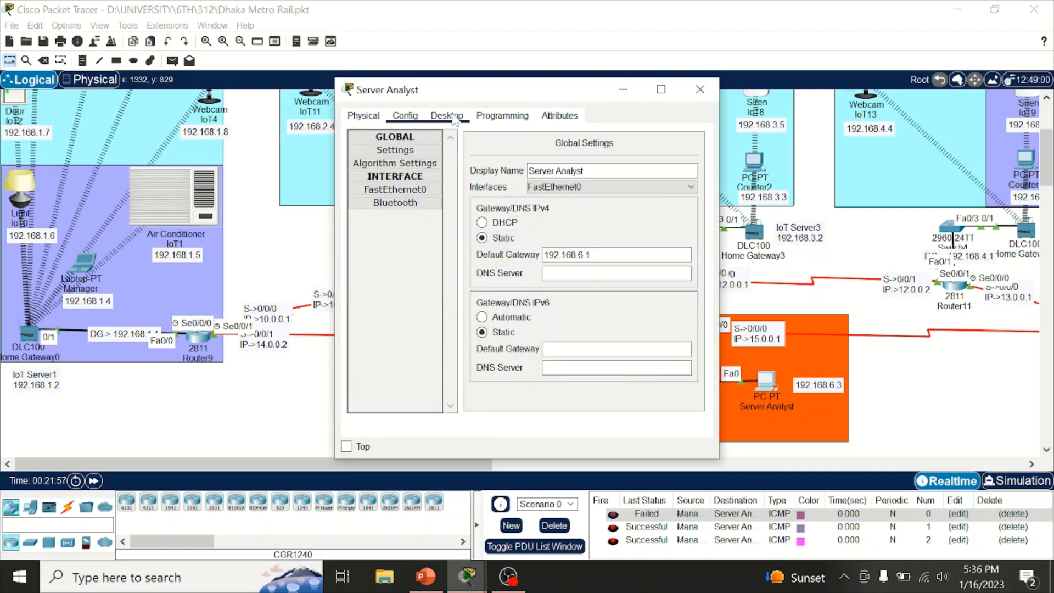
pyautogui.click(445, 115)
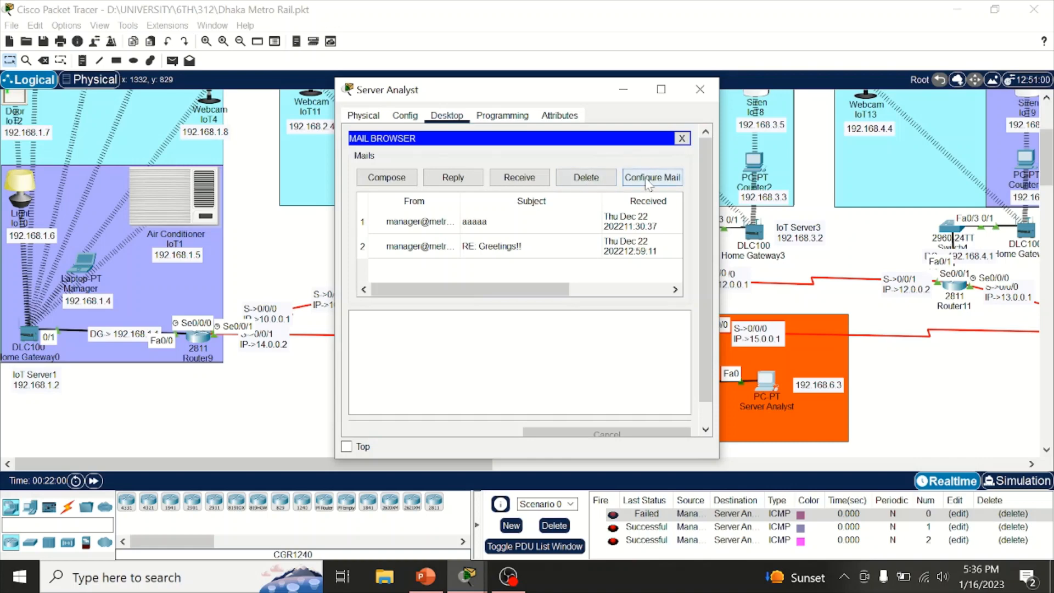
pyautogui.click(651, 177)
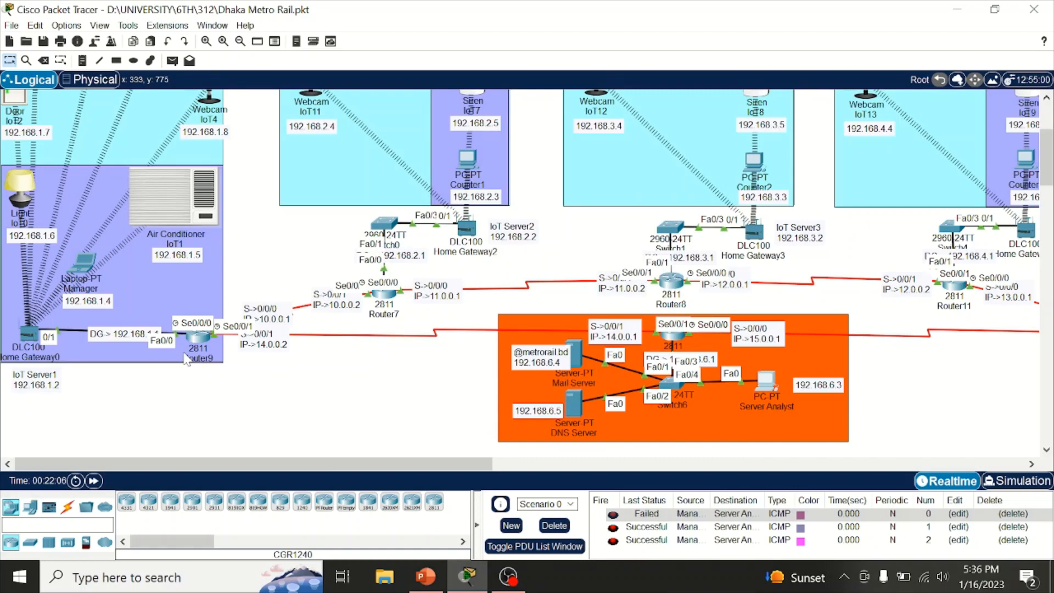
pyautogui.moveTo(360, 430)
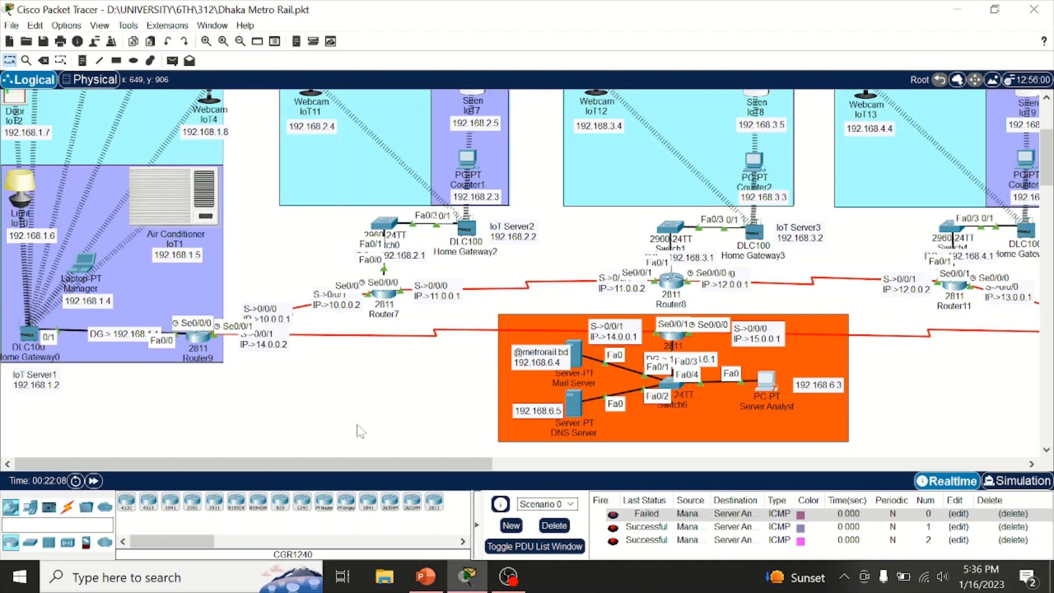
pyautogui.moveTo(347, 430)
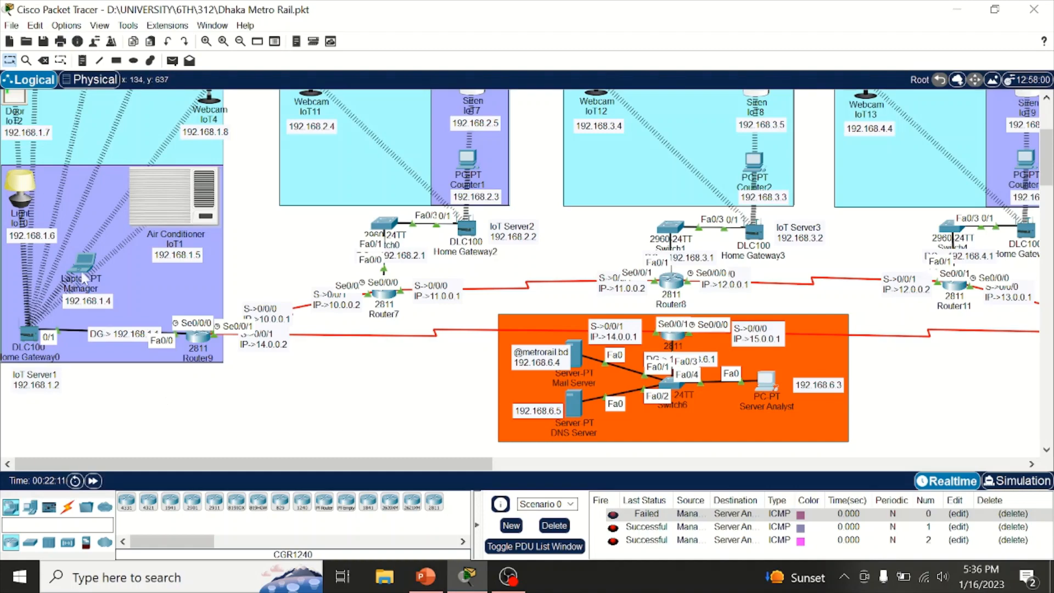
# Go to the Manager laptop's desktop email application.
pyautogui.doubleClick(79, 262)
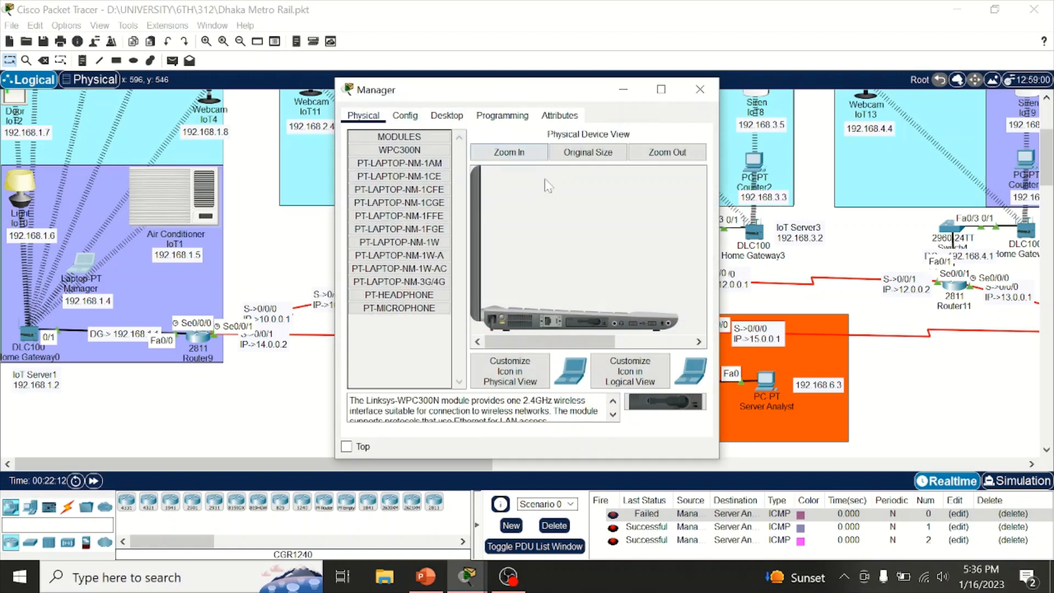
pyautogui.click(446, 115)
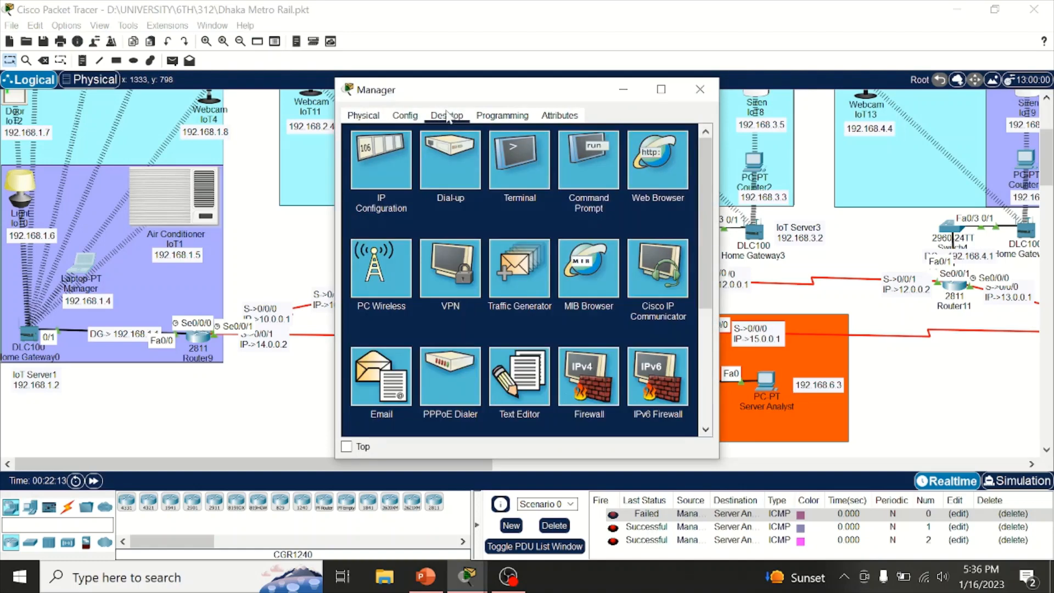
pyautogui.click(380, 376)
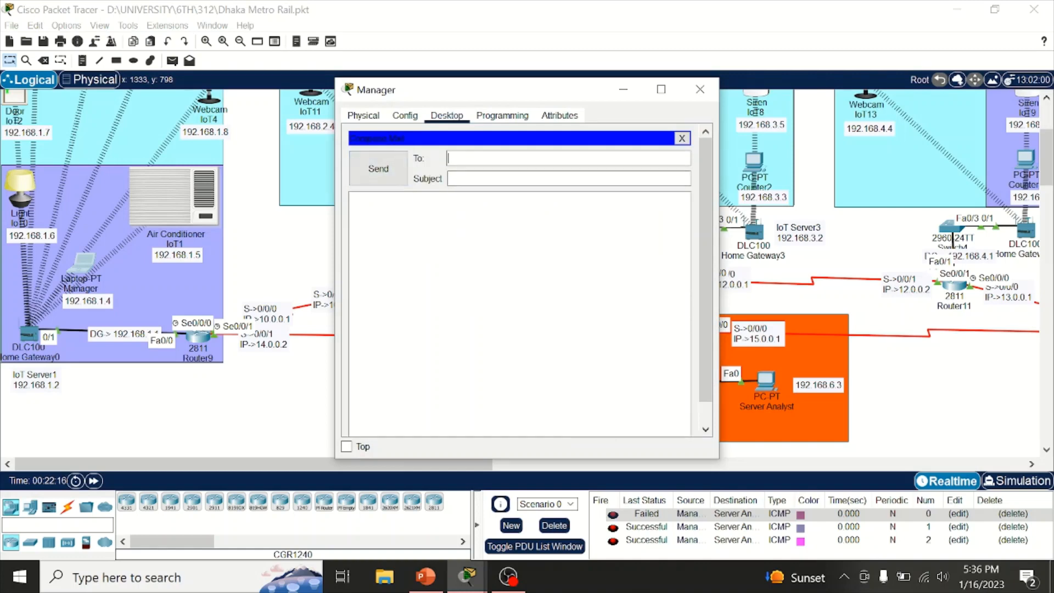
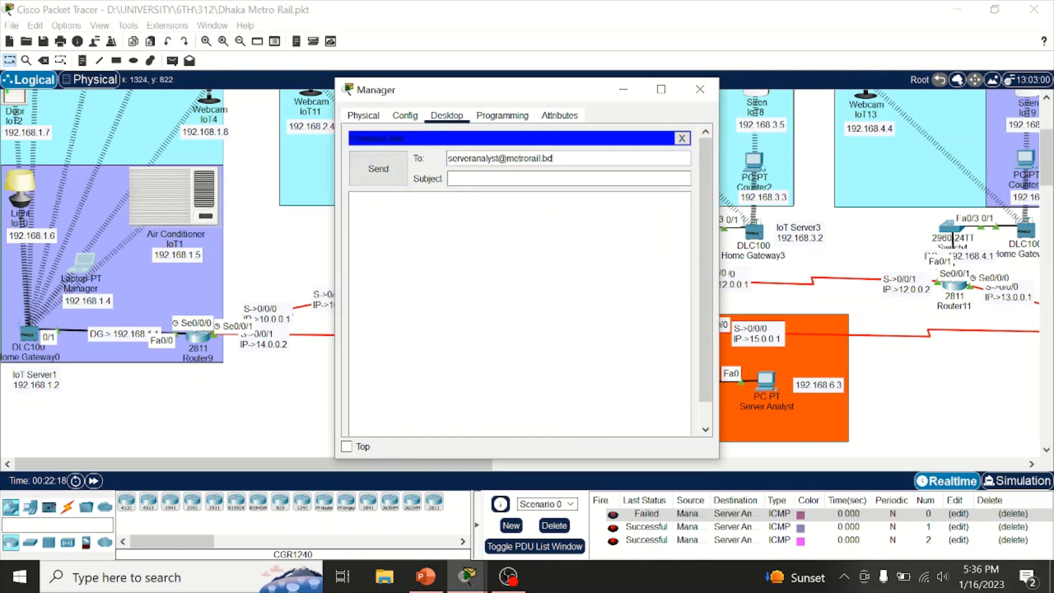
pyautogui.write('g')
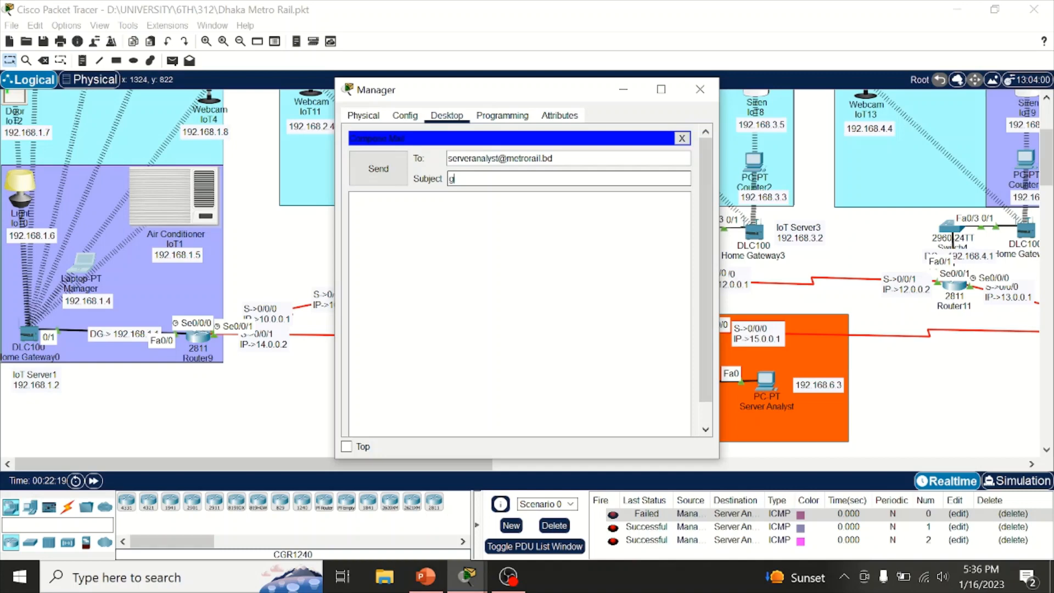
pyautogui.write('reetings')
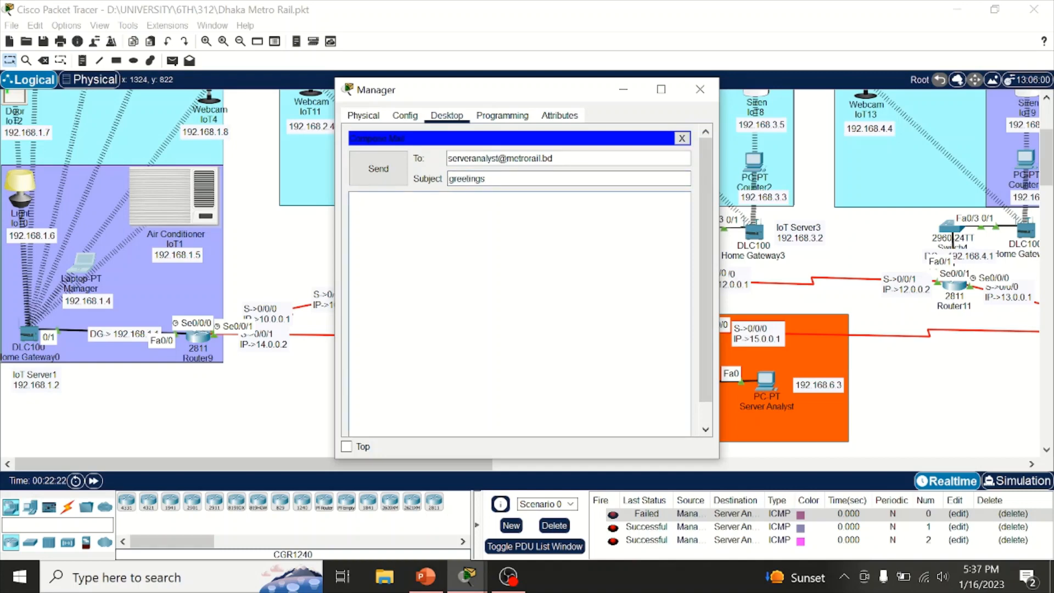
pyautogui.write('Good Mo')
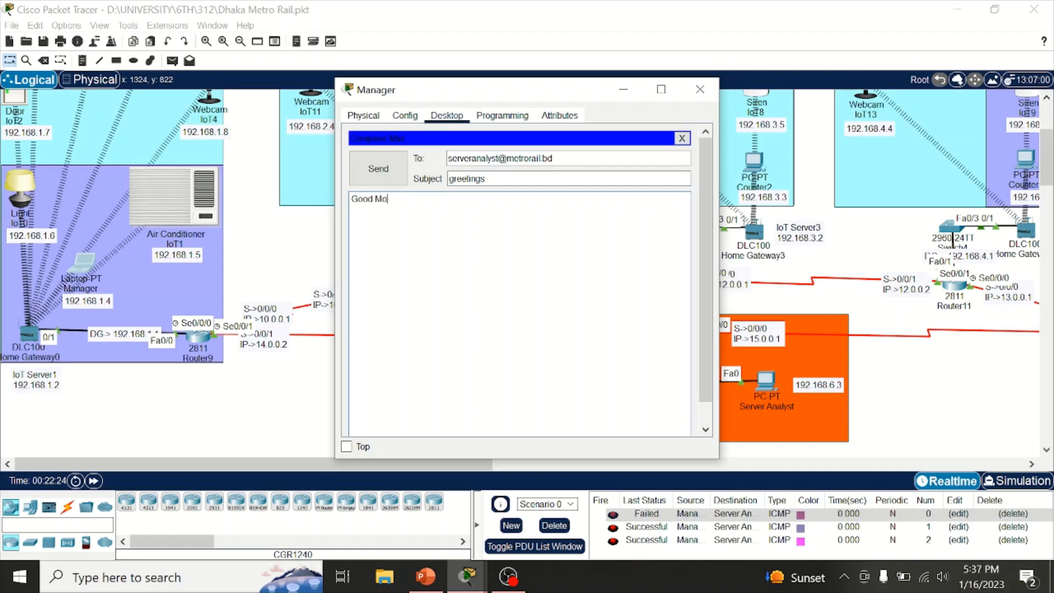
pyautogui.write('rning!!')
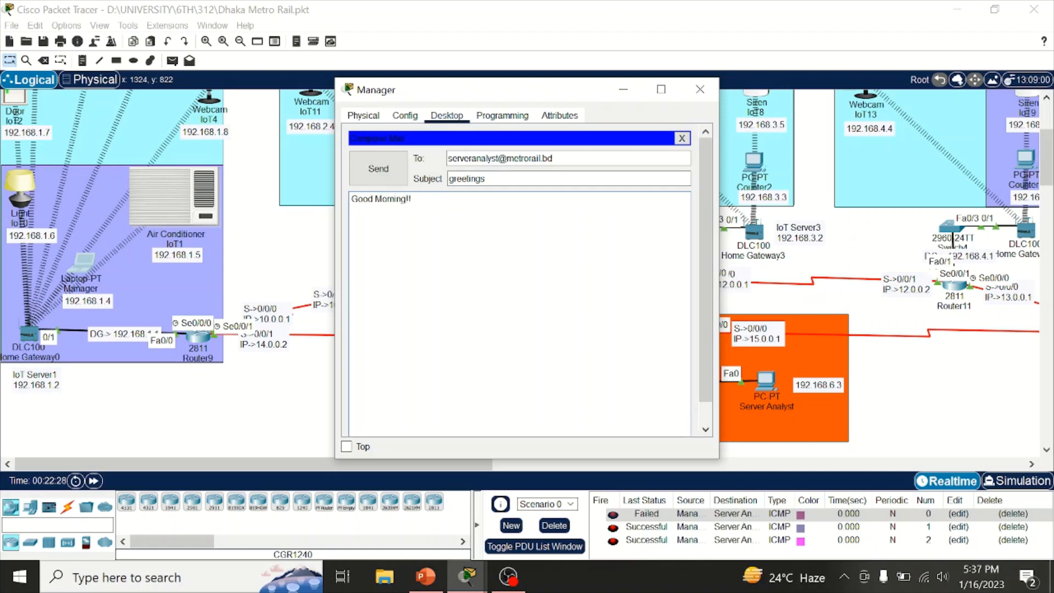
pyautogui.click(377, 168)
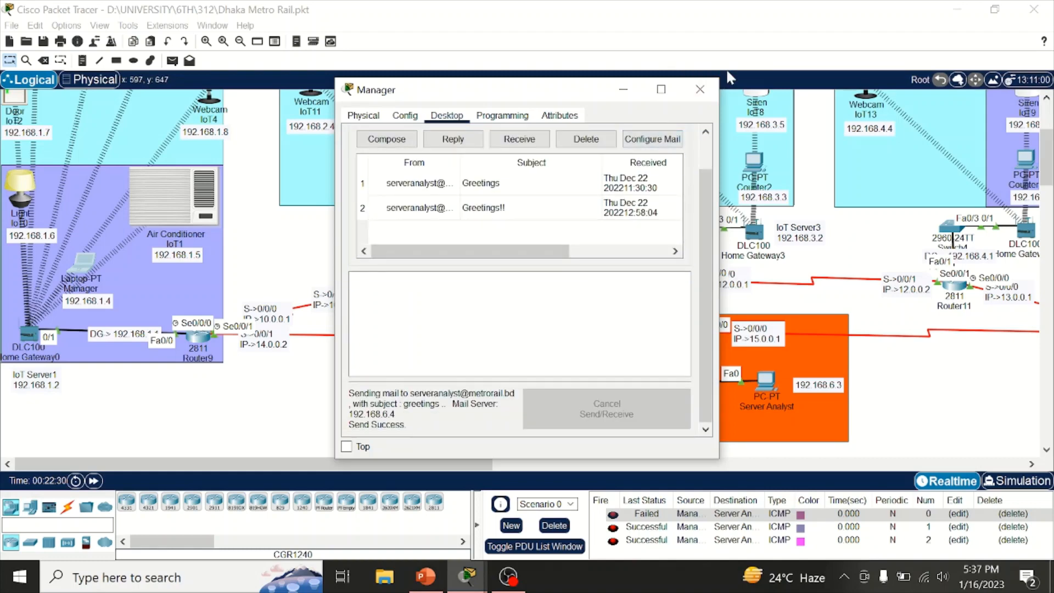
pyautogui.click(699, 88)
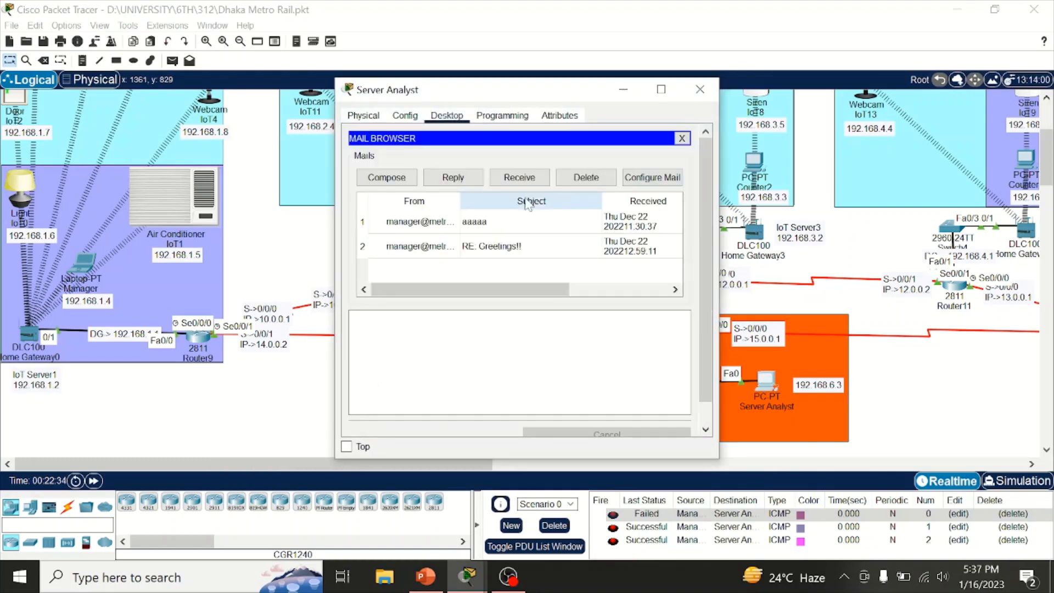
# Receive the Manager's greetings mail and draft a reply saying 'Good Morning u too'.
pyautogui.click(518, 176)
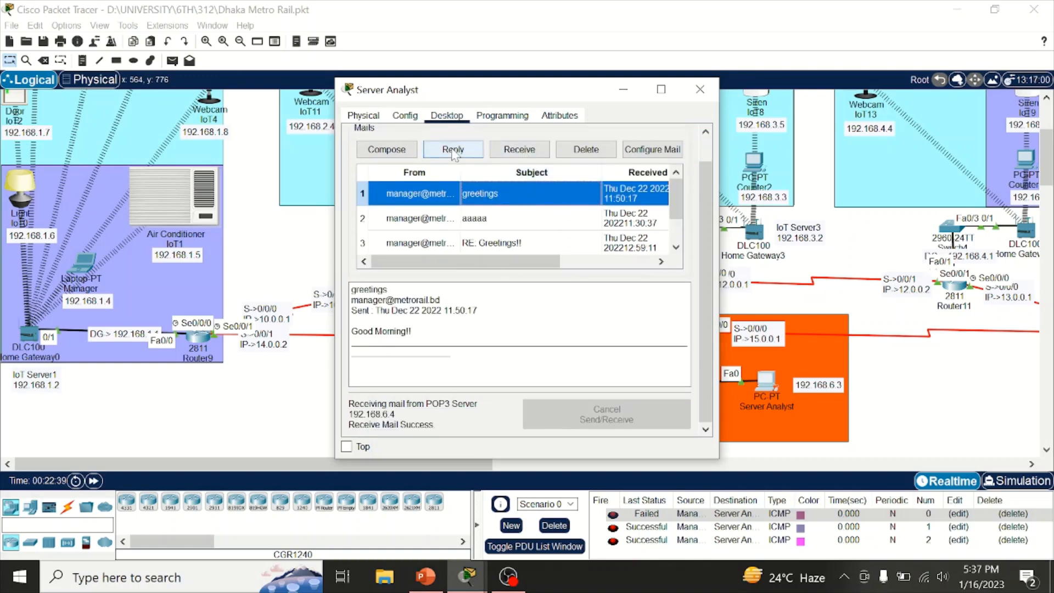
pyautogui.click(452, 150)
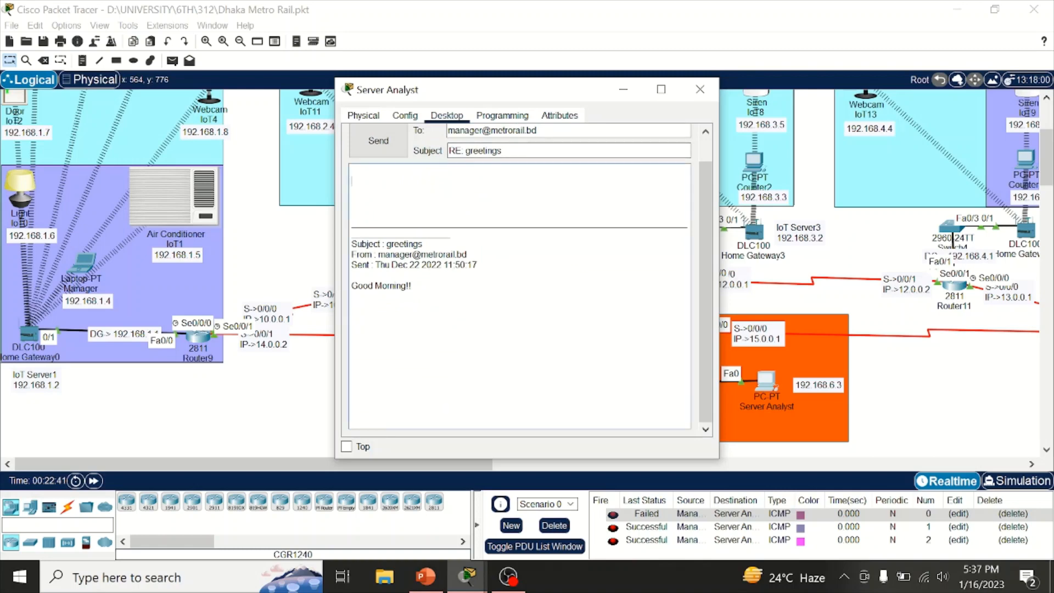
pyautogui.write('Good')
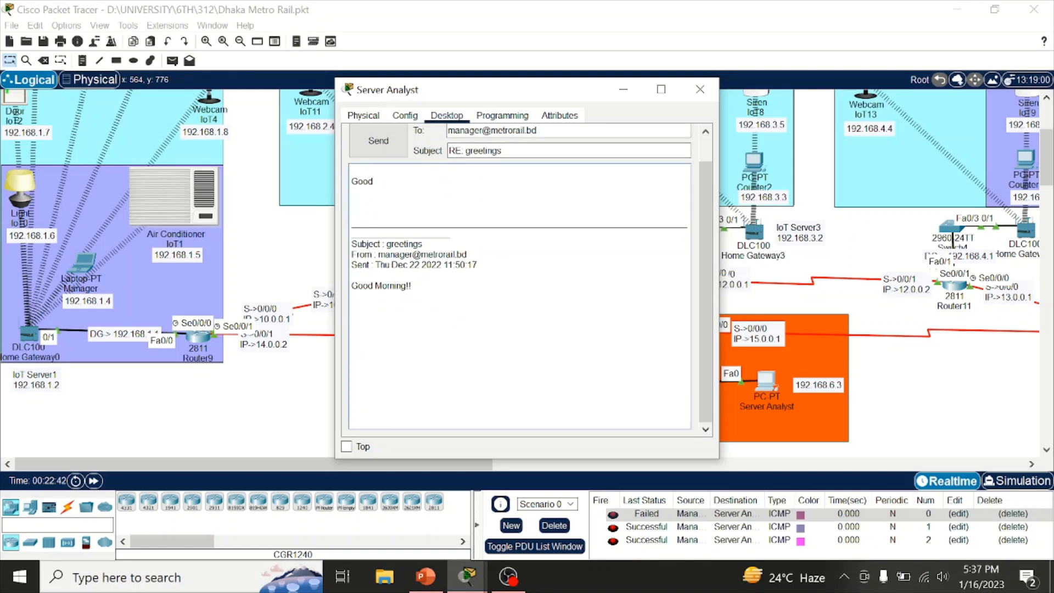
pyautogui.write('Morning')
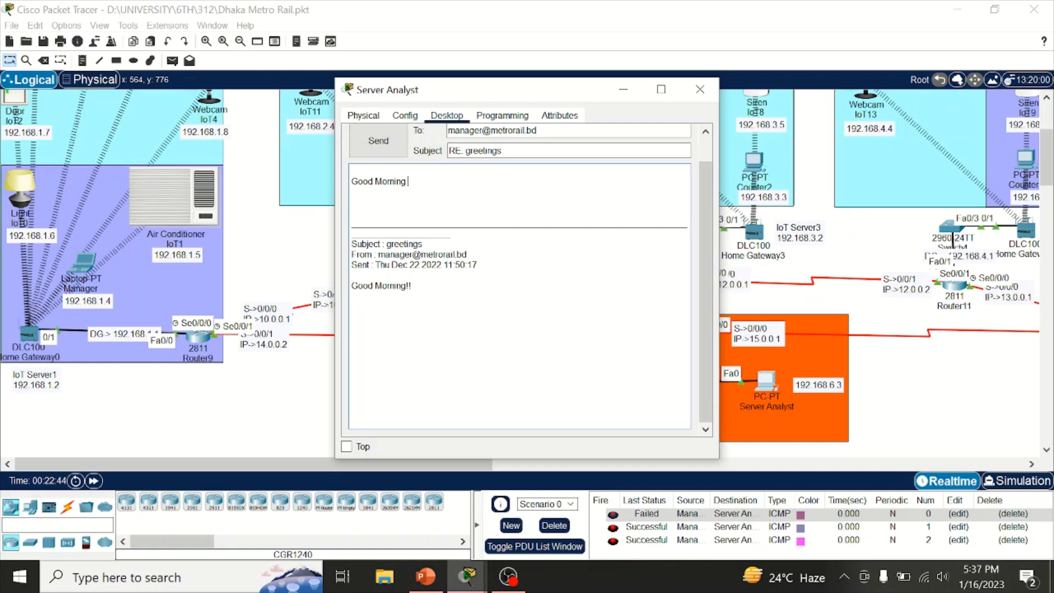
pyautogui.write('u')
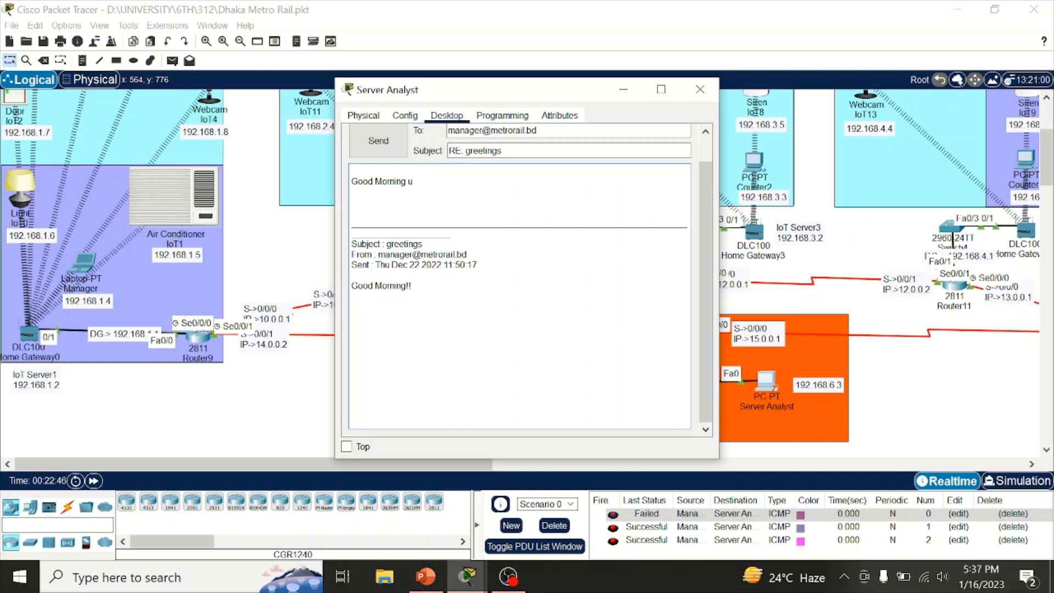
pyautogui.write('too')
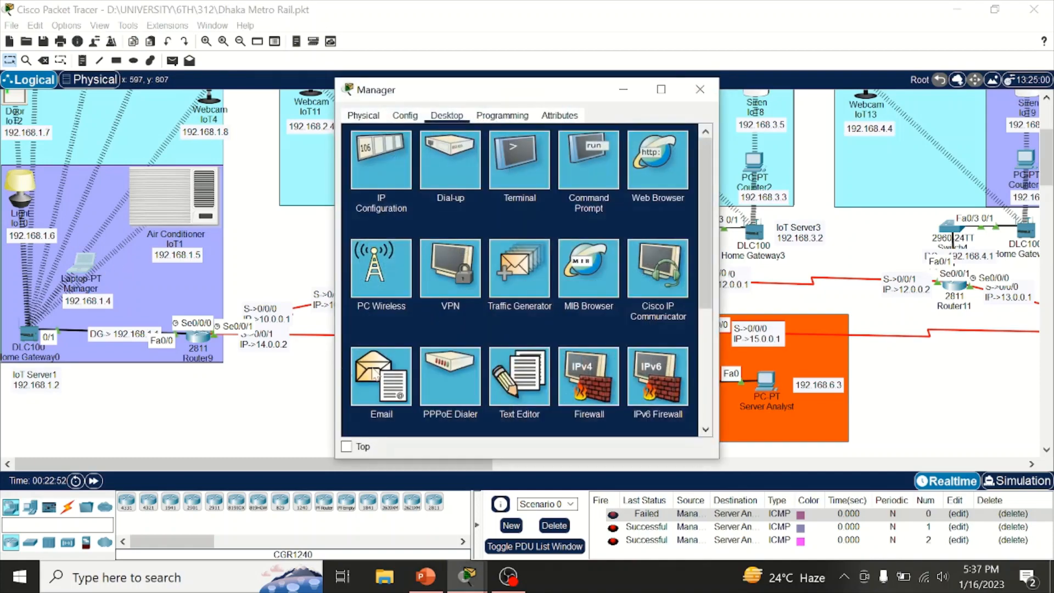
pyautogui.click(380, 376)
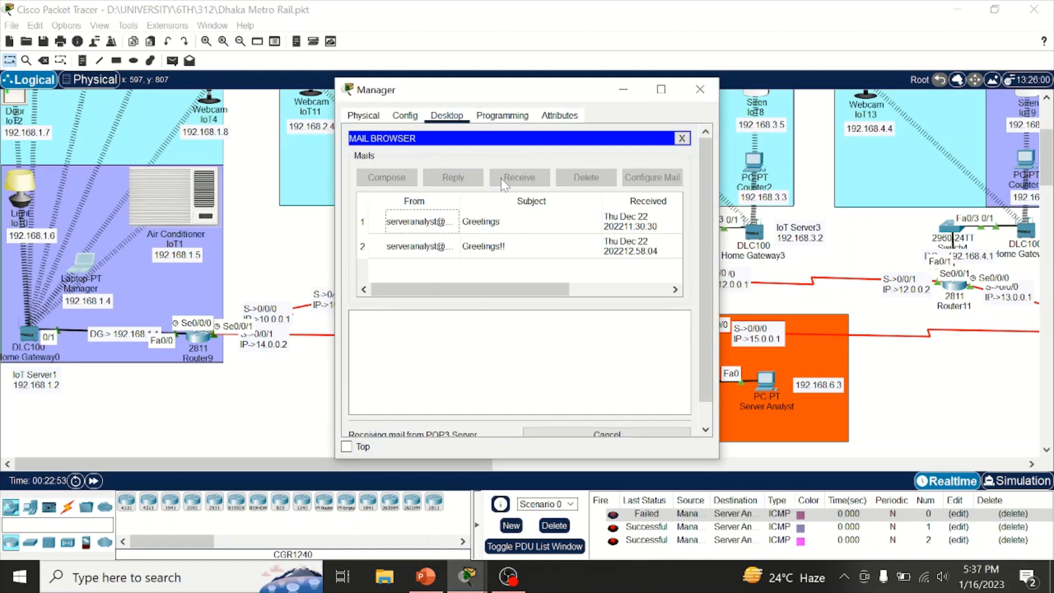
pyautogui.click(518, 177)
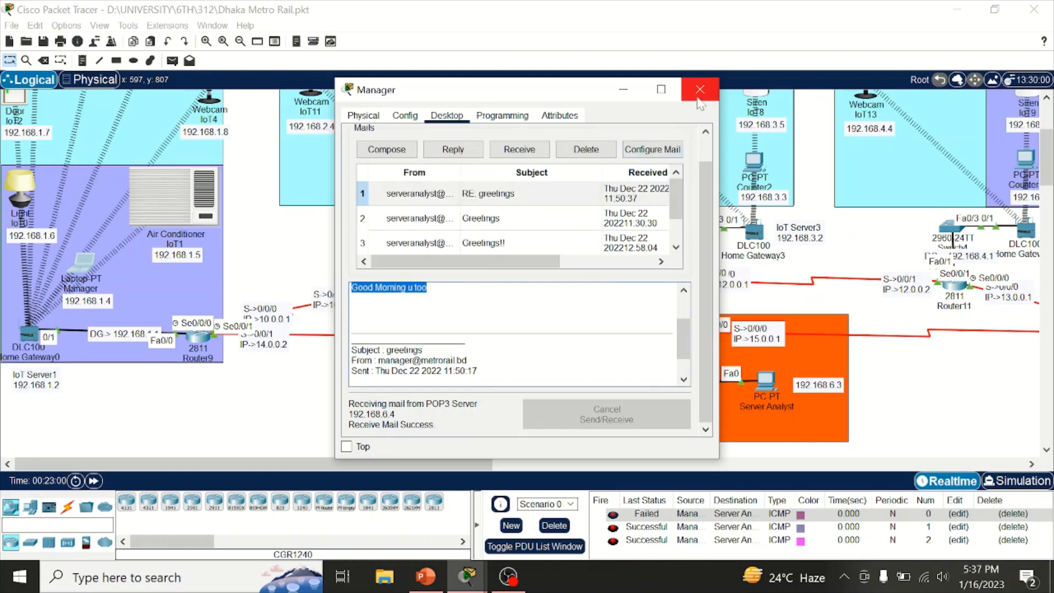
pyautogui.click(700, 89)
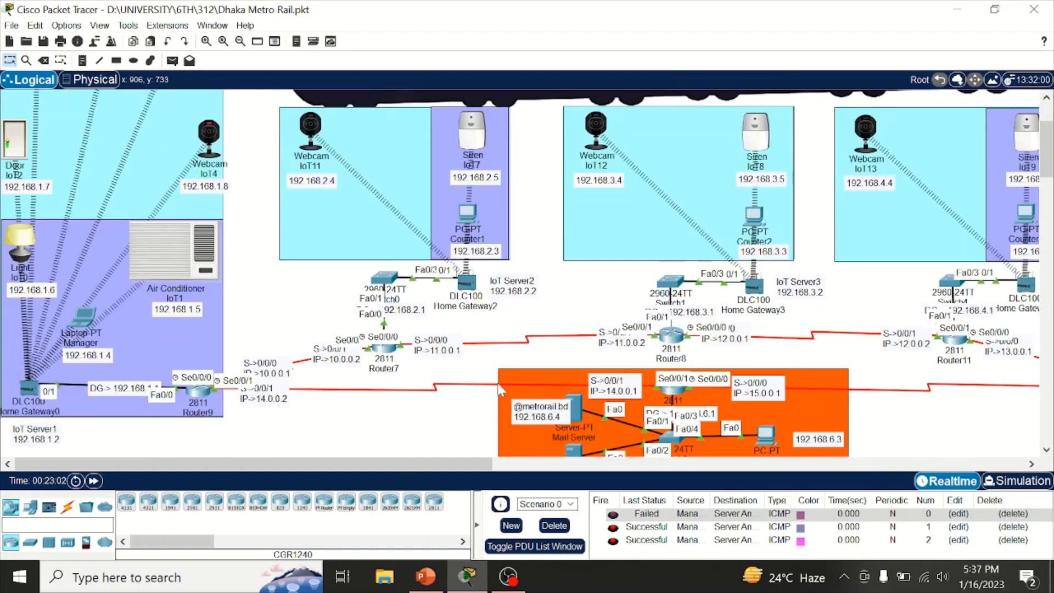
pyautogui.moveTo(360, 443)
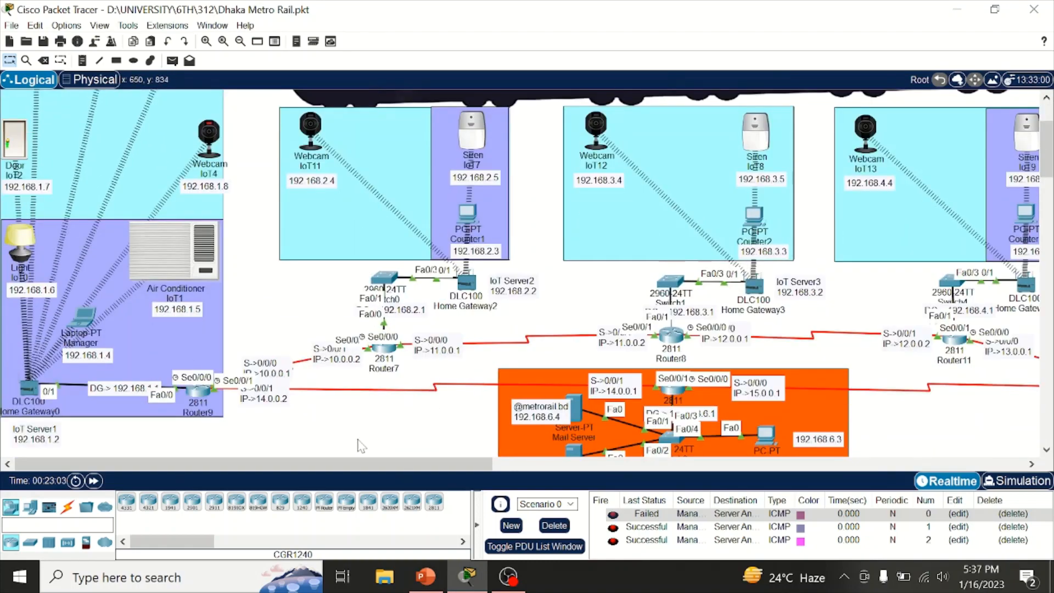
# Scroll the workspace to the server network with the mail server and Server Analyst PC.
pyautogui.scroll(-3)
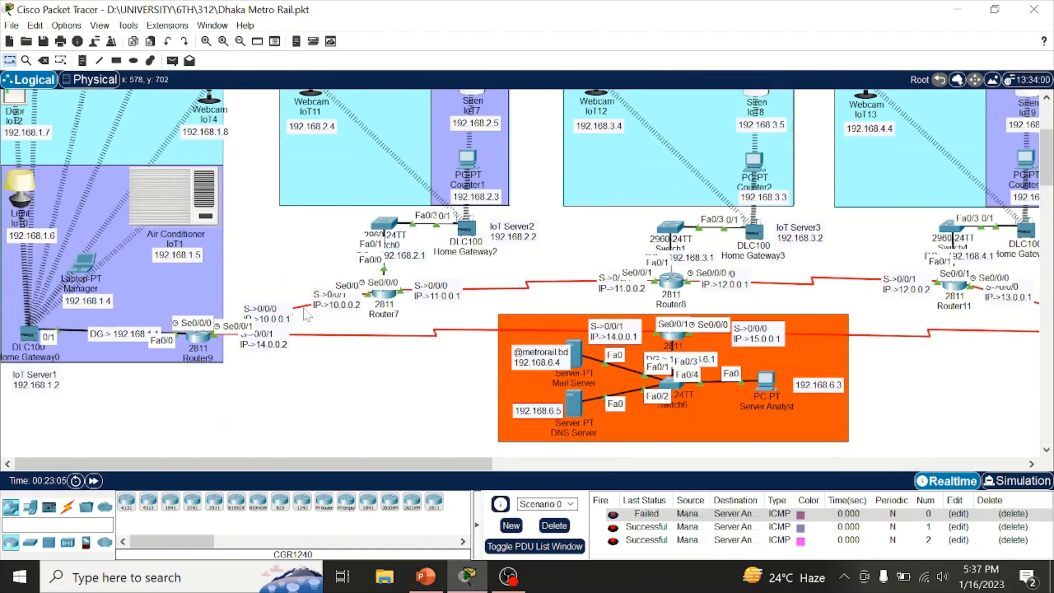
pyautogui.moveTo(278, 275)
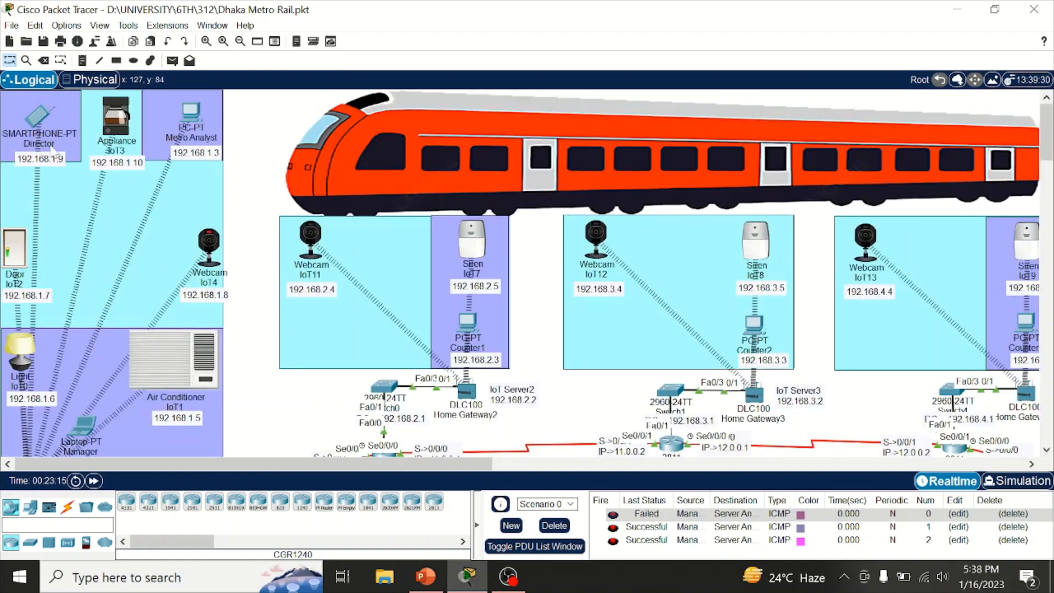
pyautogui.moveTo(37, 121)
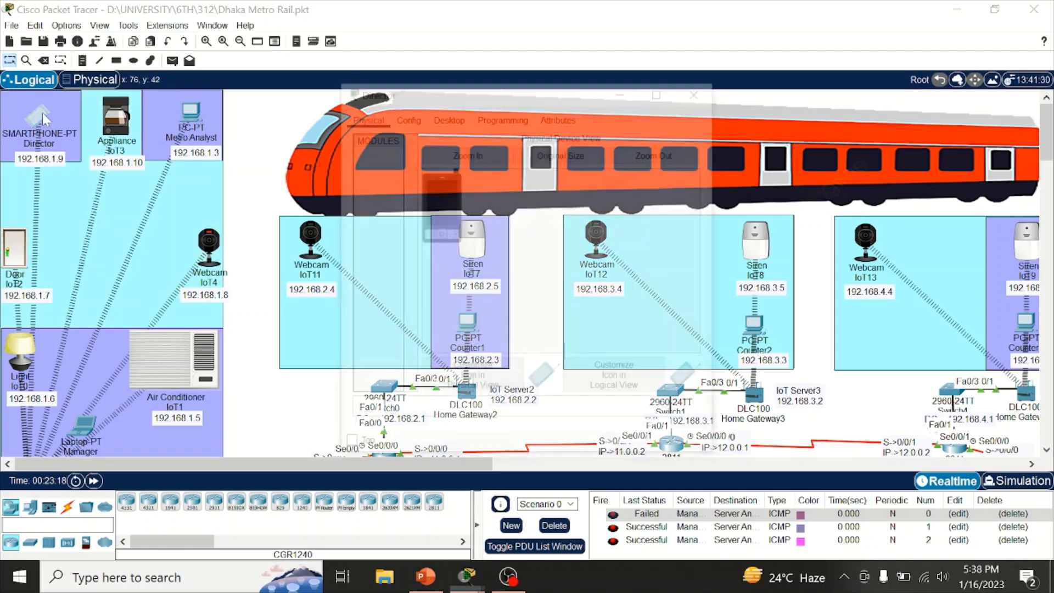
# In the Director's IoT Monitor, expand the light and switch it through dim to fully on.
pyautogui.click(446, 115)
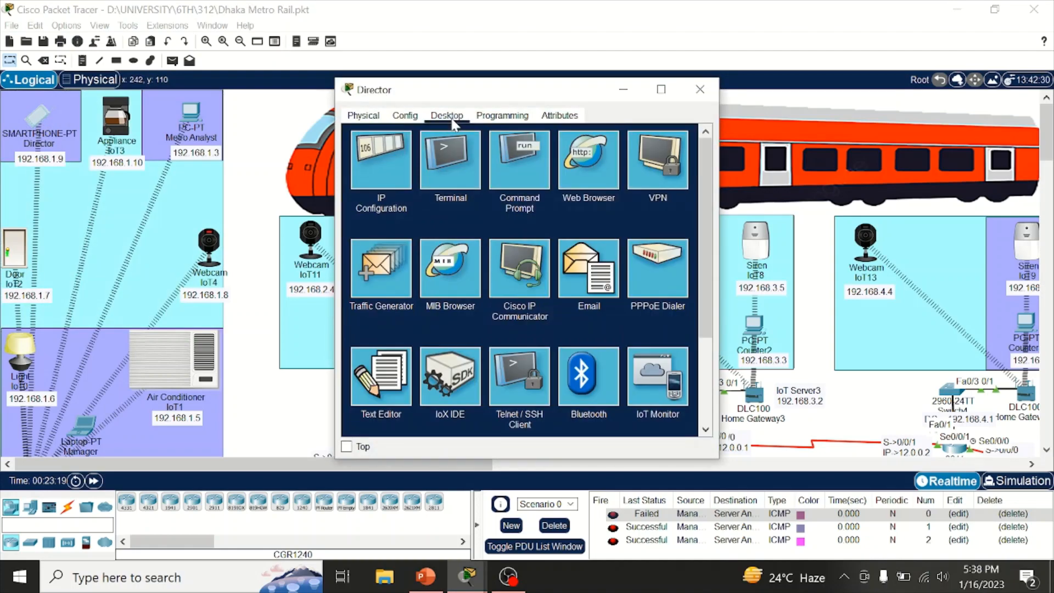
pyautogui.scroll(-3)
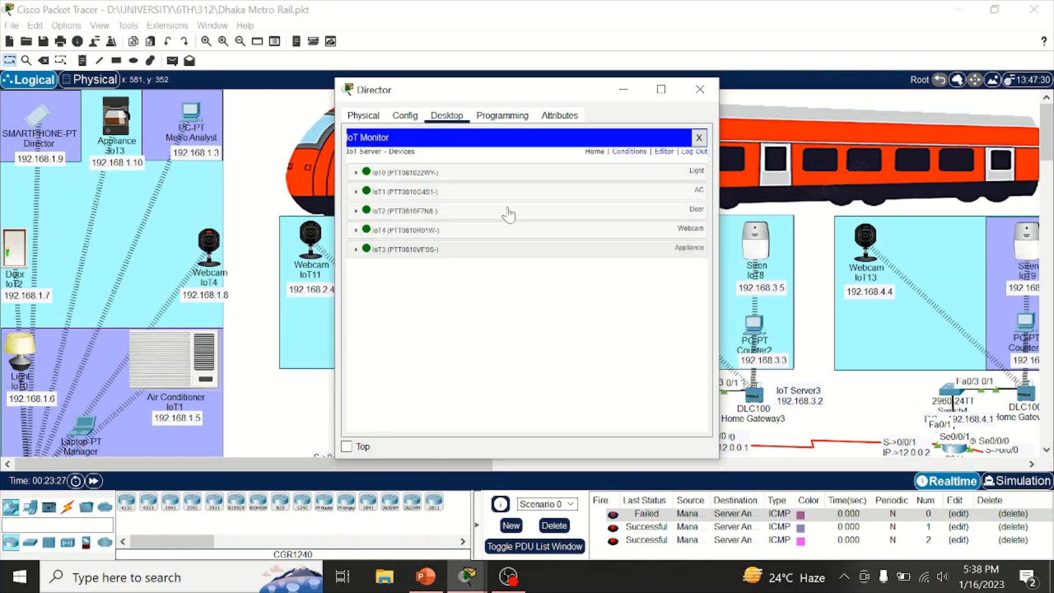
pyautogui.click(356, 172)
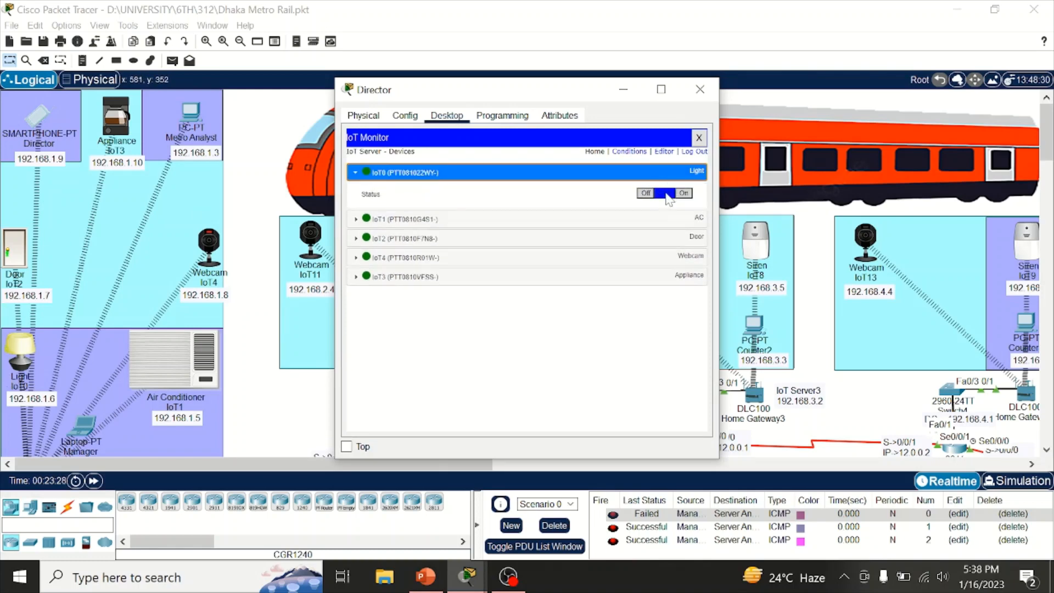
pyautogui.click(683, 193)
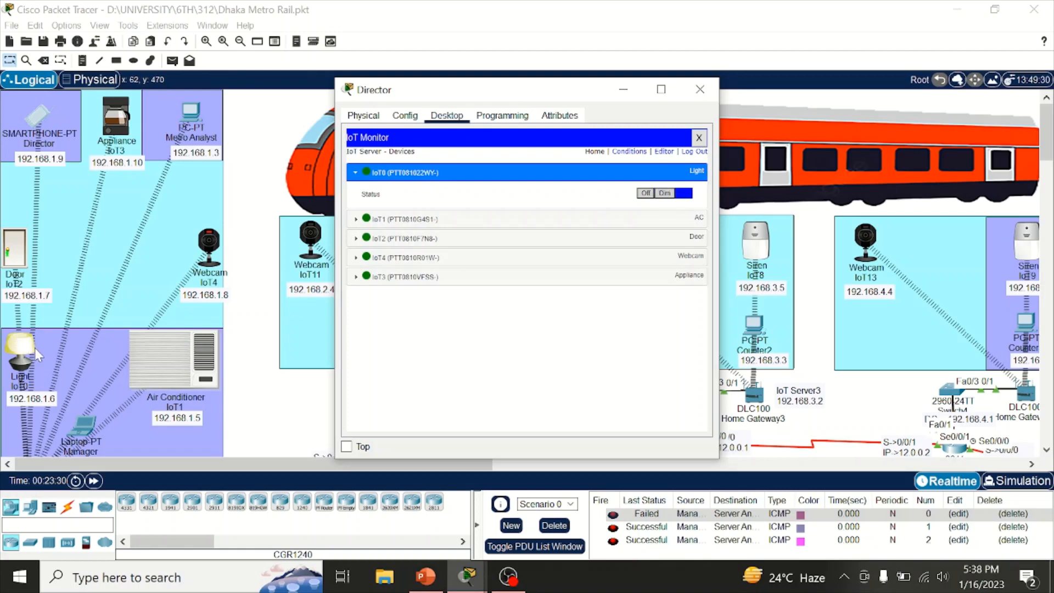
pyautogui.moveTo(7, 345)
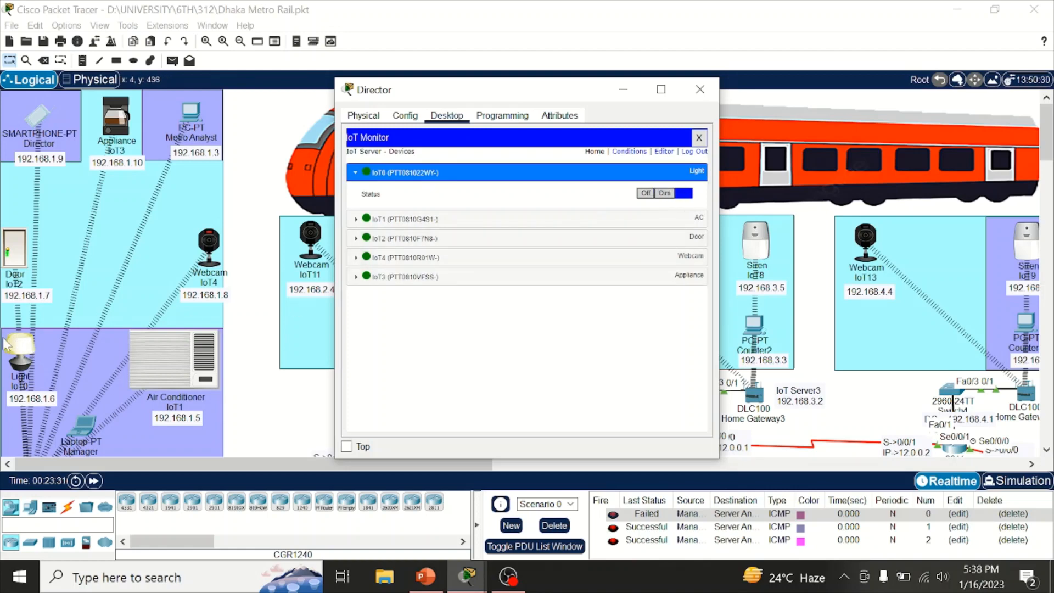
pyautogui.click(664, 193)
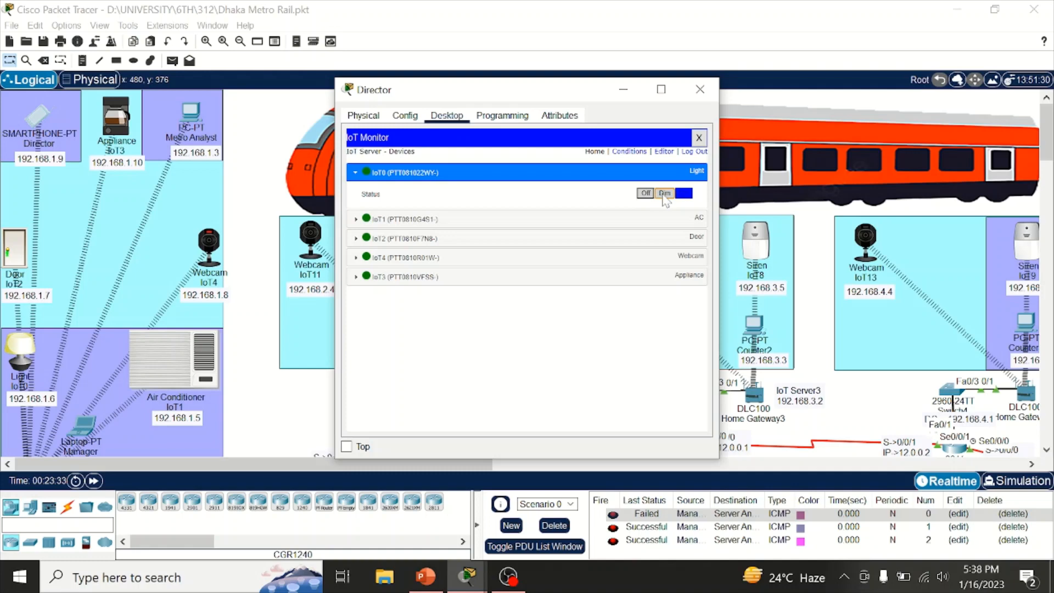
pyautogui.click(683, 194)
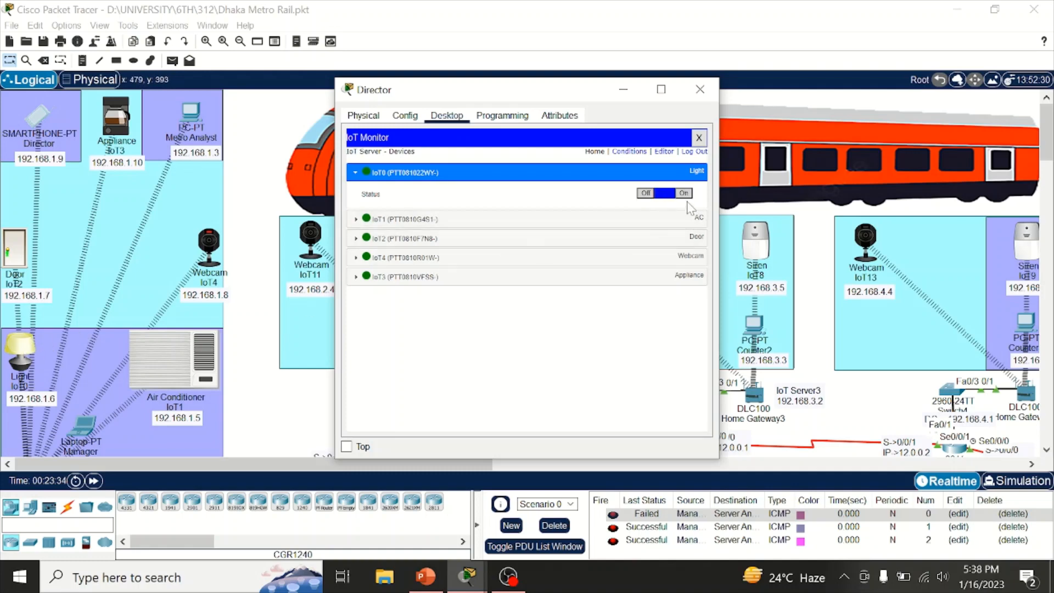
# Switch the AC and webcam off, lock the door, leave the light on and close the window.
pyautogui.click(683, 193)
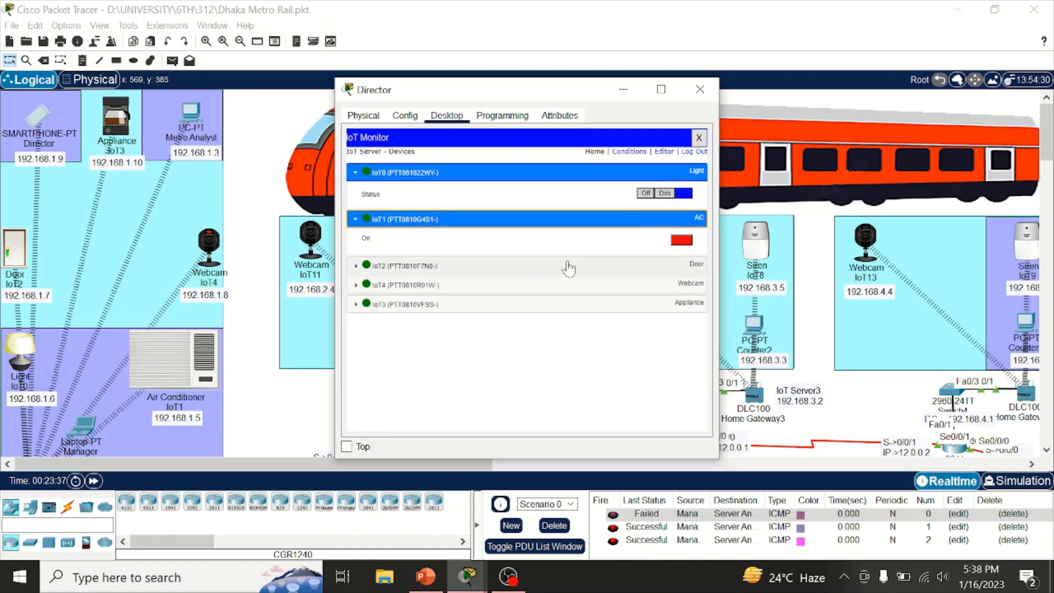
pyautogui.click(681, 240)
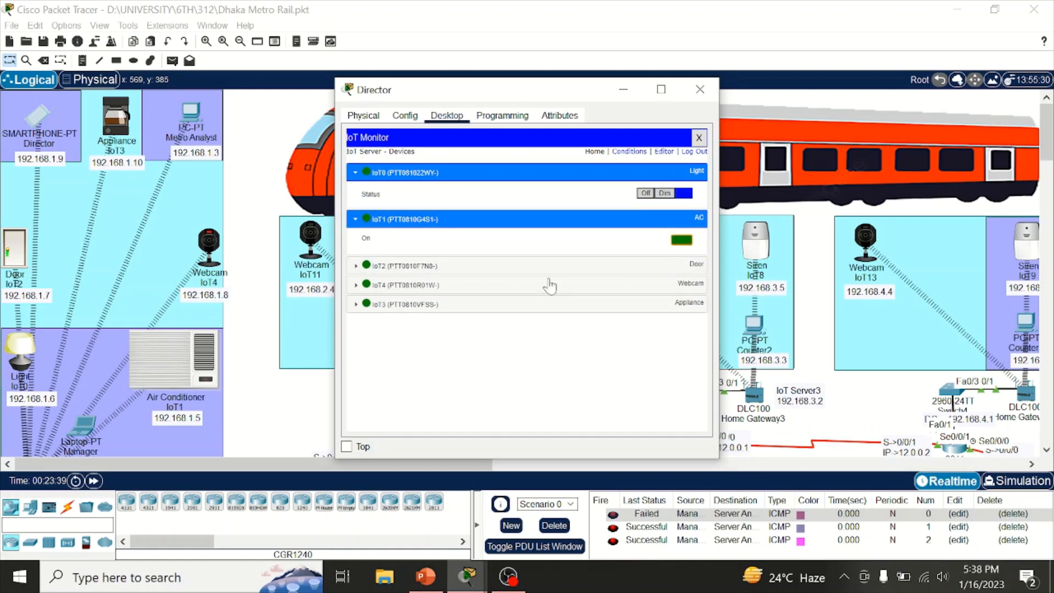
pyautogui.moveTo(660, 278)
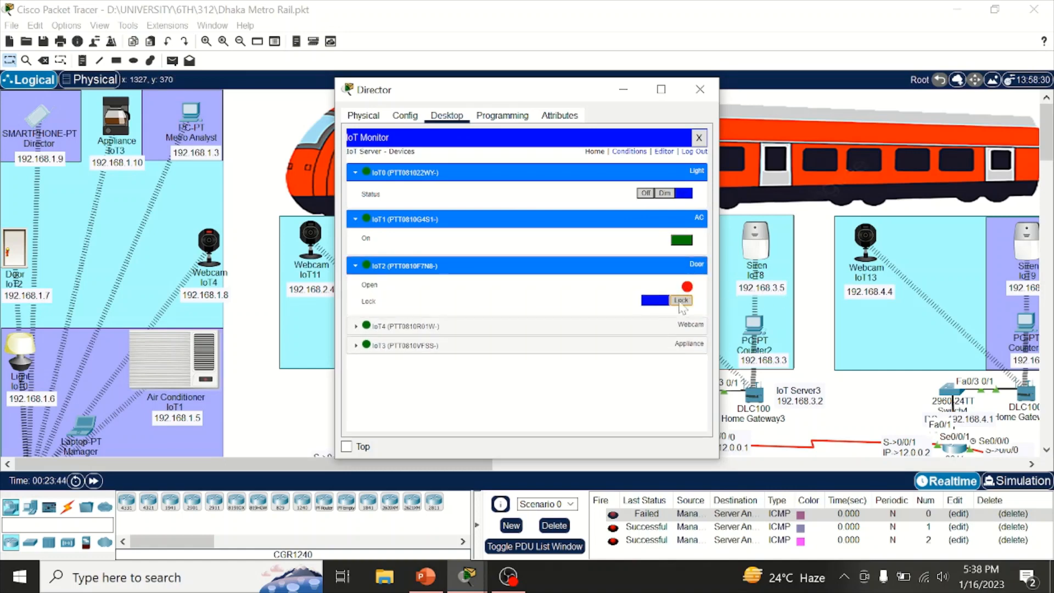
pyautogui.click(681, 300)
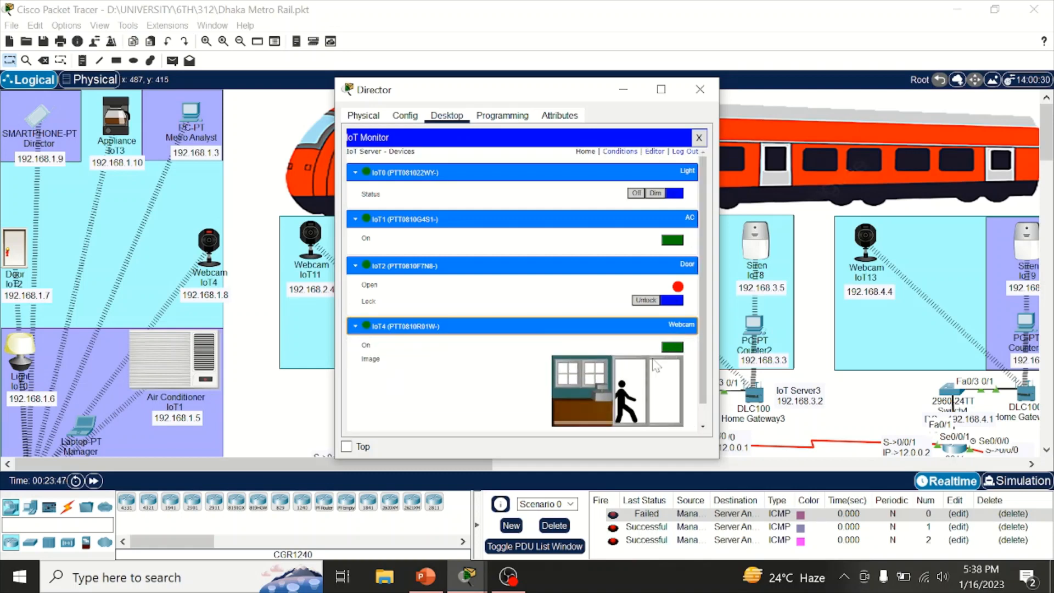
pyautogui.scroll(-3)
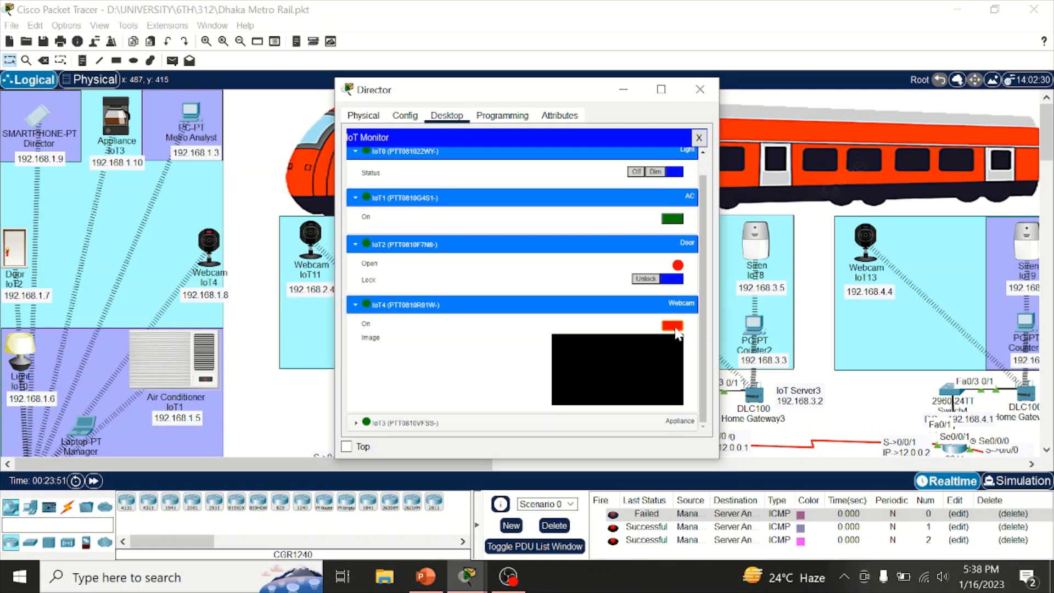
pyautogui.click(671, 326)
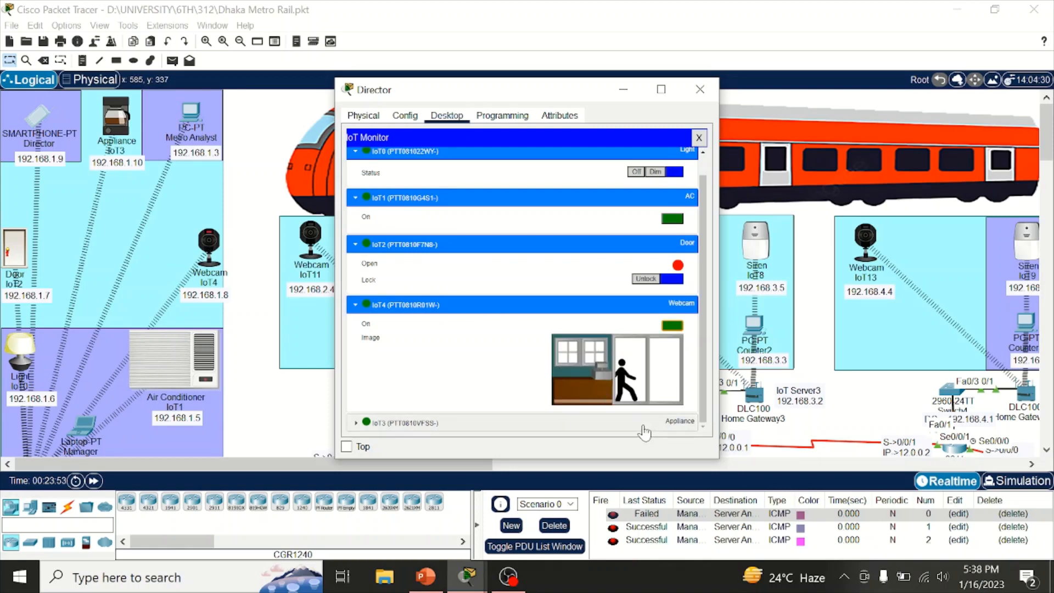
pyautogui.scroll(-3)
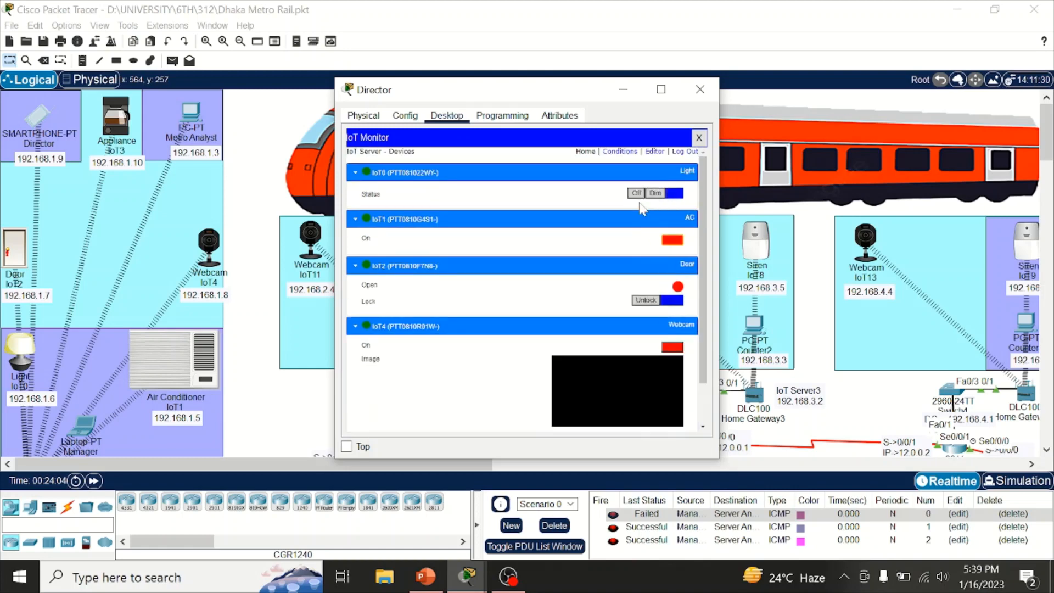
pyautogui.click(654, 193)
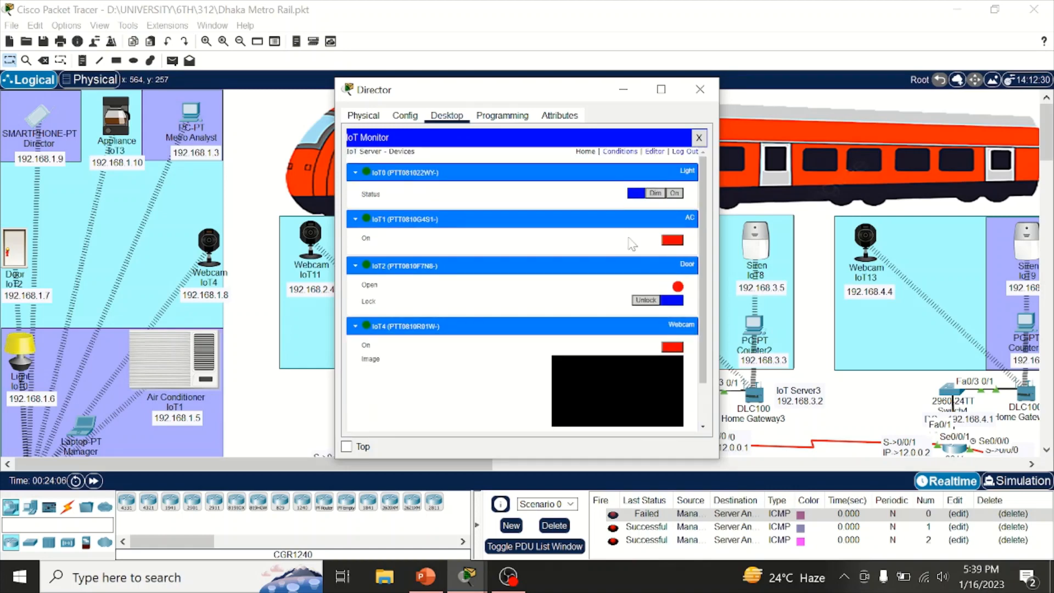
pyautogui.click(699, 89)
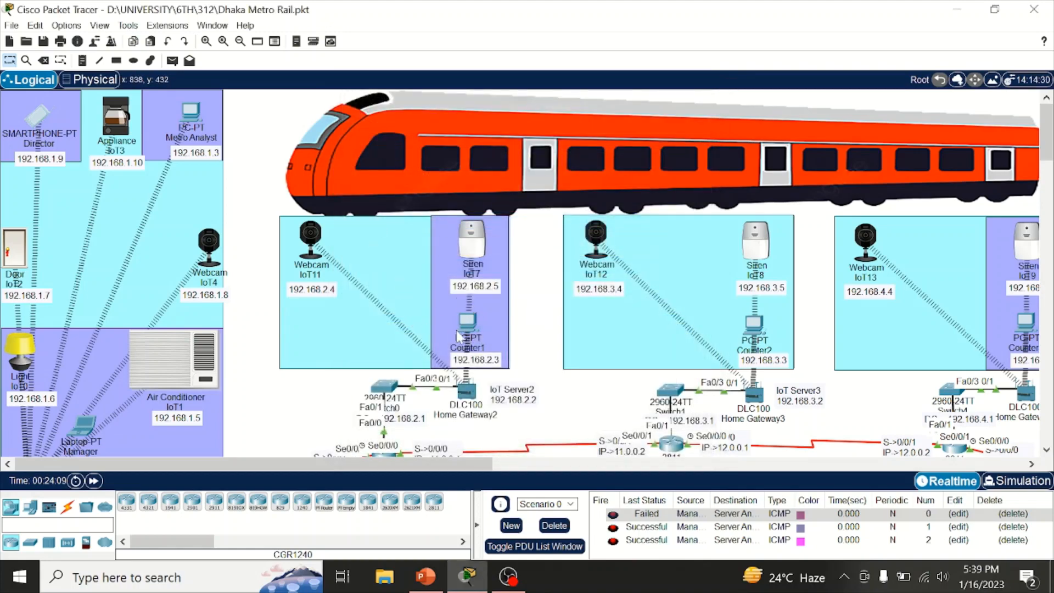
pyautogui.moveTo(468, 329)
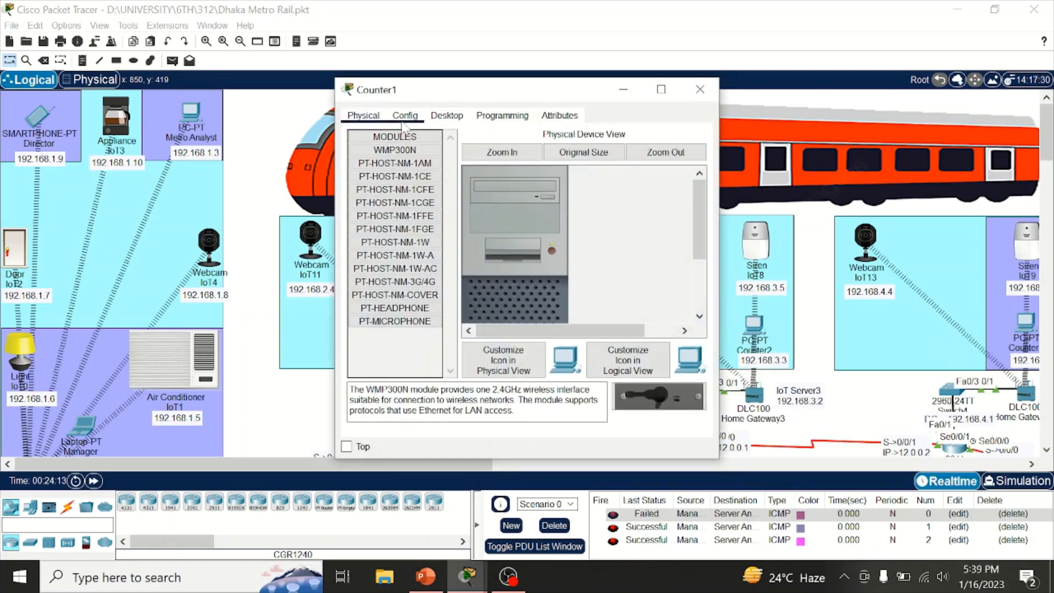
pyautogui.click(405, 115)
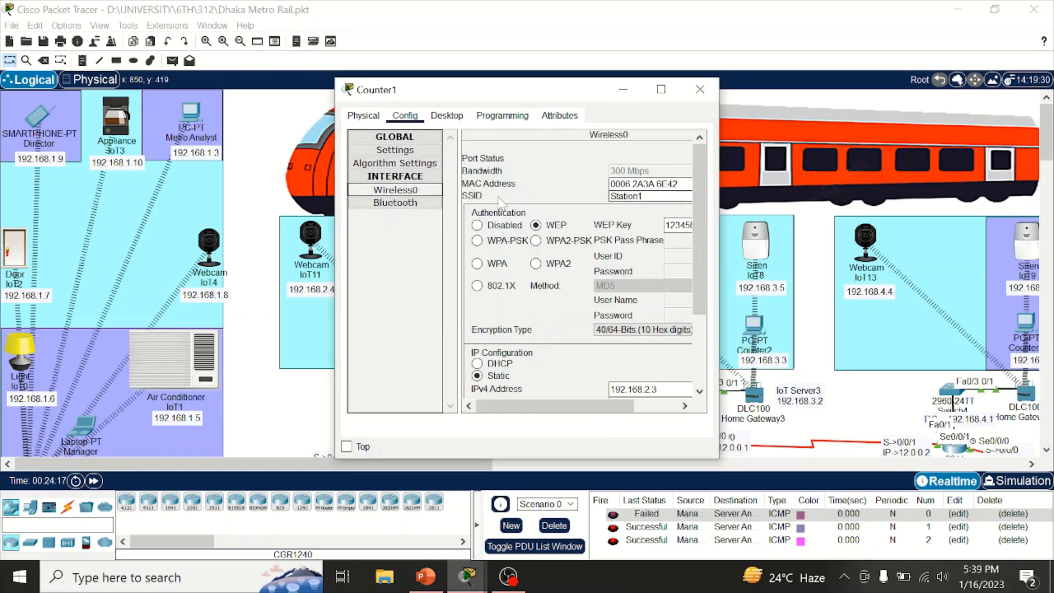
pyautogui.moveTo(656, 245)
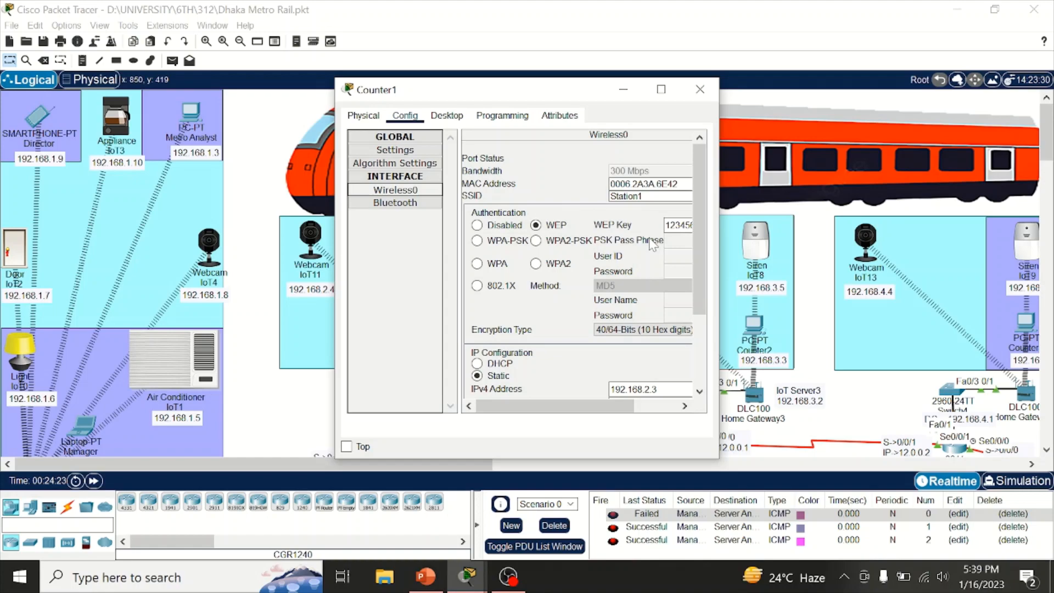
pyautogui.moveTo(683, 18)
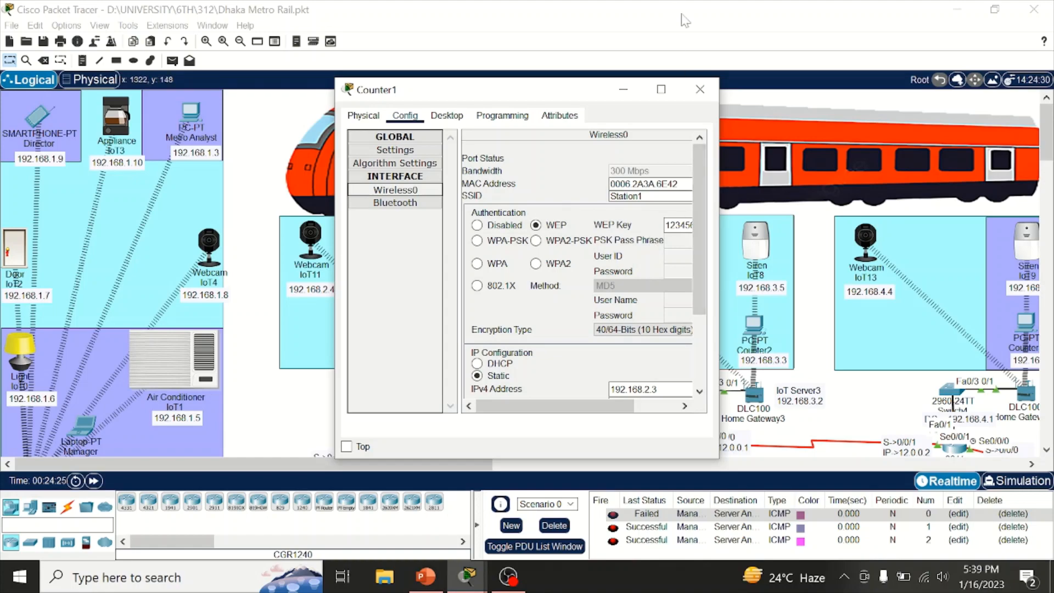
pyautogui.click(699, 89)
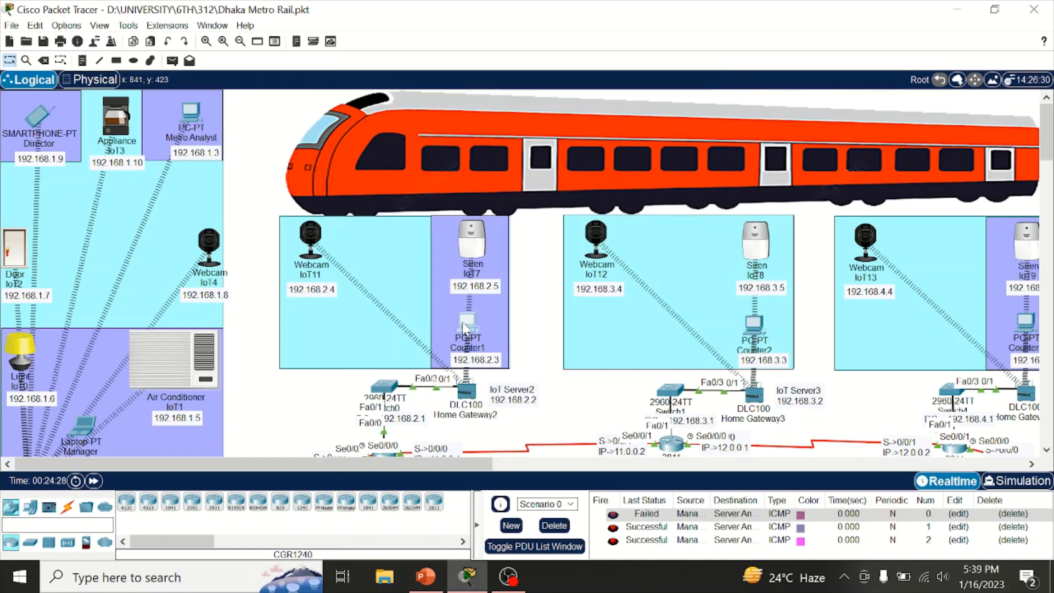
pyautogui.doubleClick(466, 329)
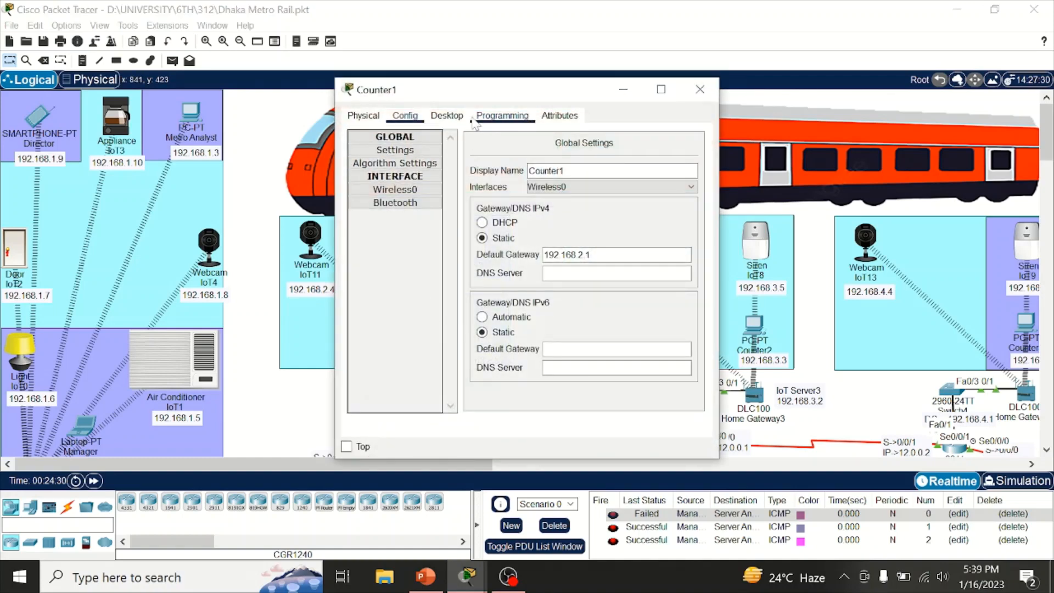
pyautogui.click(447, 115)
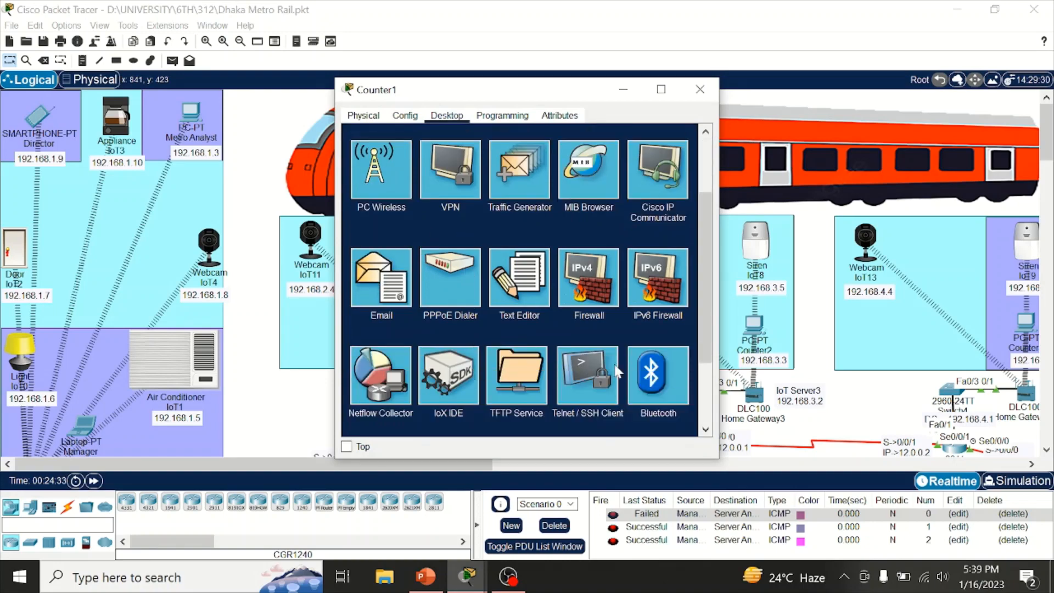
pyautogui.scroll(-3)
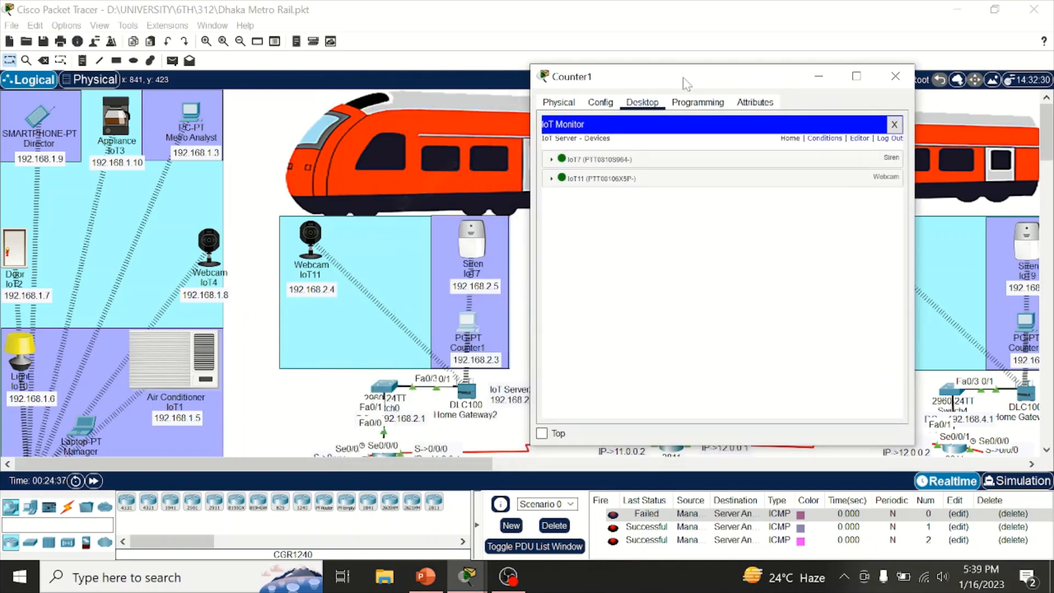
pyautogui.moveTo(462, 287)
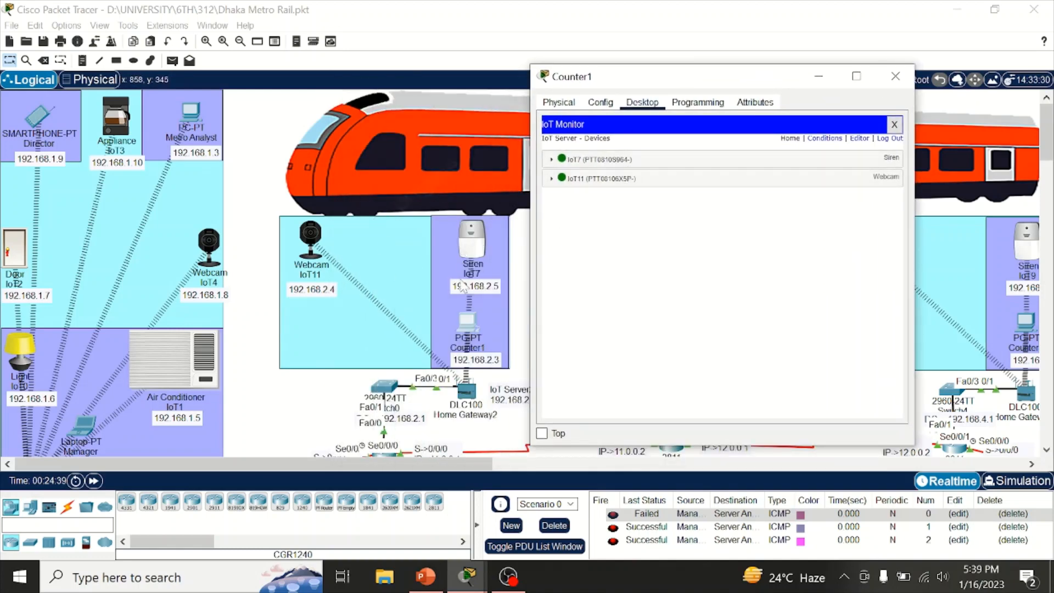
pyautogui.moveTo(591, 222)
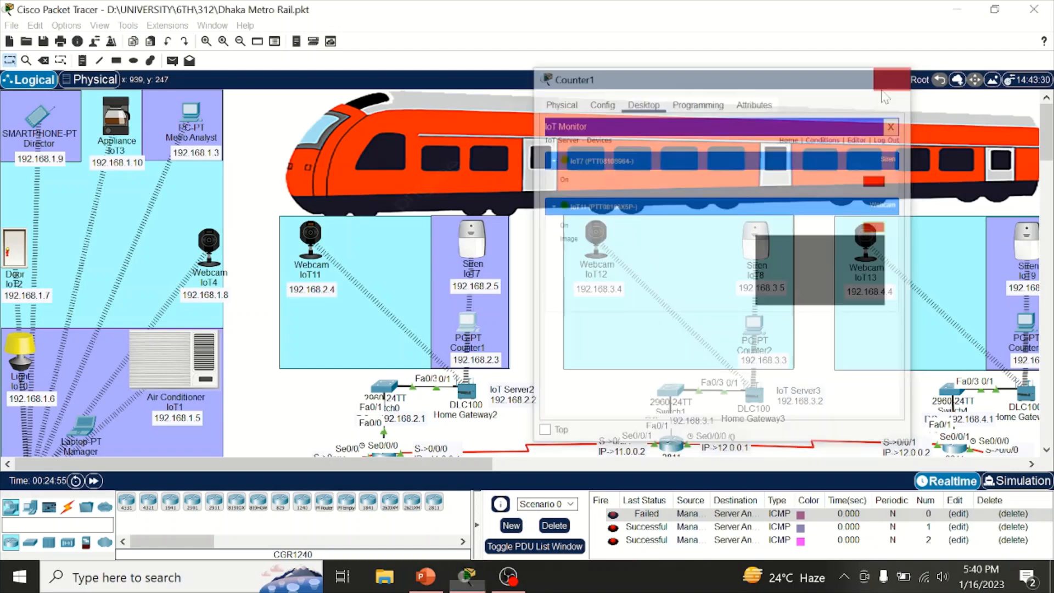
pyautogui.click(896, 79)
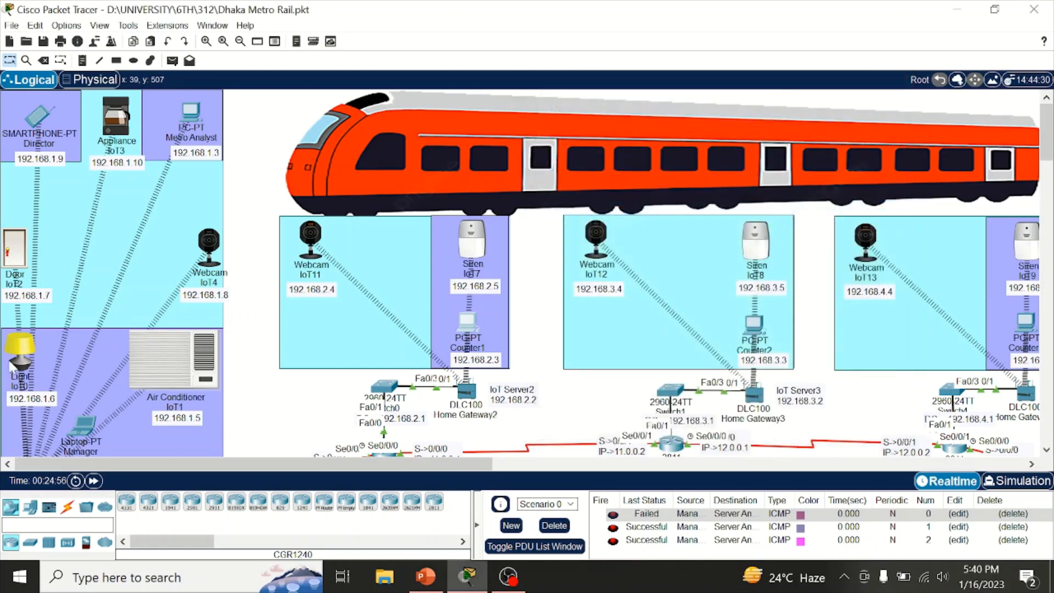
pyautogui.moveTo(148, 376)
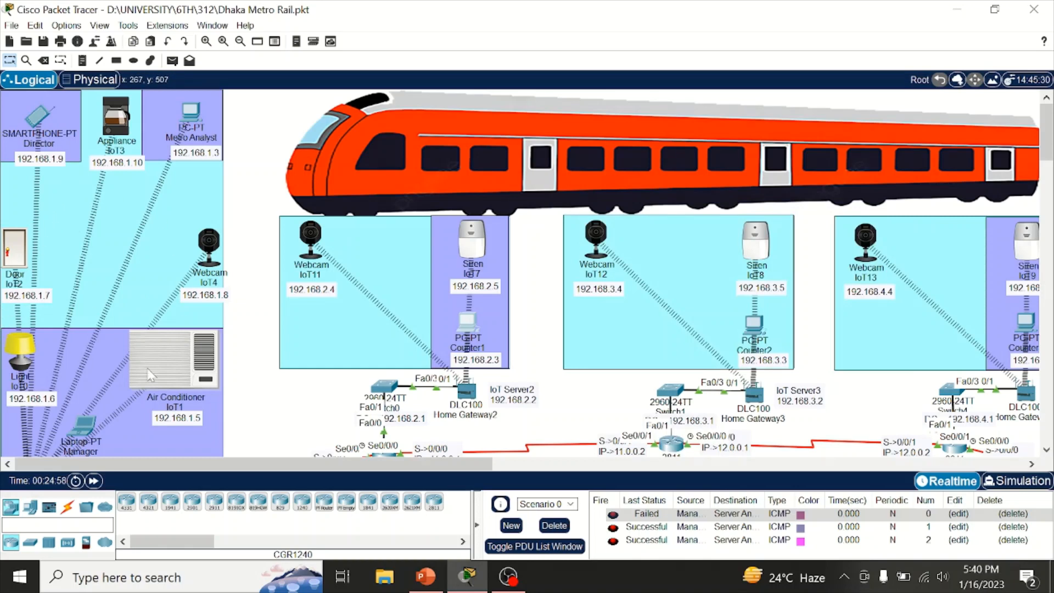
pyautogui.moveTo(269, 409)
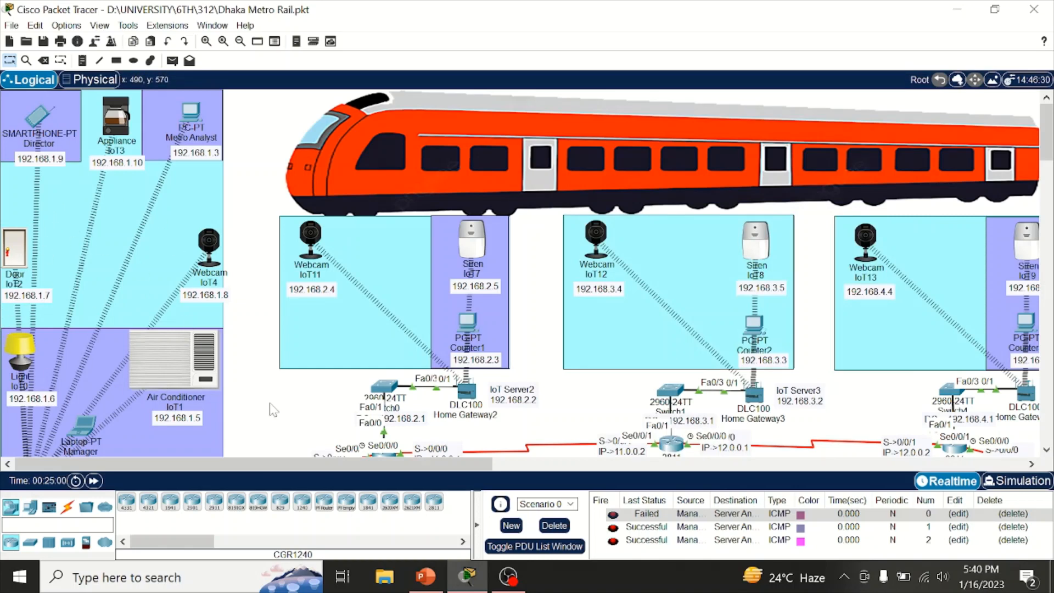
pyautogui.moveTo(249, 413)
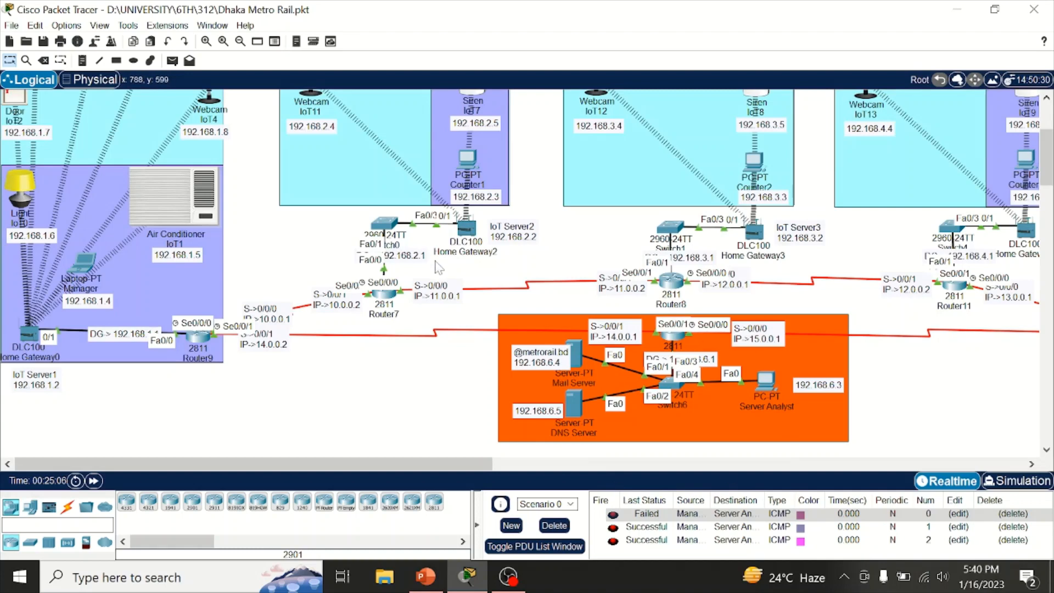
pyautogui.moveTo(349, 275)
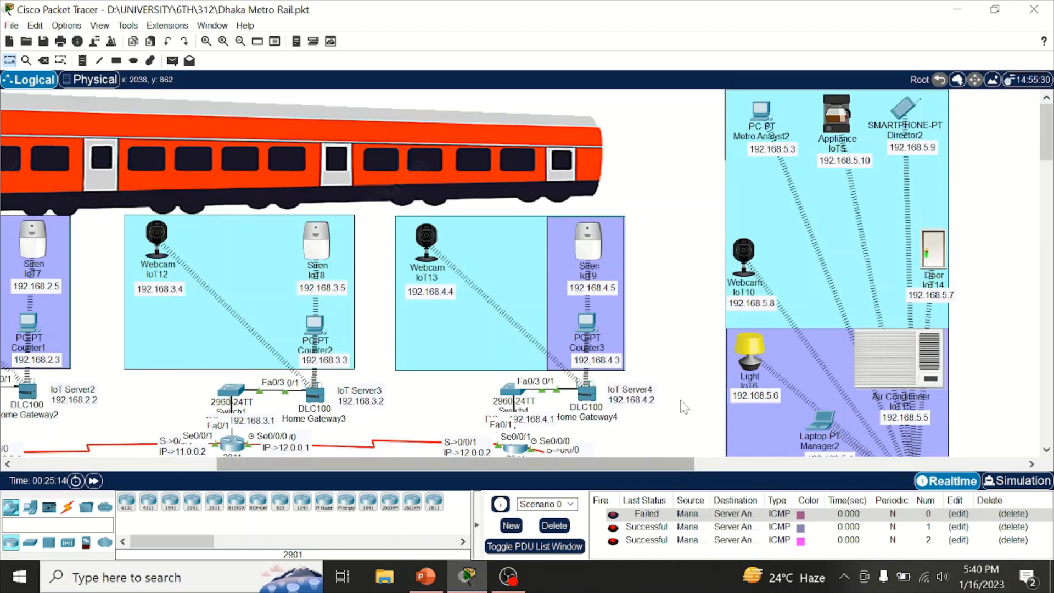
pyautogui.scroll(-3)
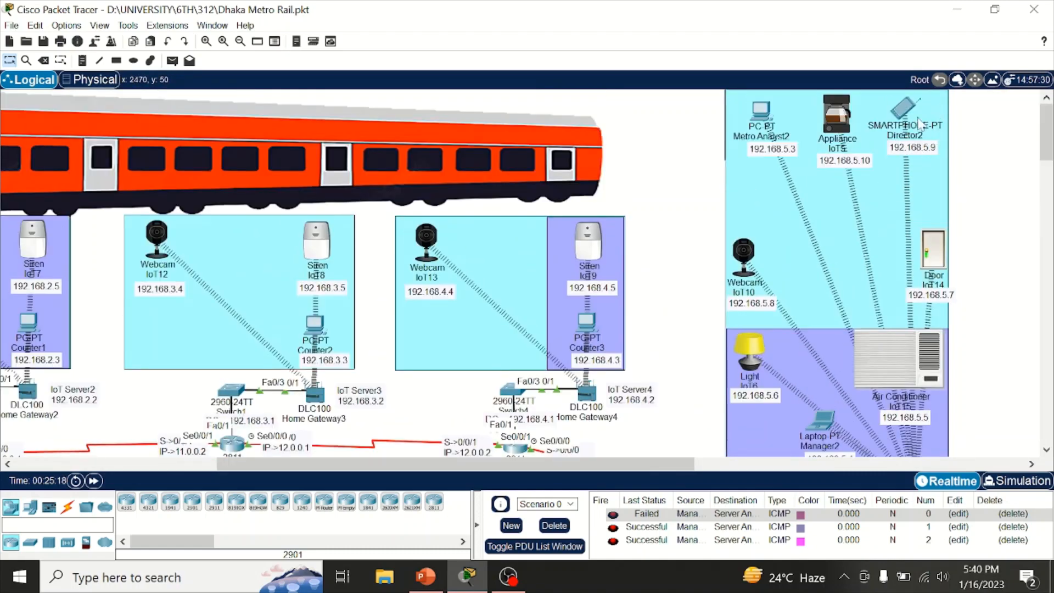
pyautogui.scroll(-3)
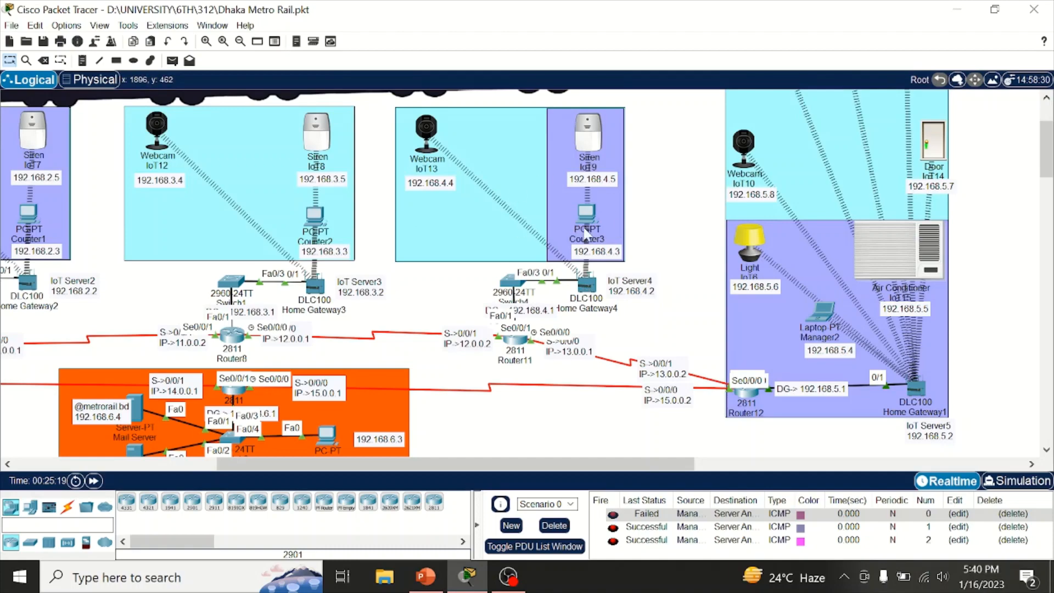
pyautogui.moveTo(588, 220)
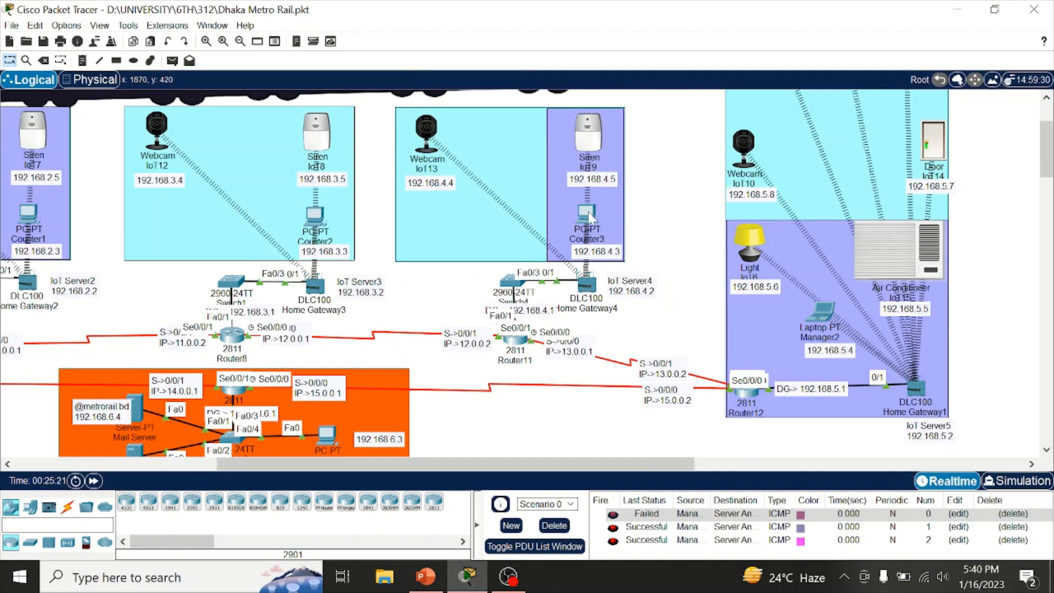
pyautogui.scroll(-3)
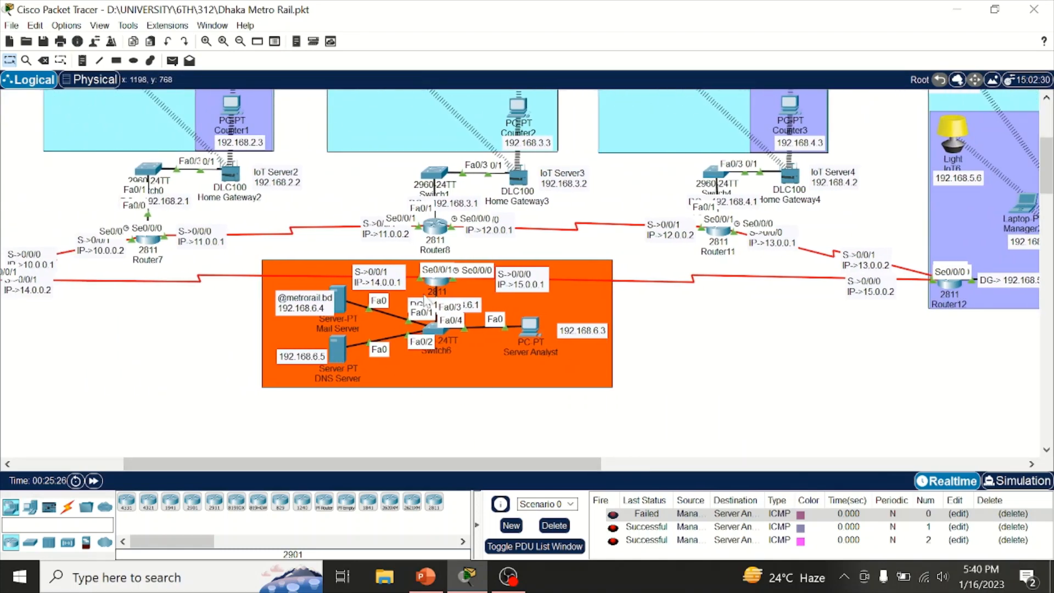
pyautogui.moveTo(544, 394)
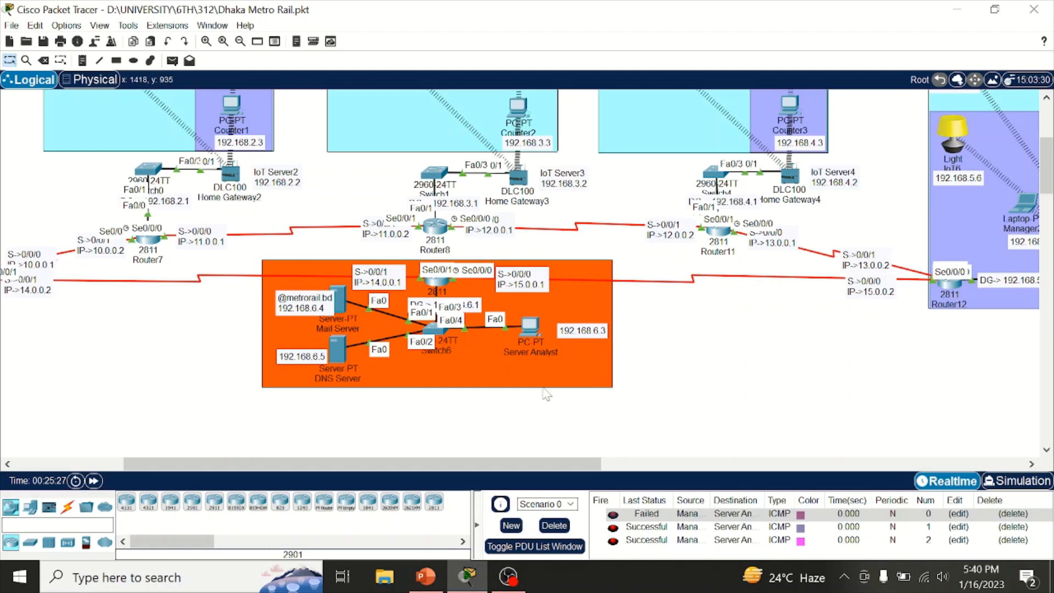
pyautogui.moveTo(444, 420)
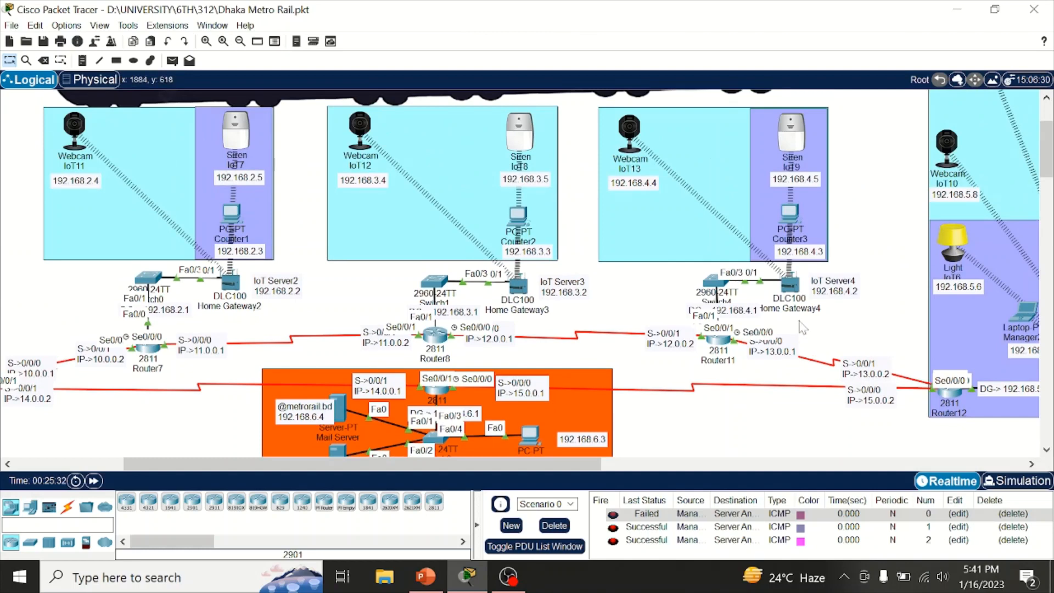
pyautogui.moveTo(292, 238)
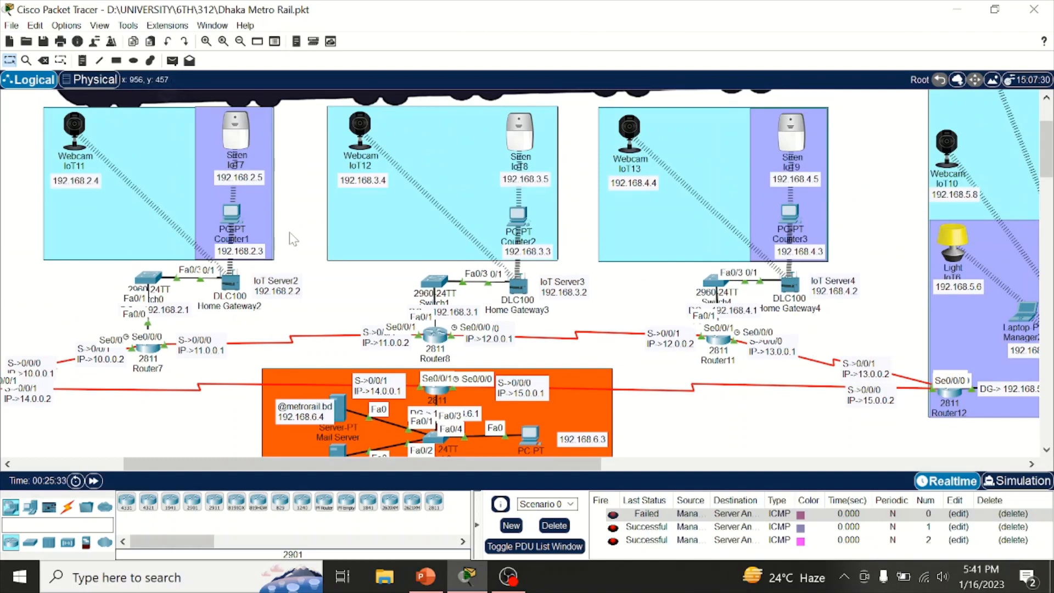